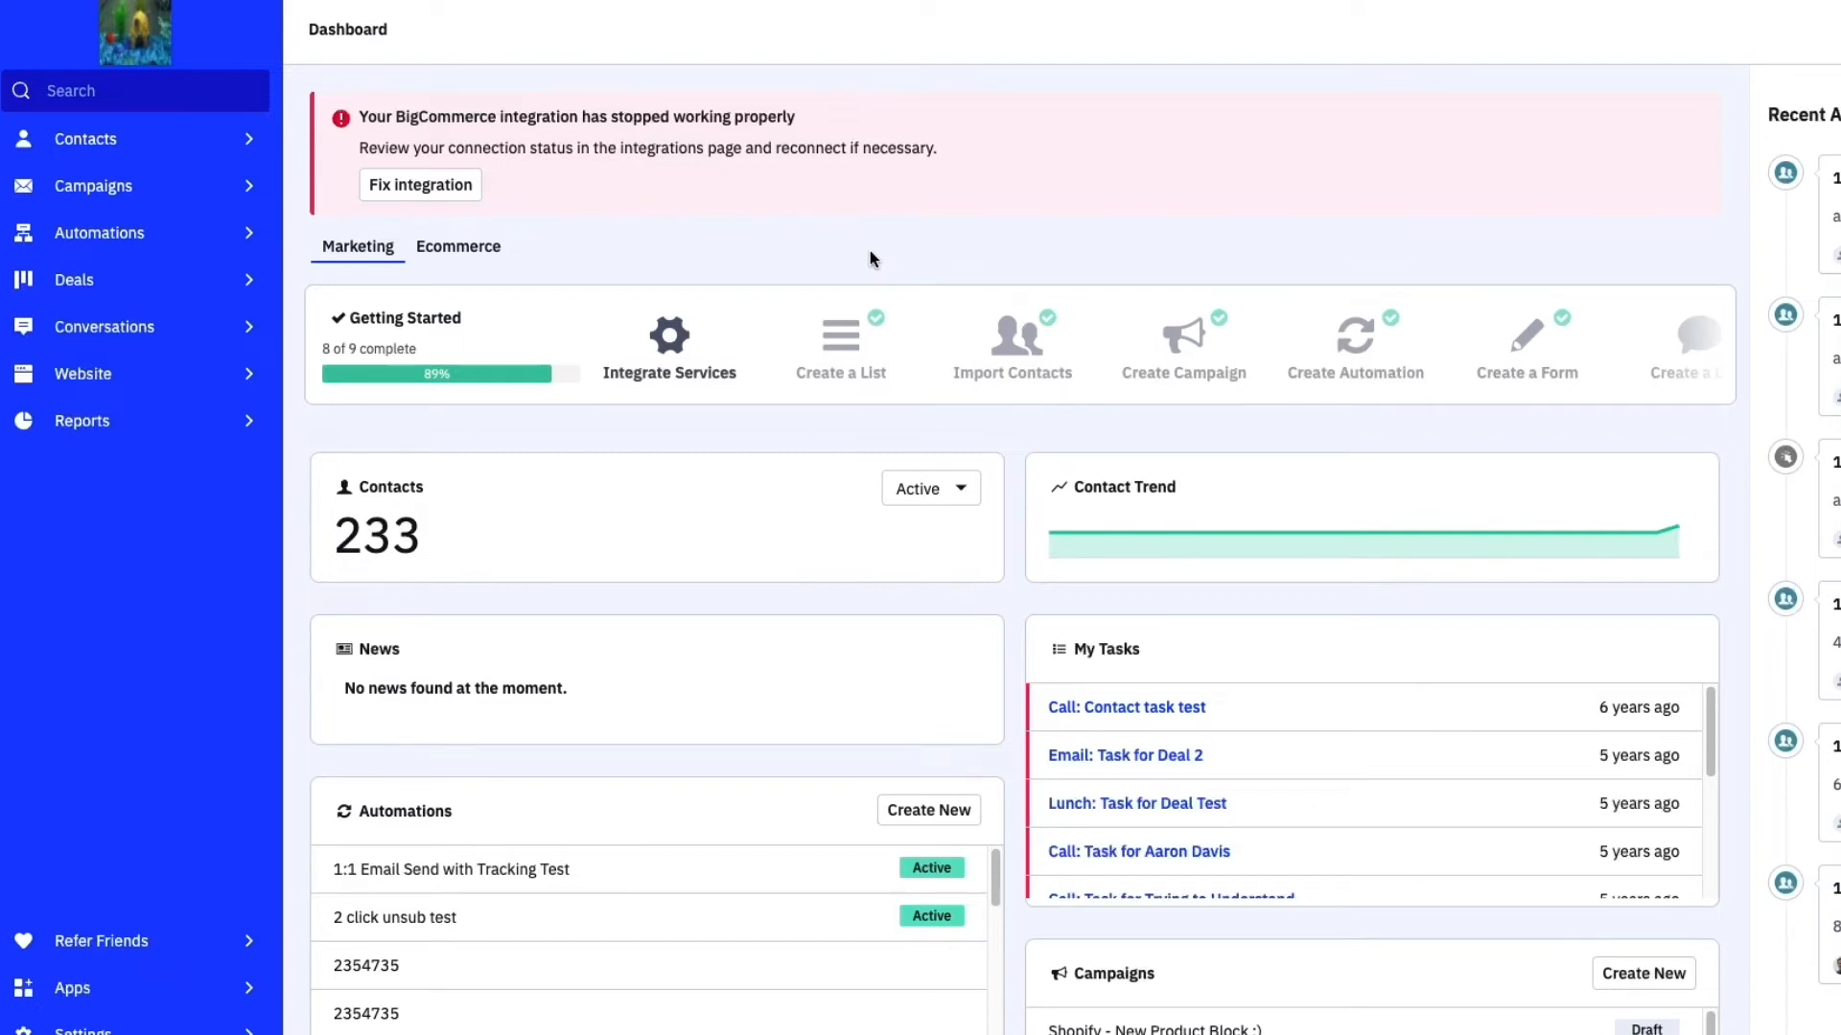
pyautogui.moveTo(109, 209)
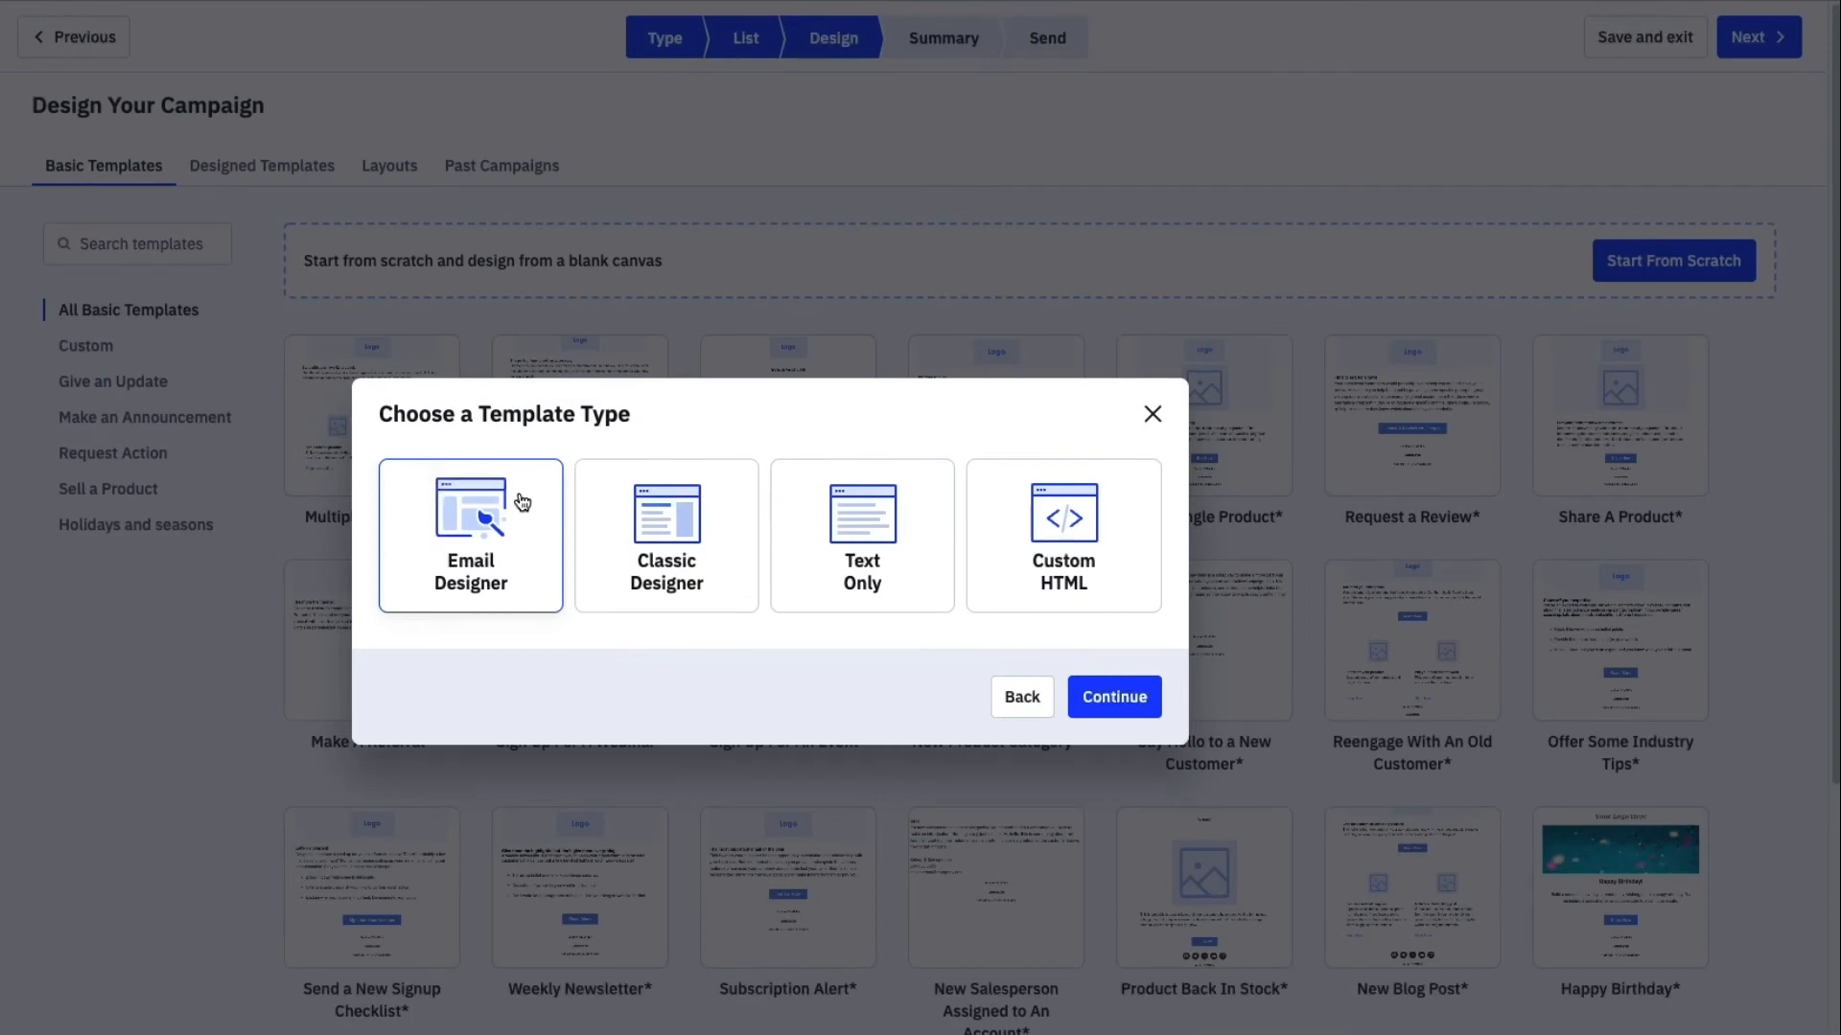
pyautogui.moveTo(1033, 644)
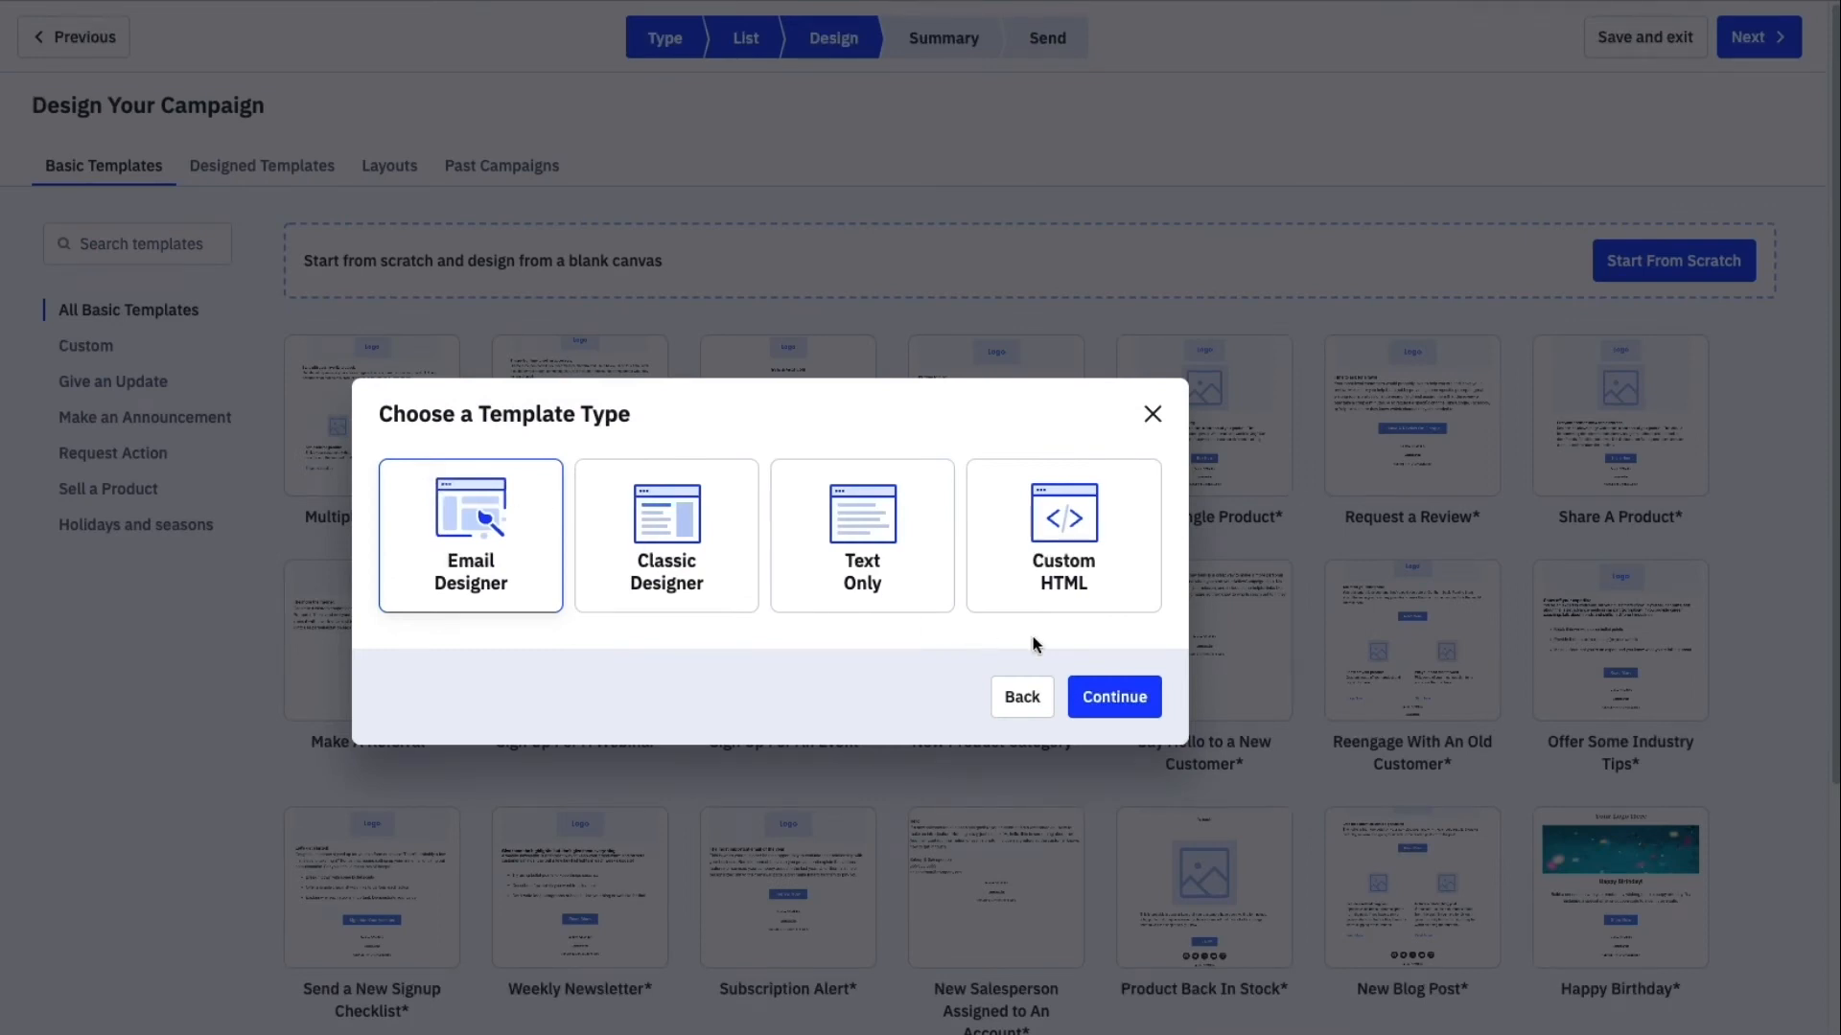
# Start a from-scratch designer email with the subject 'New Product Block :)' and confirm sender details.
pyautogui.click(1152, 414)
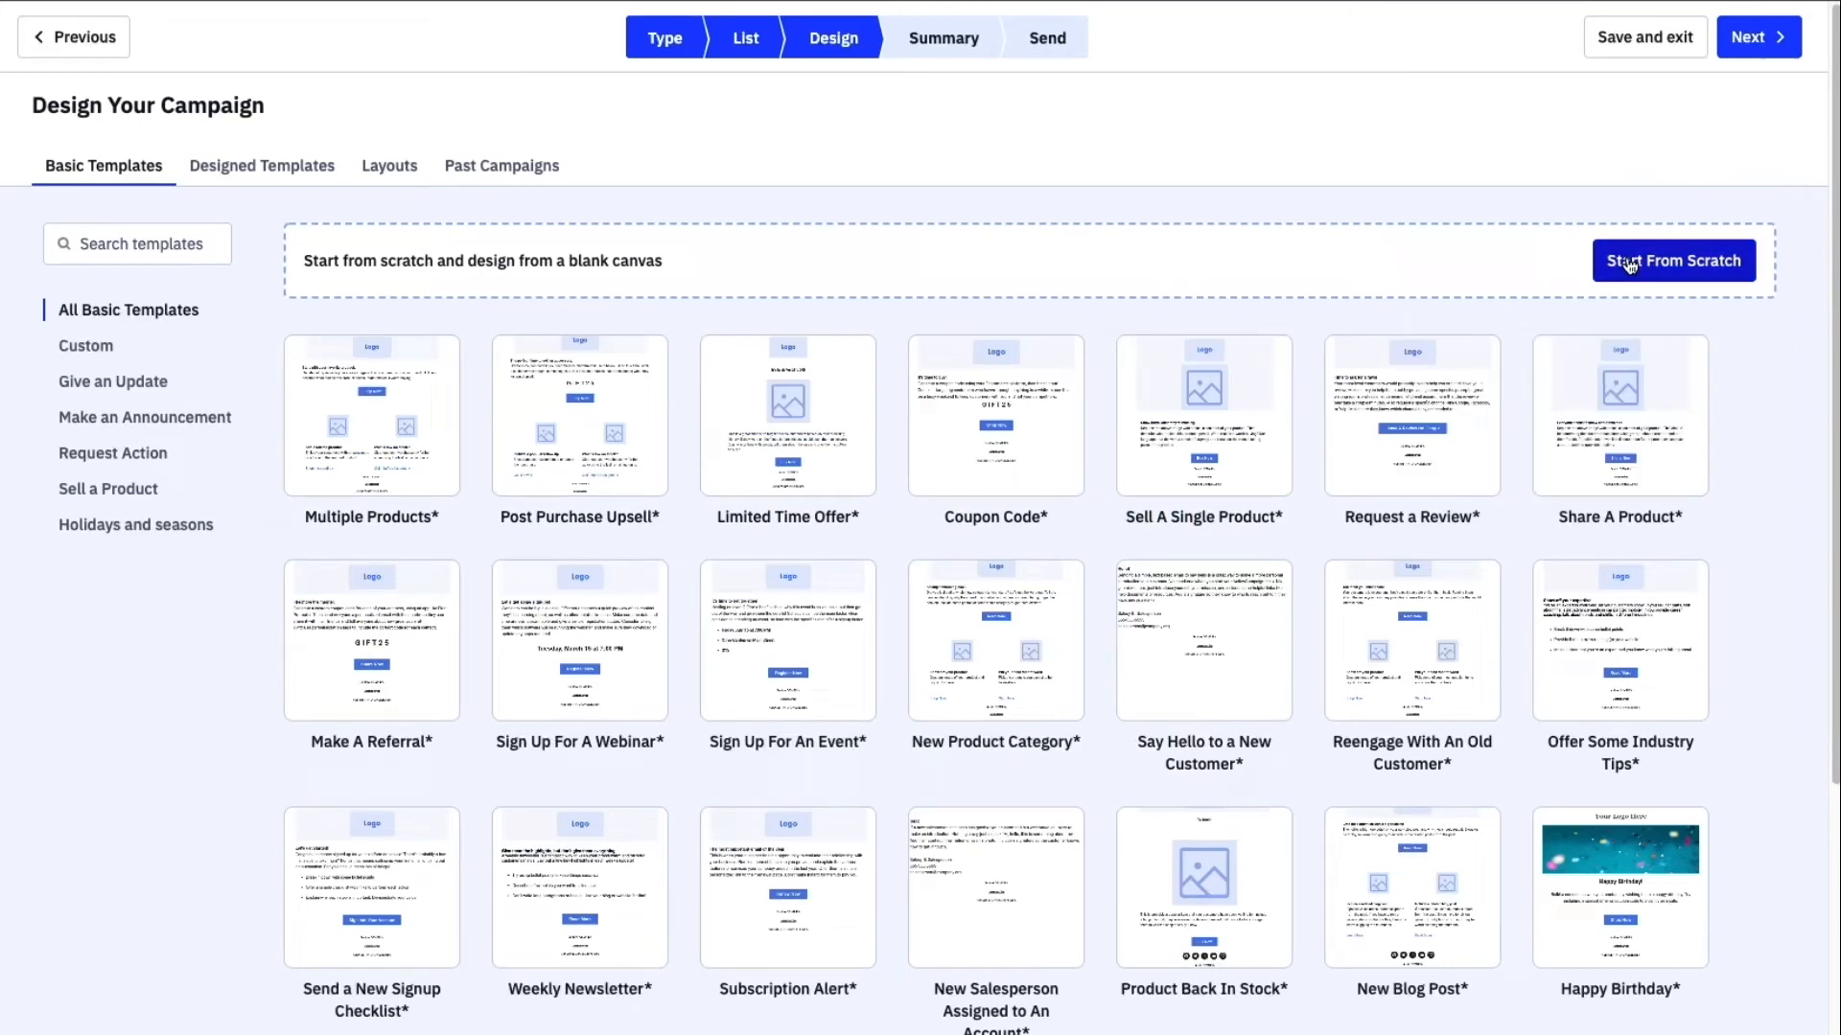
pyautogui.click(1672, 259)
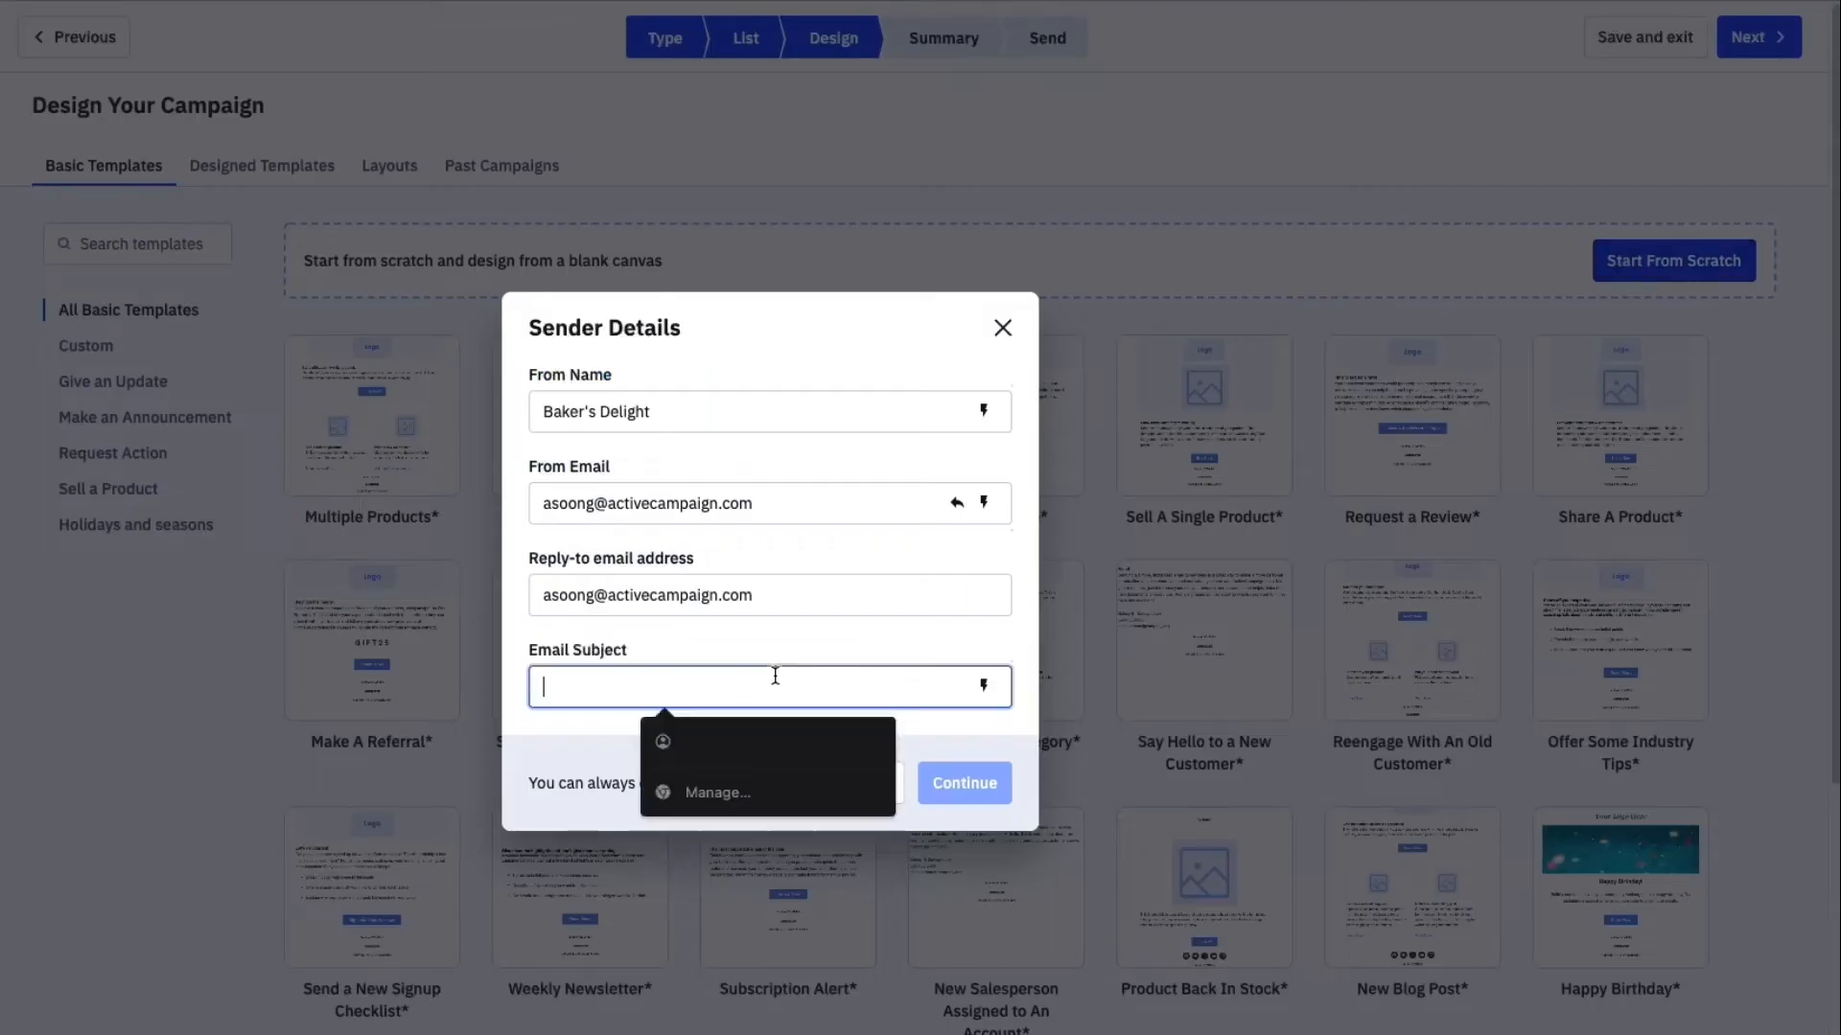
pyautogui.write('New Product Block :)')
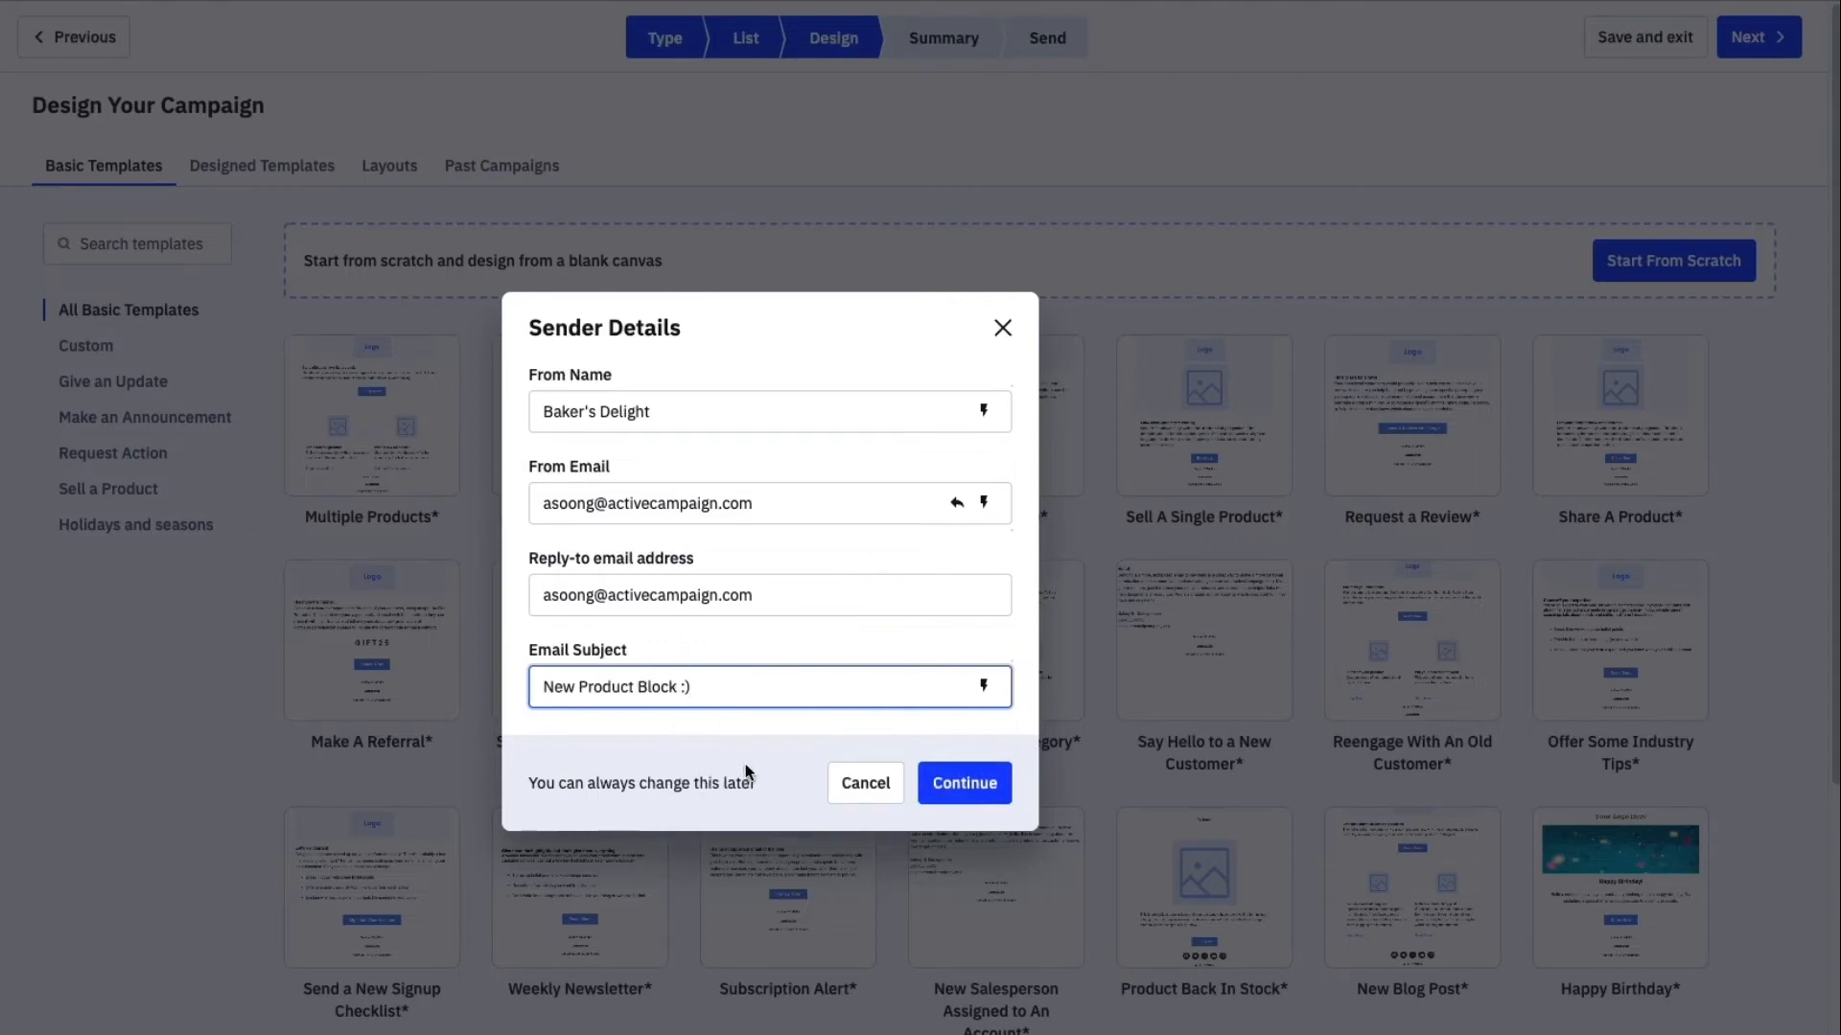
pyautogui.click(965, 782)
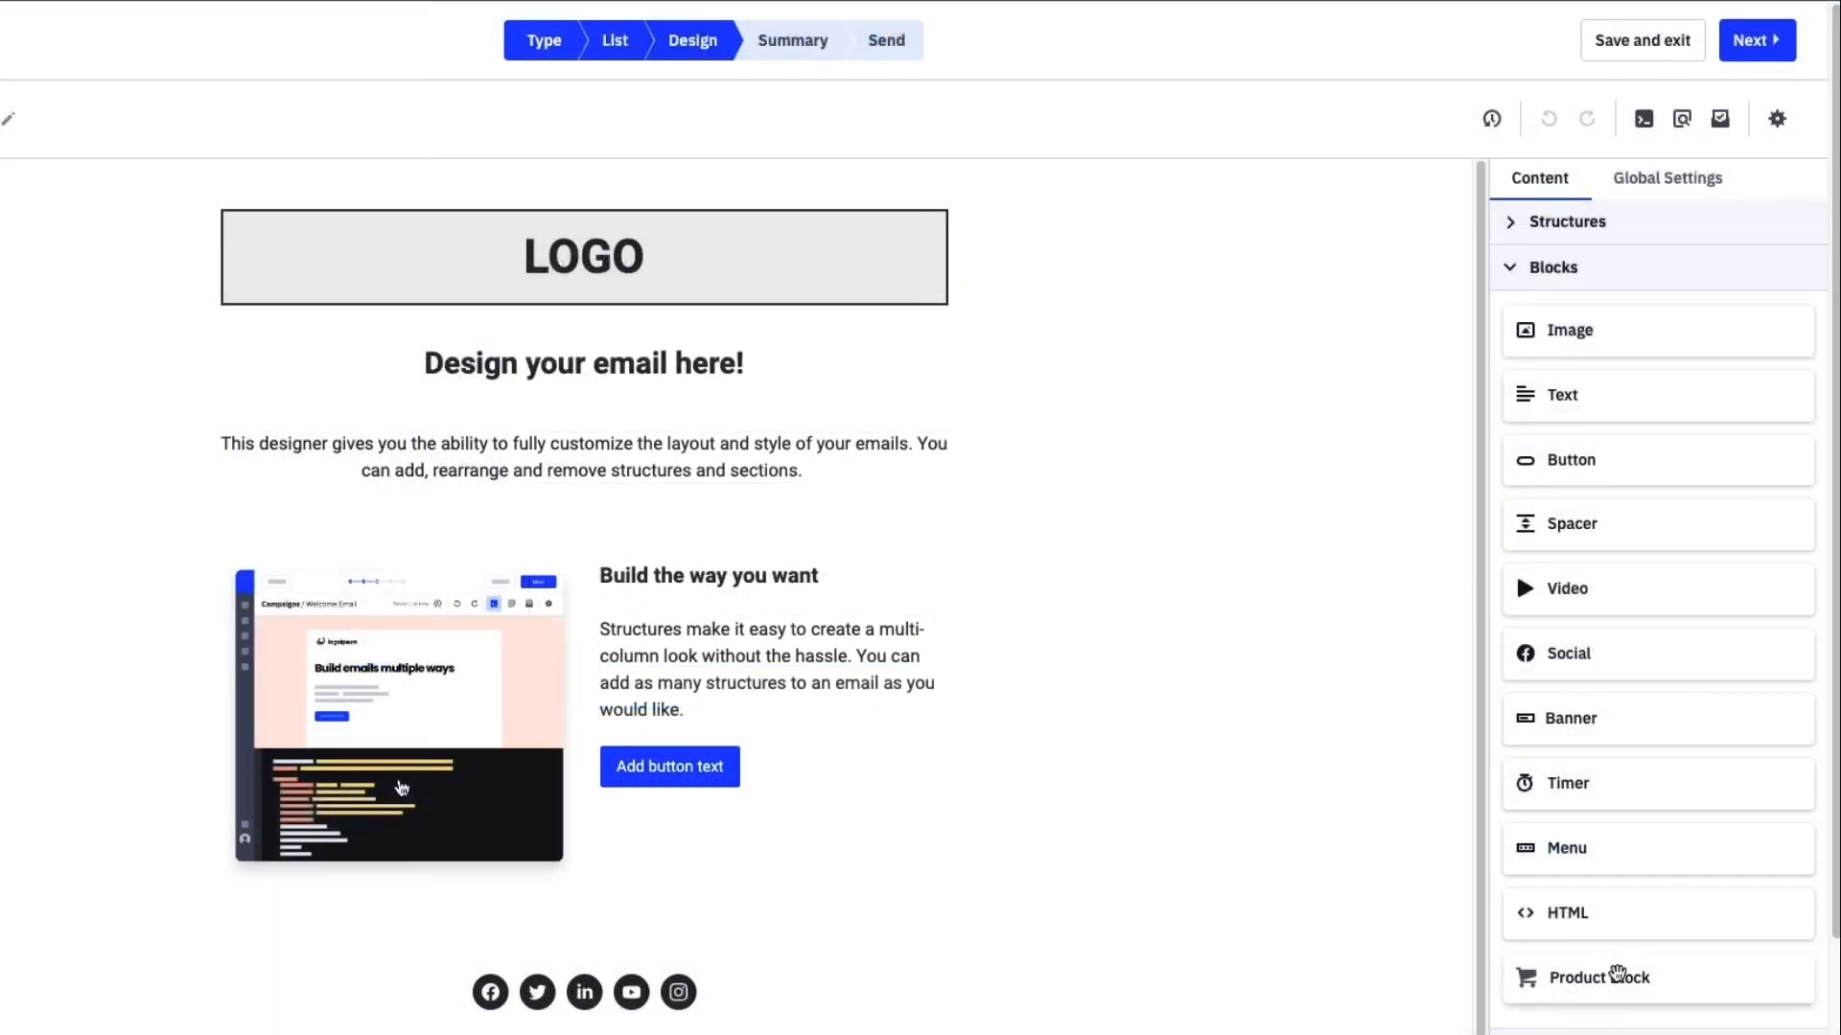
pyautogui.moveTo(1672, 977)
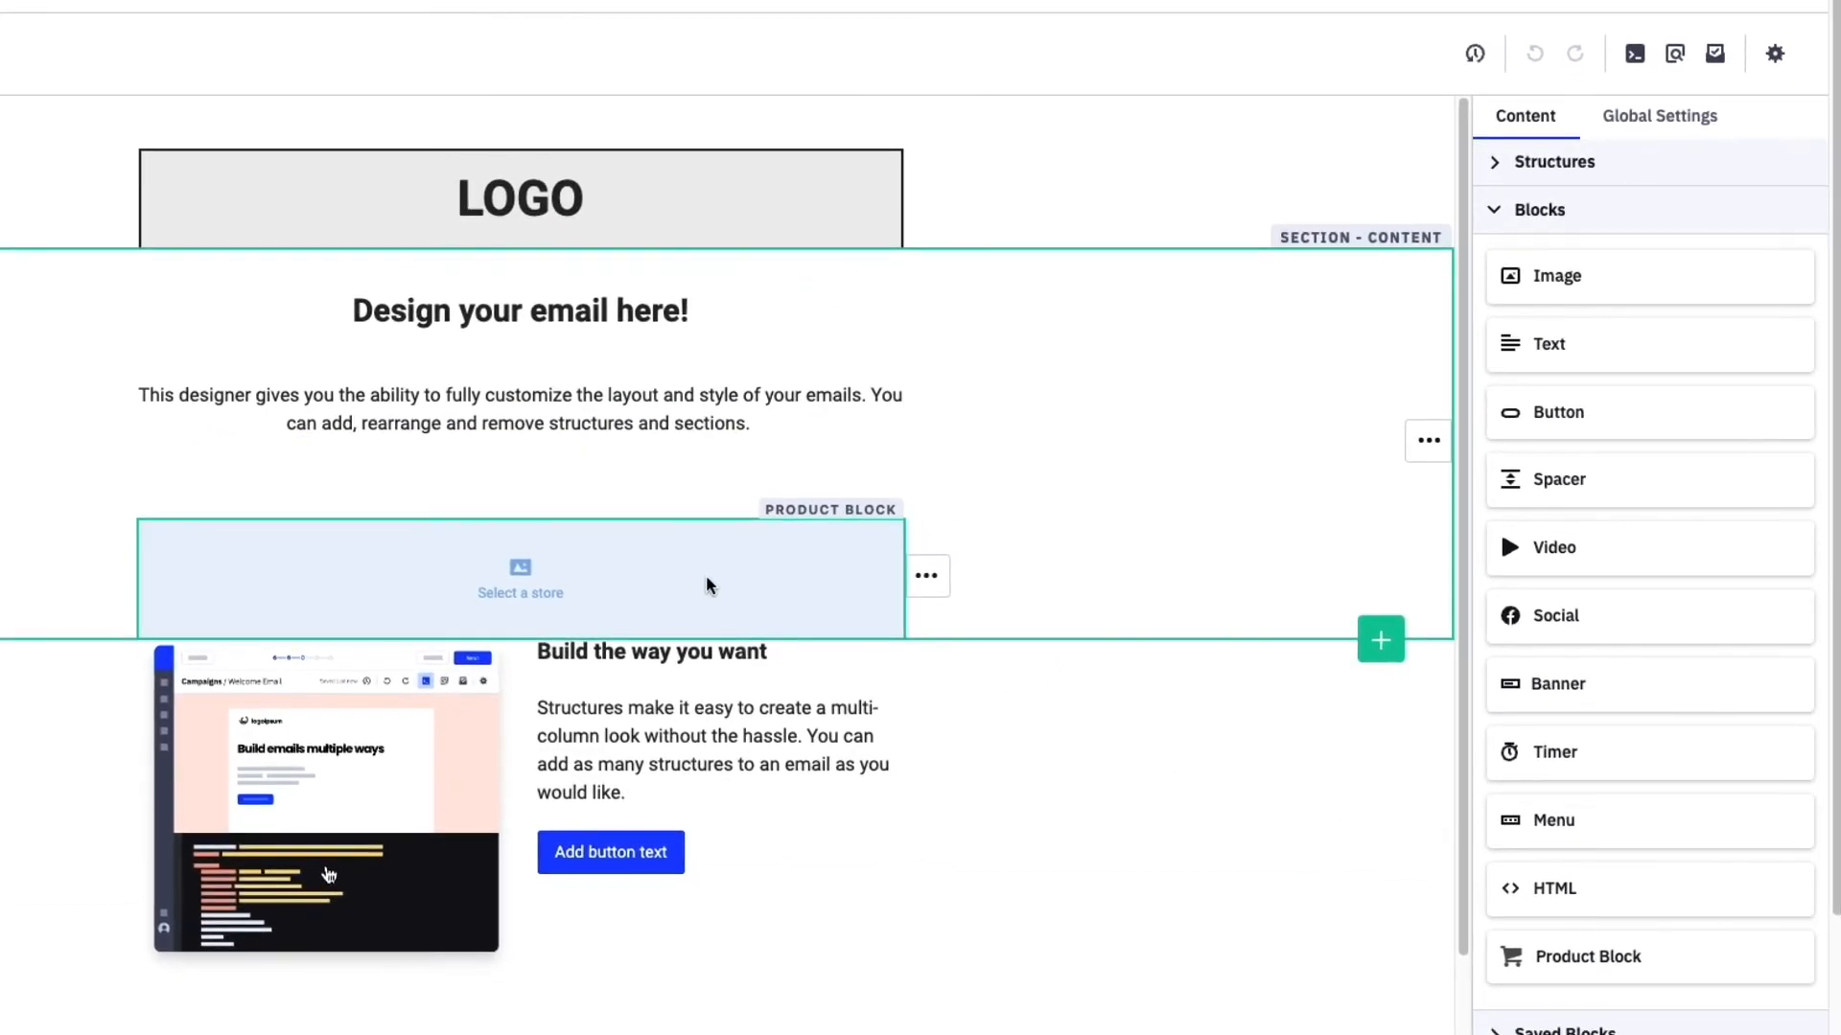
# Link the newly added product block to the SupportACTest store.
pyautogui.click(520, 579)
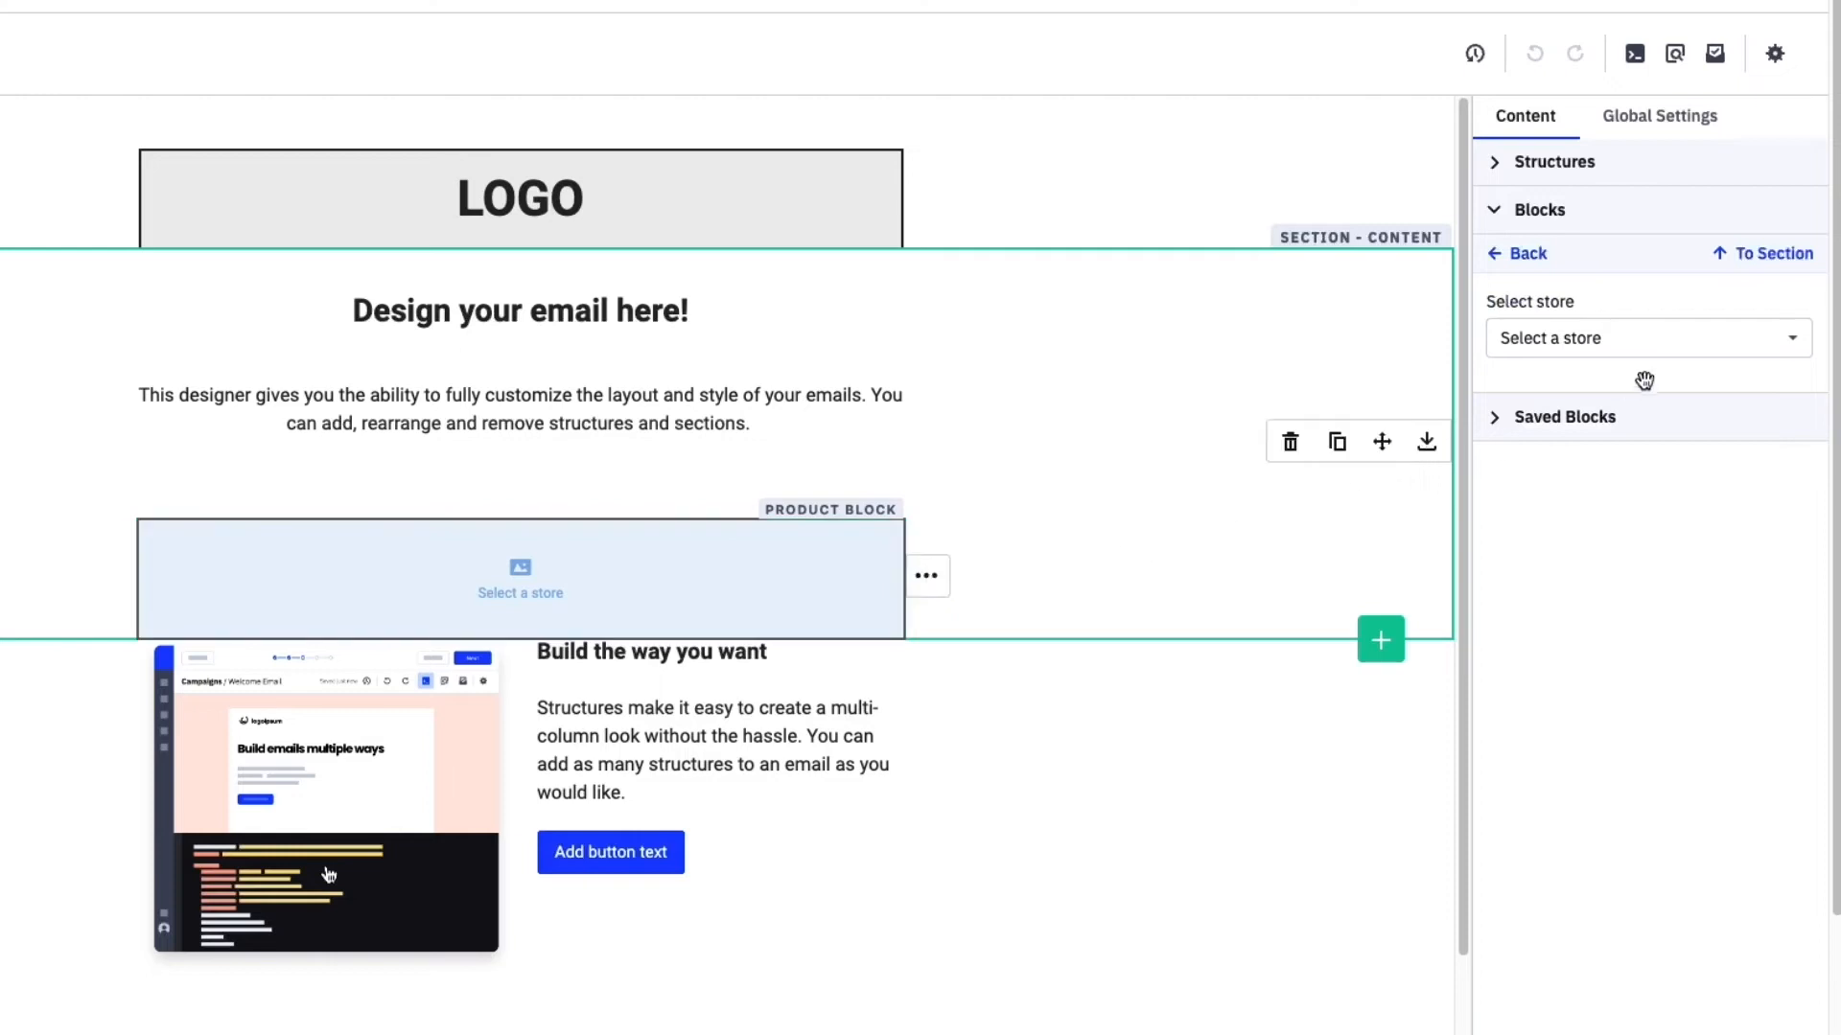
pyautogui.click(1644, 337)
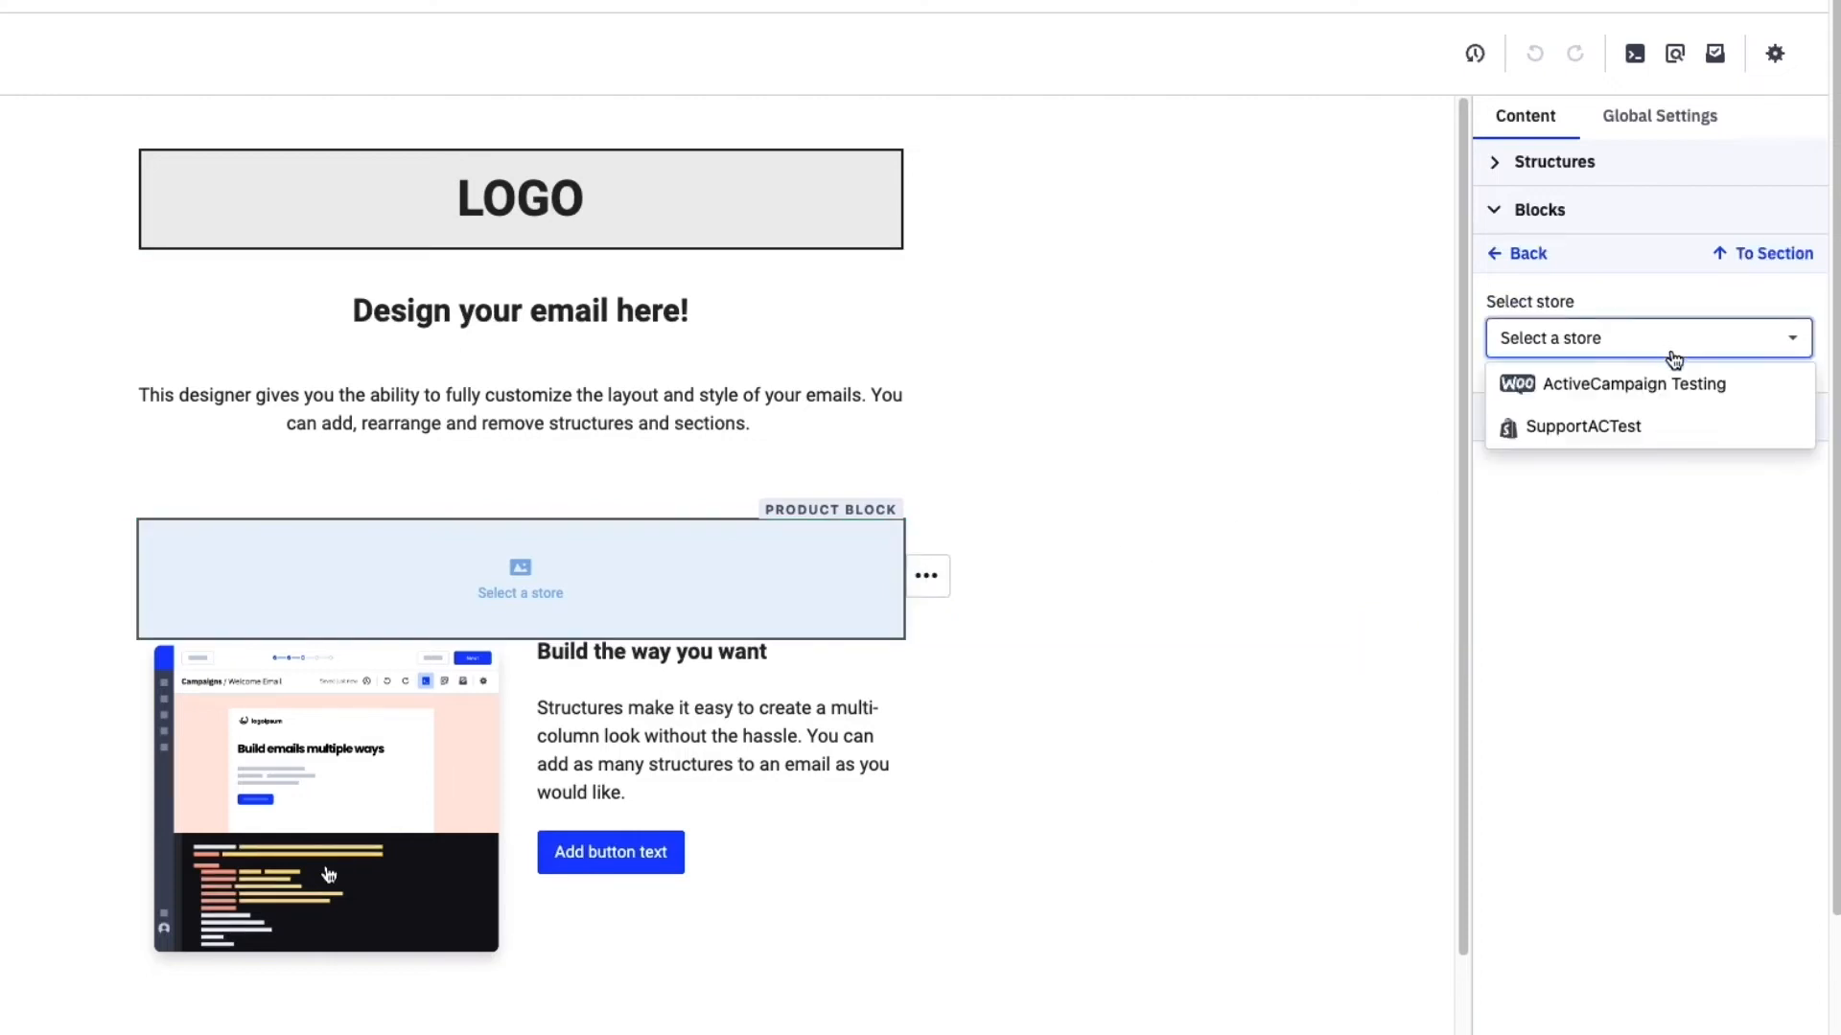
pyautogui.click(1581, 426)
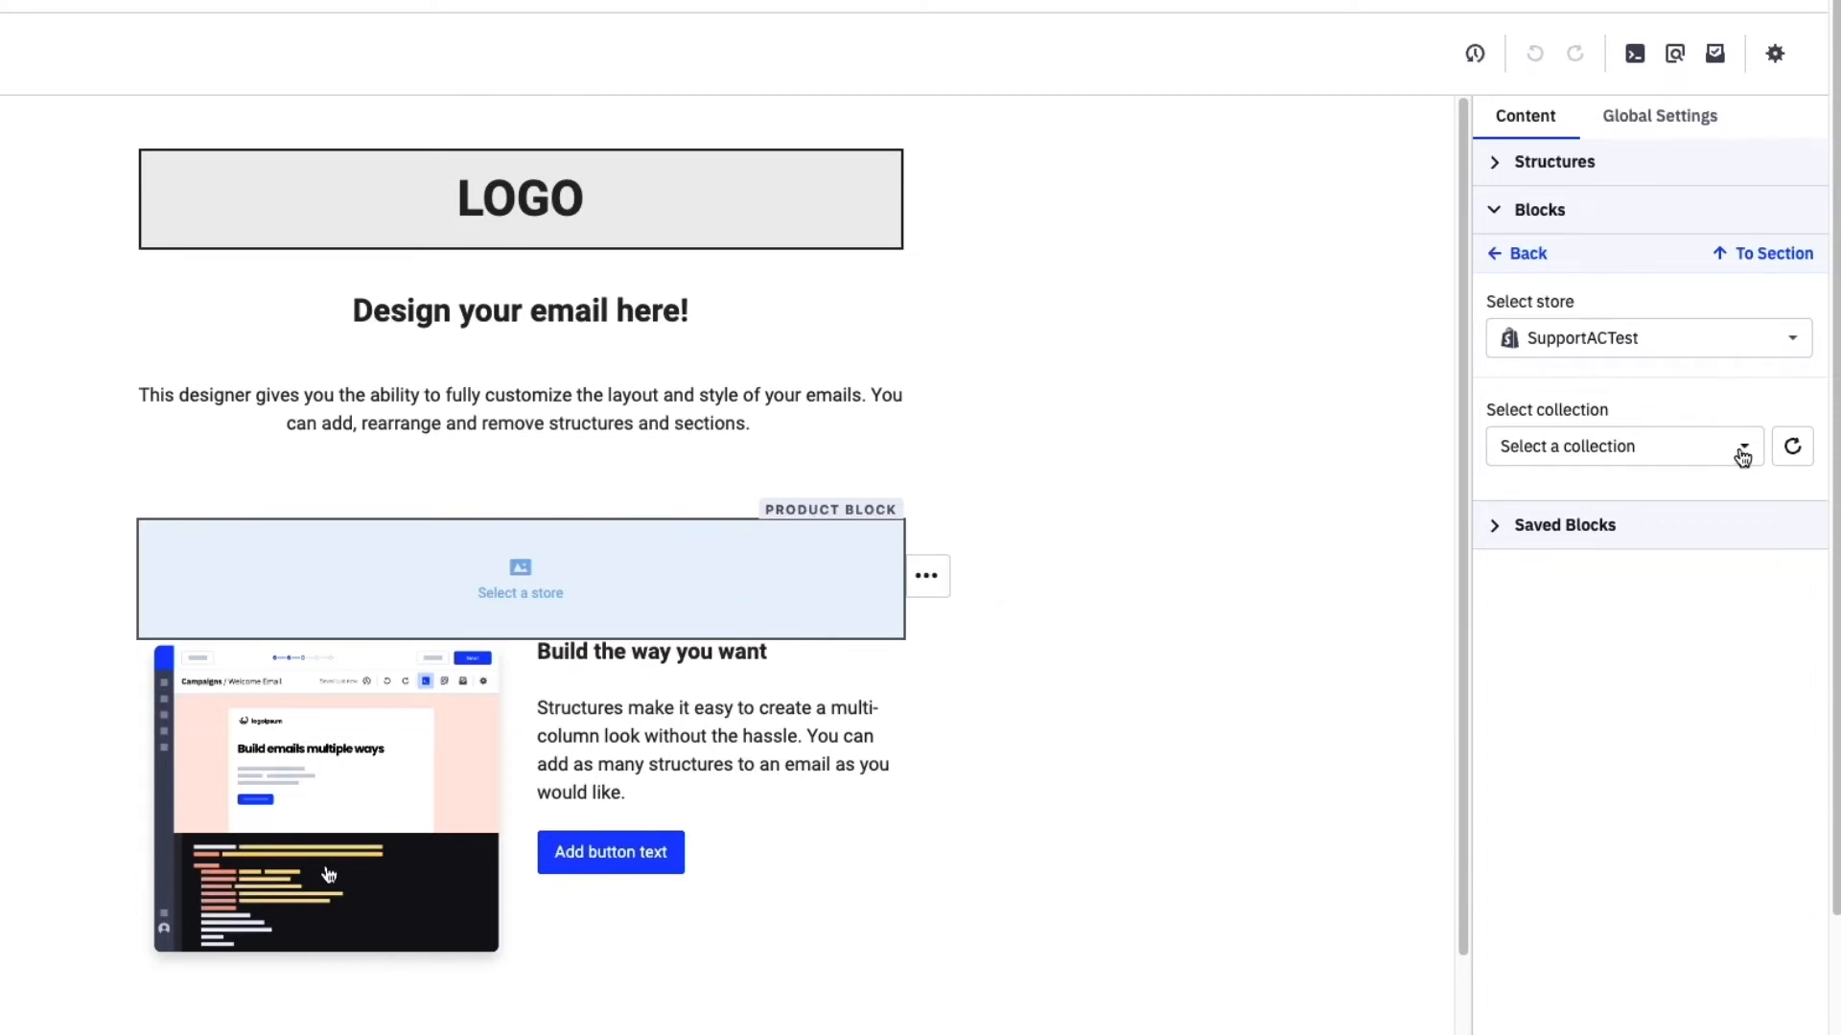
# Set the product block's collection to Desserts!, found by searching 'dess'.
pyautogui.click(1624, 447)
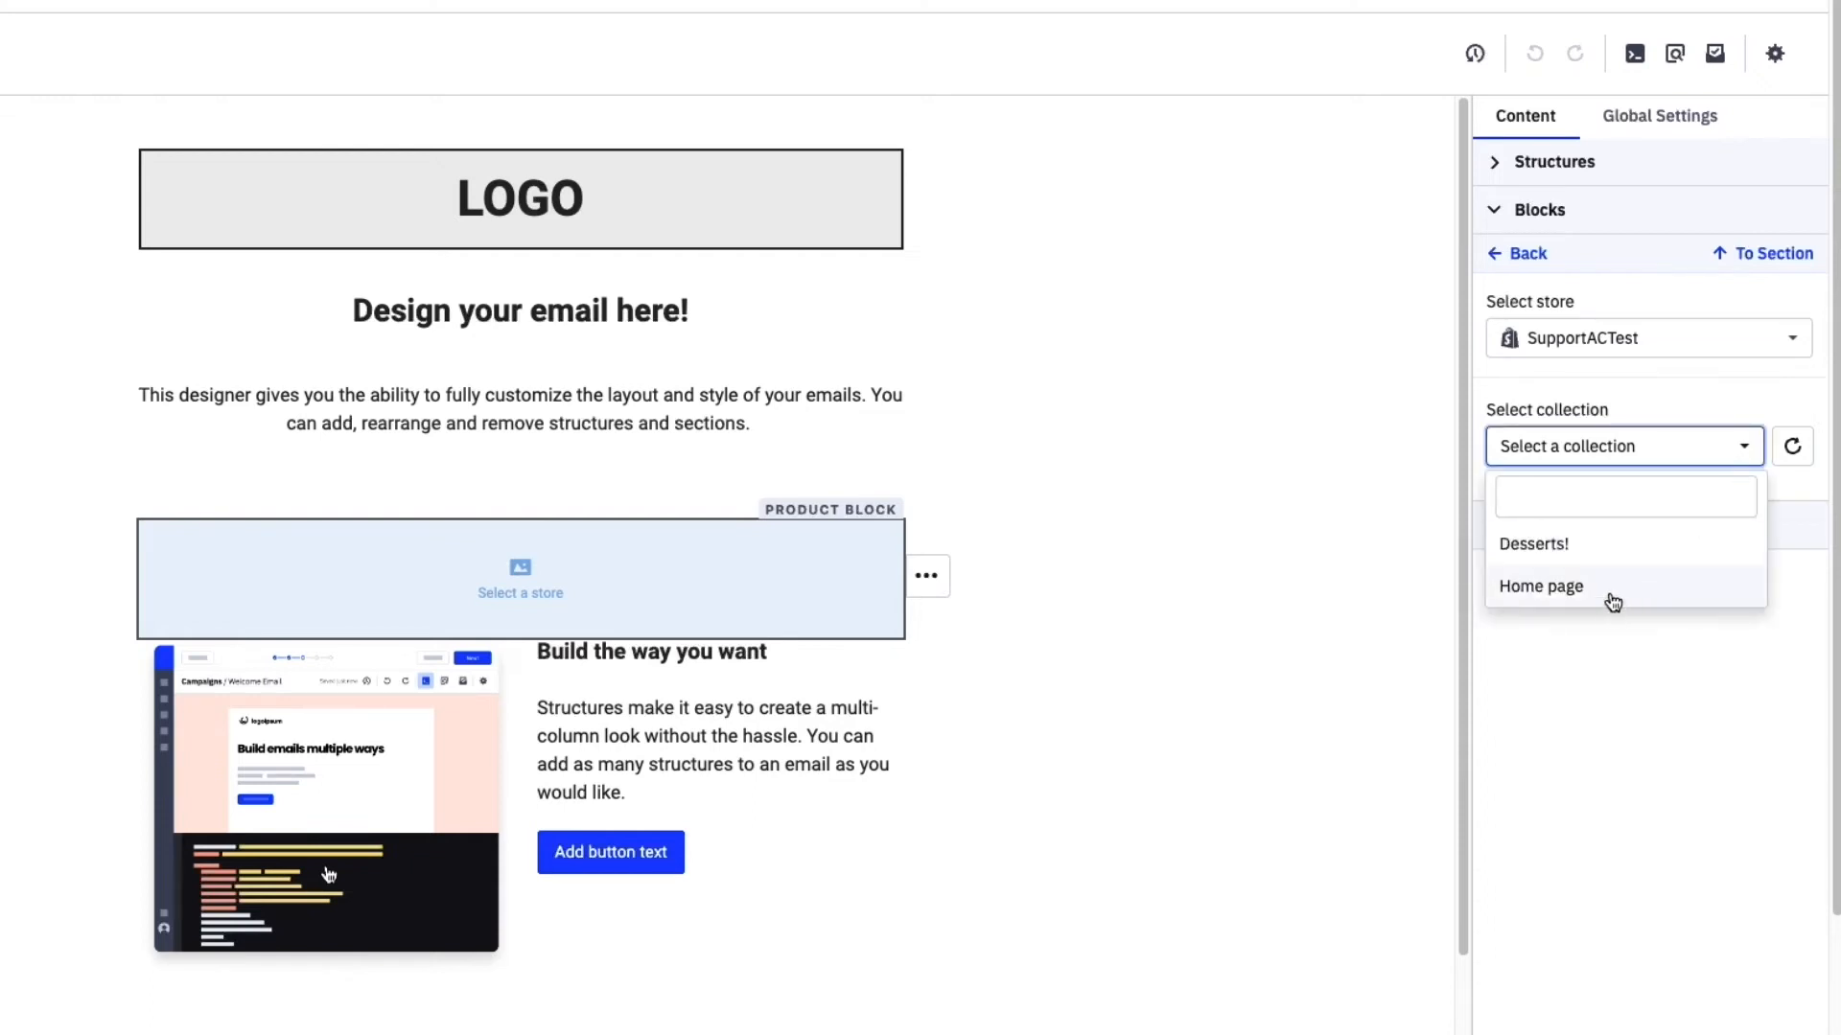
pyautogui.moveTo(1599, 568)
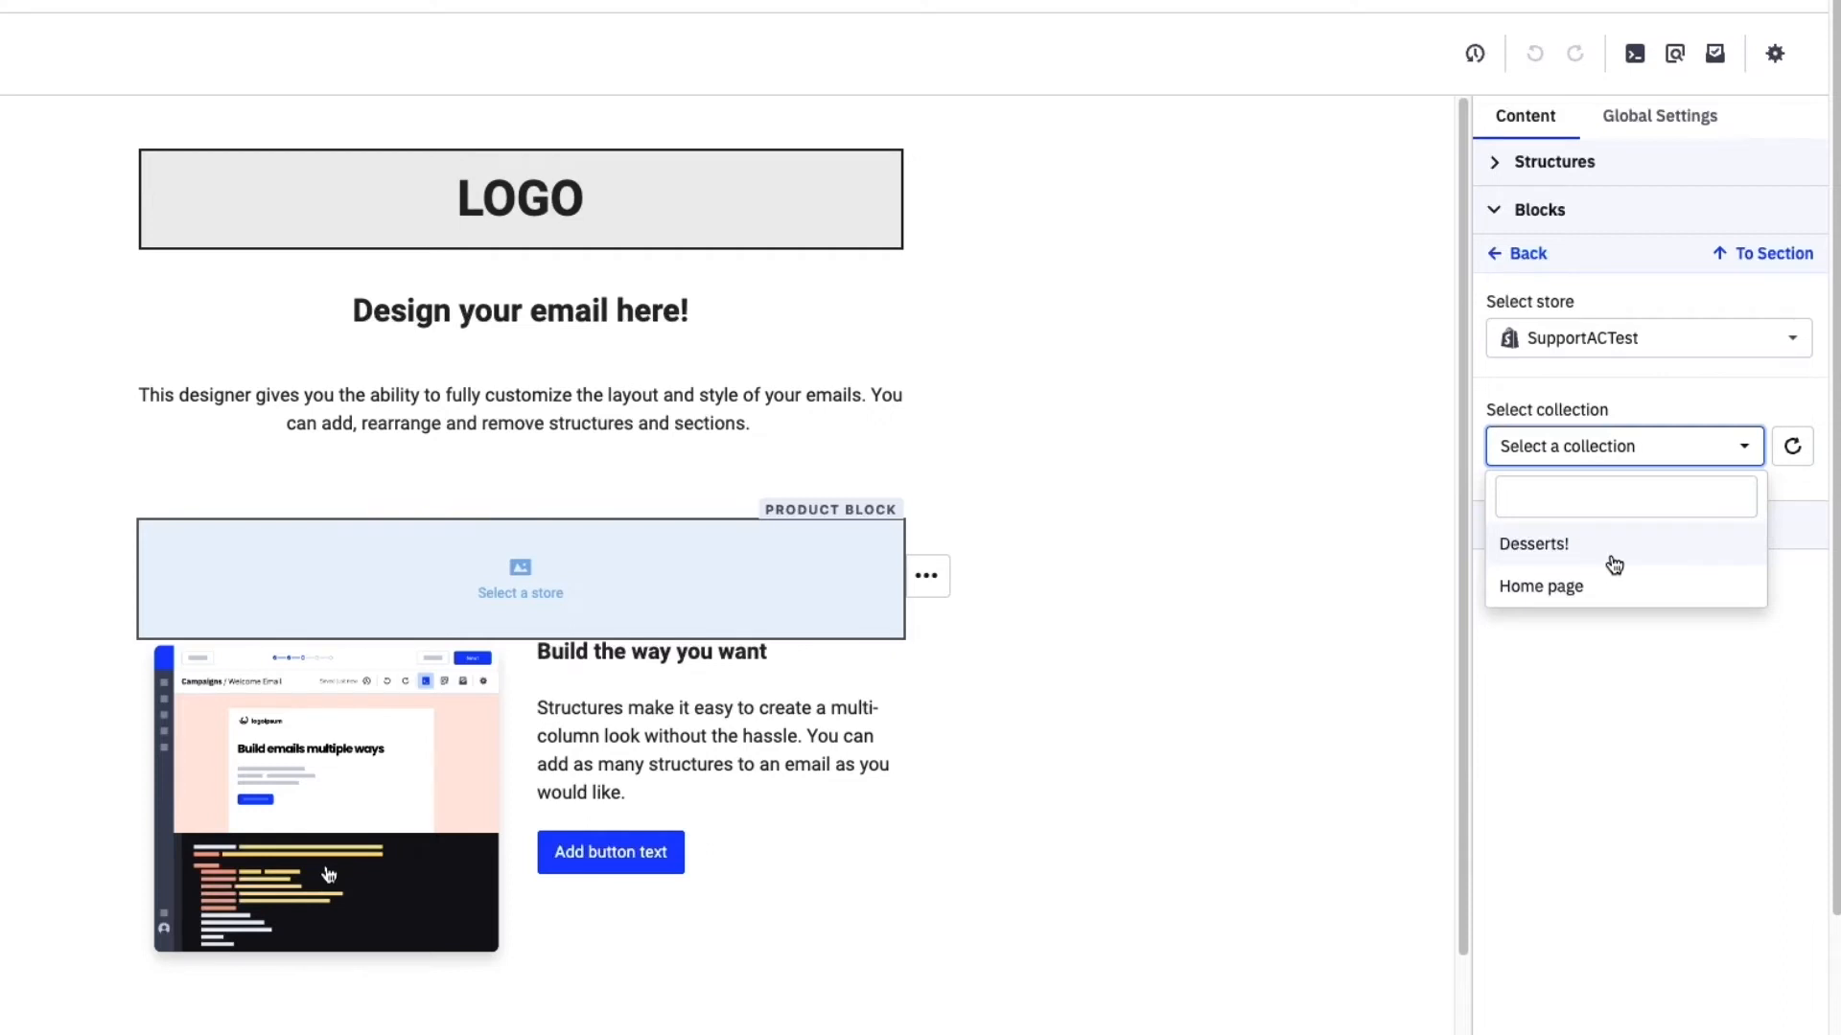
pyautogui.moveTo(1620, 558)
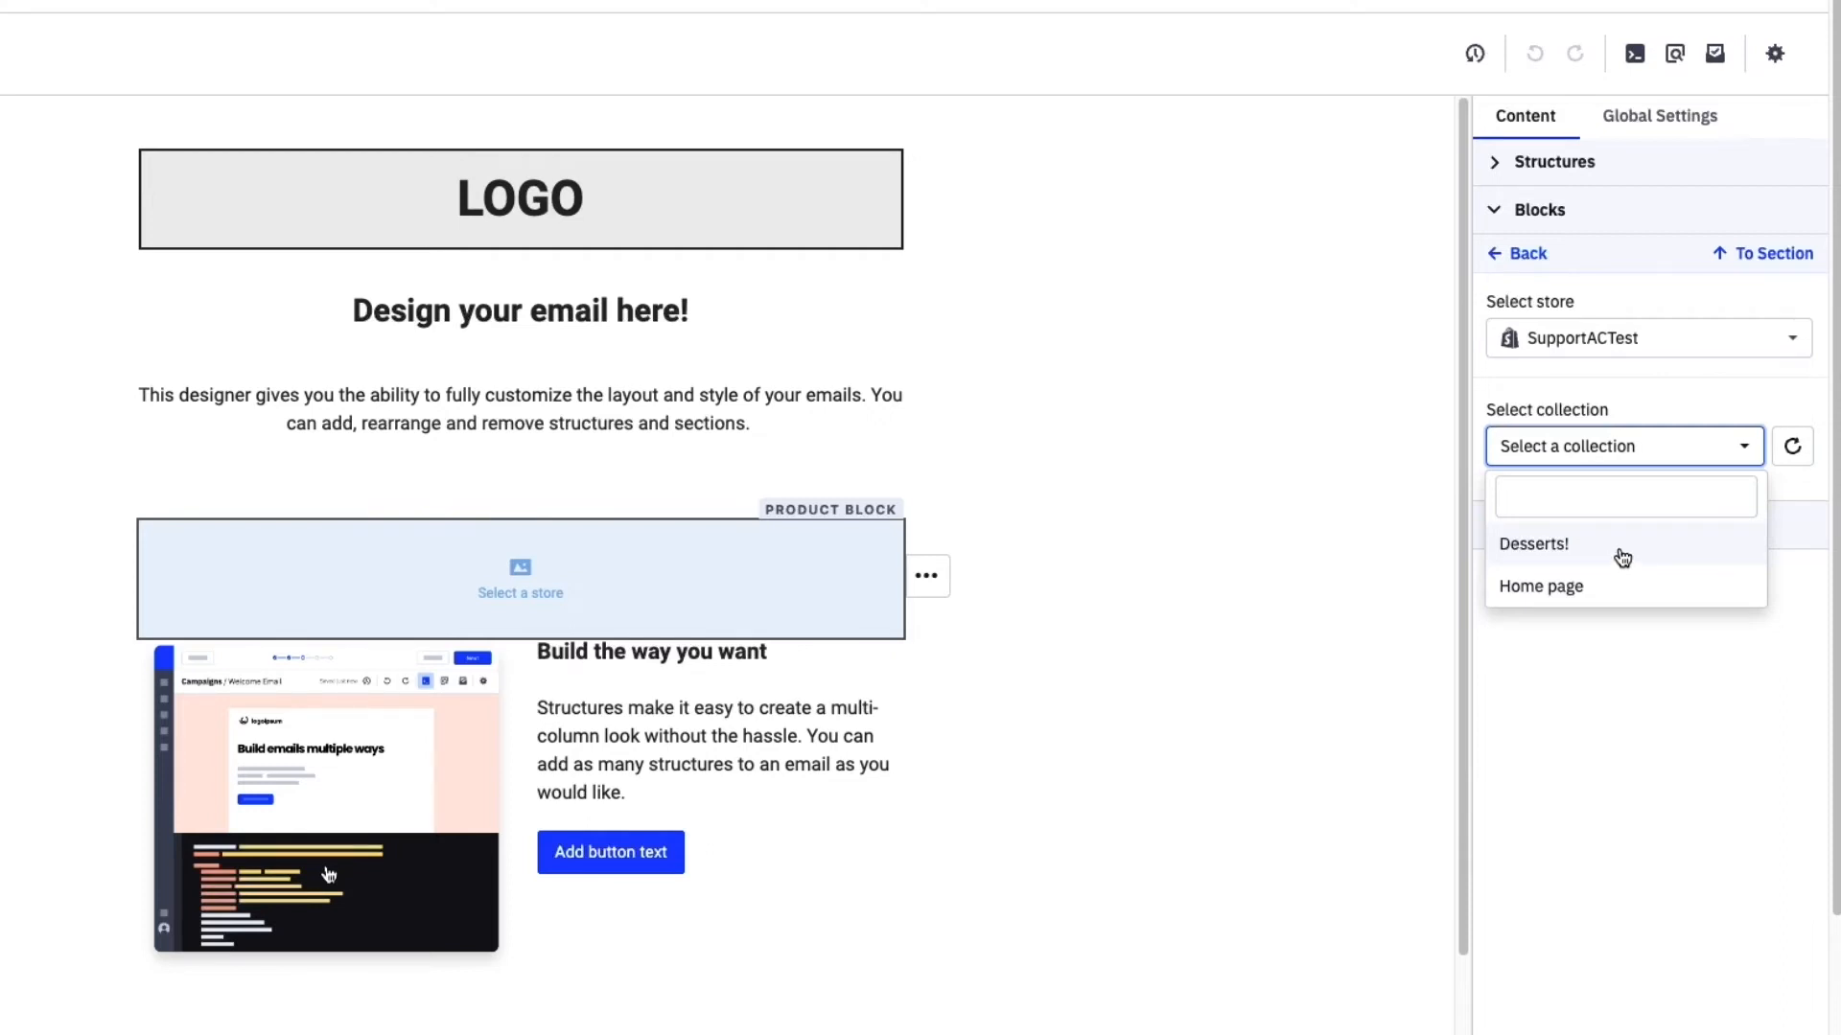
pyautogui.click(1624, 497)
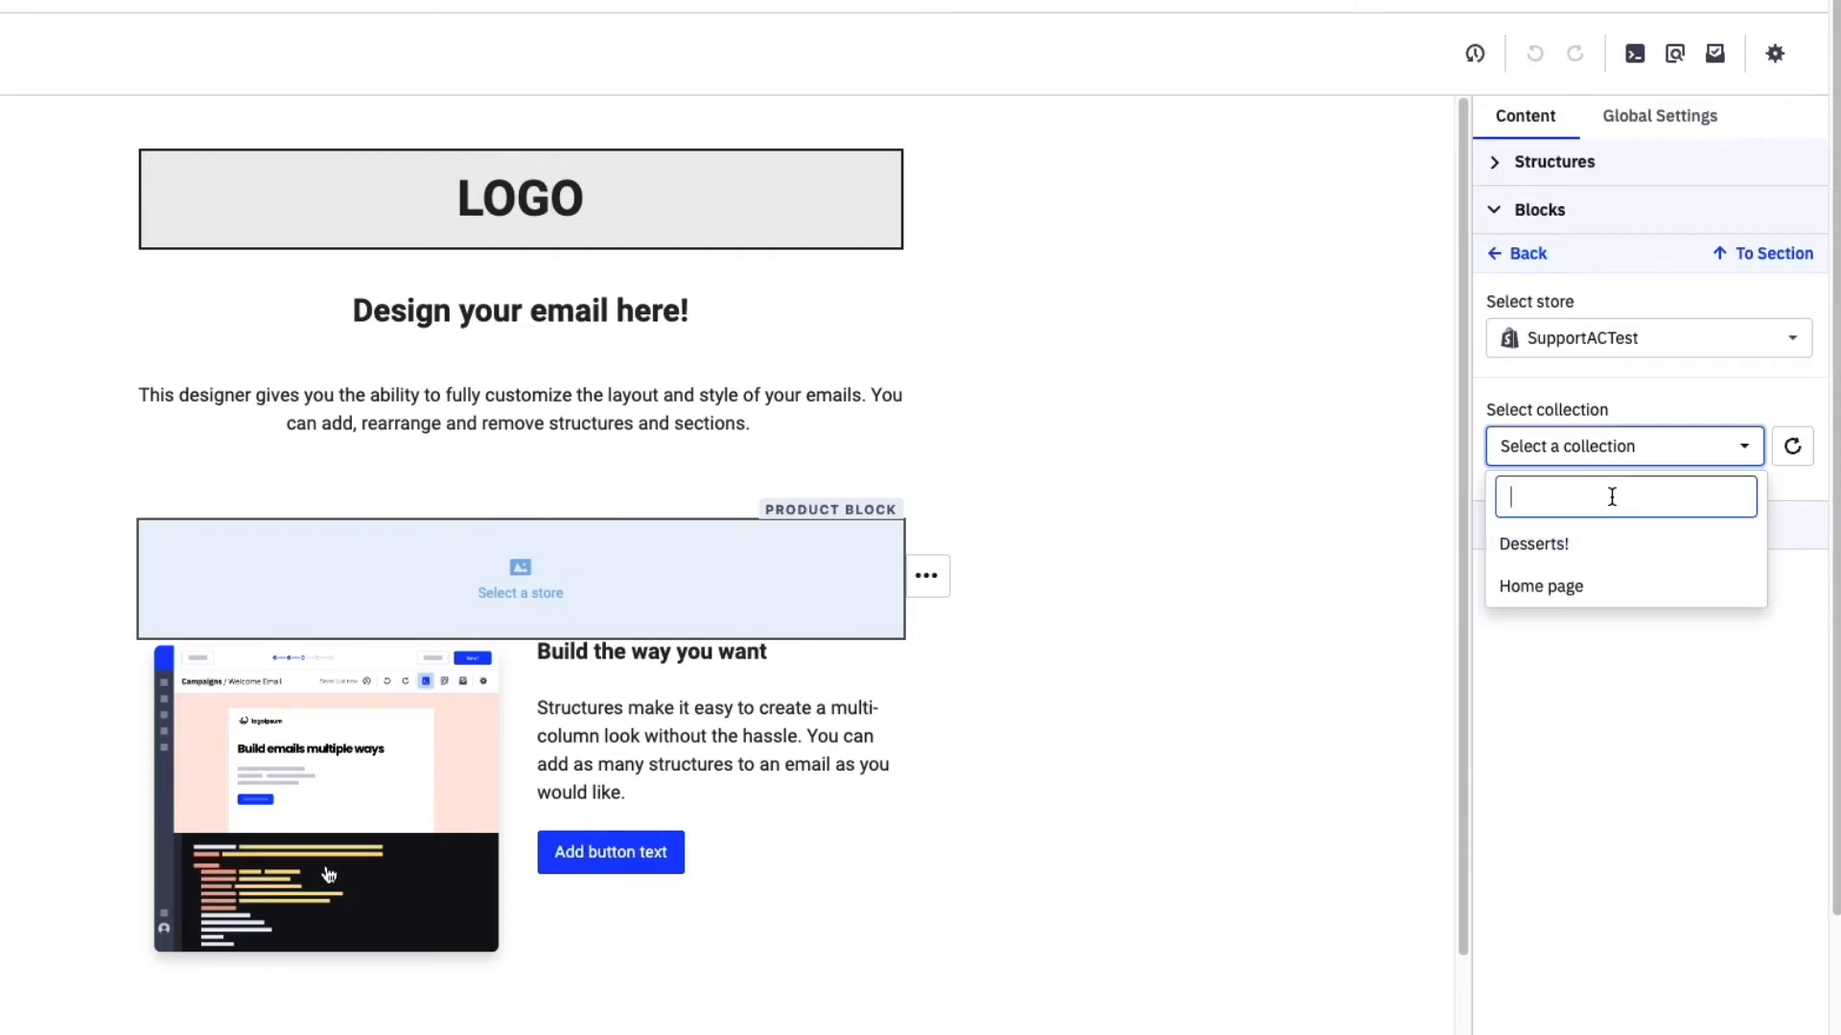
pyautogui.write('dess')
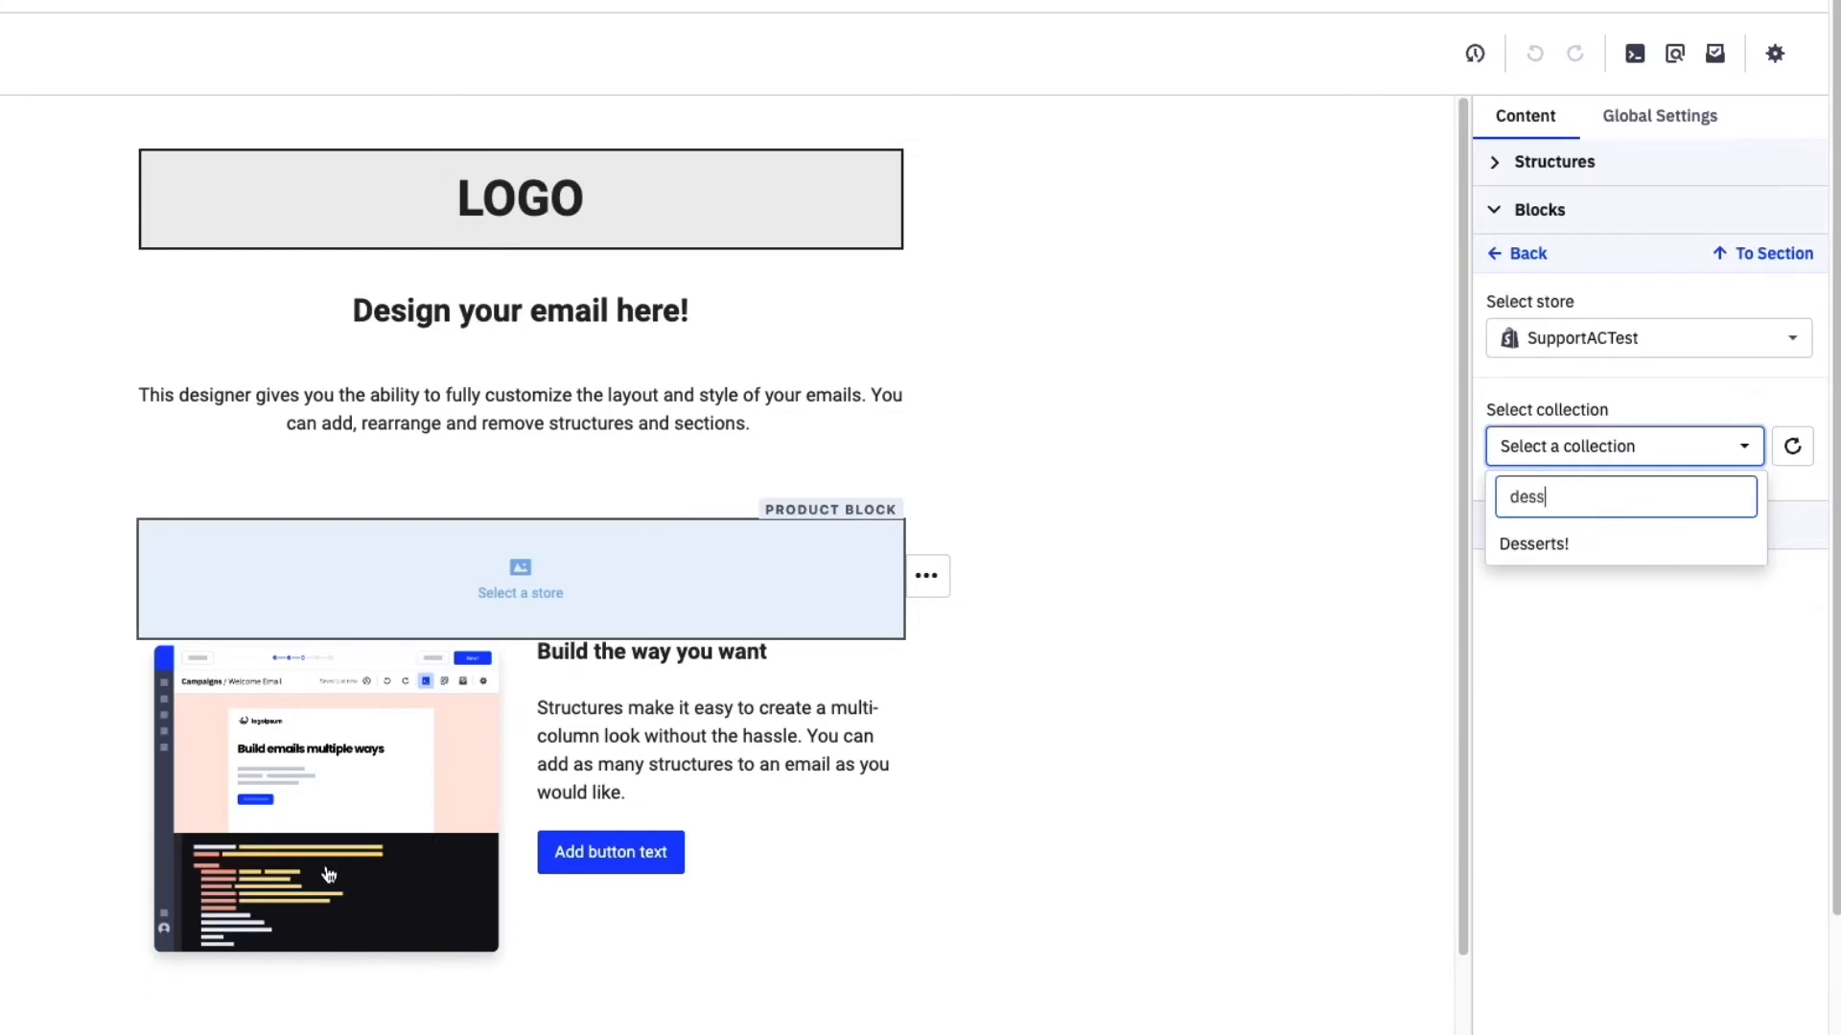
pyautogui.click(1533, 542)
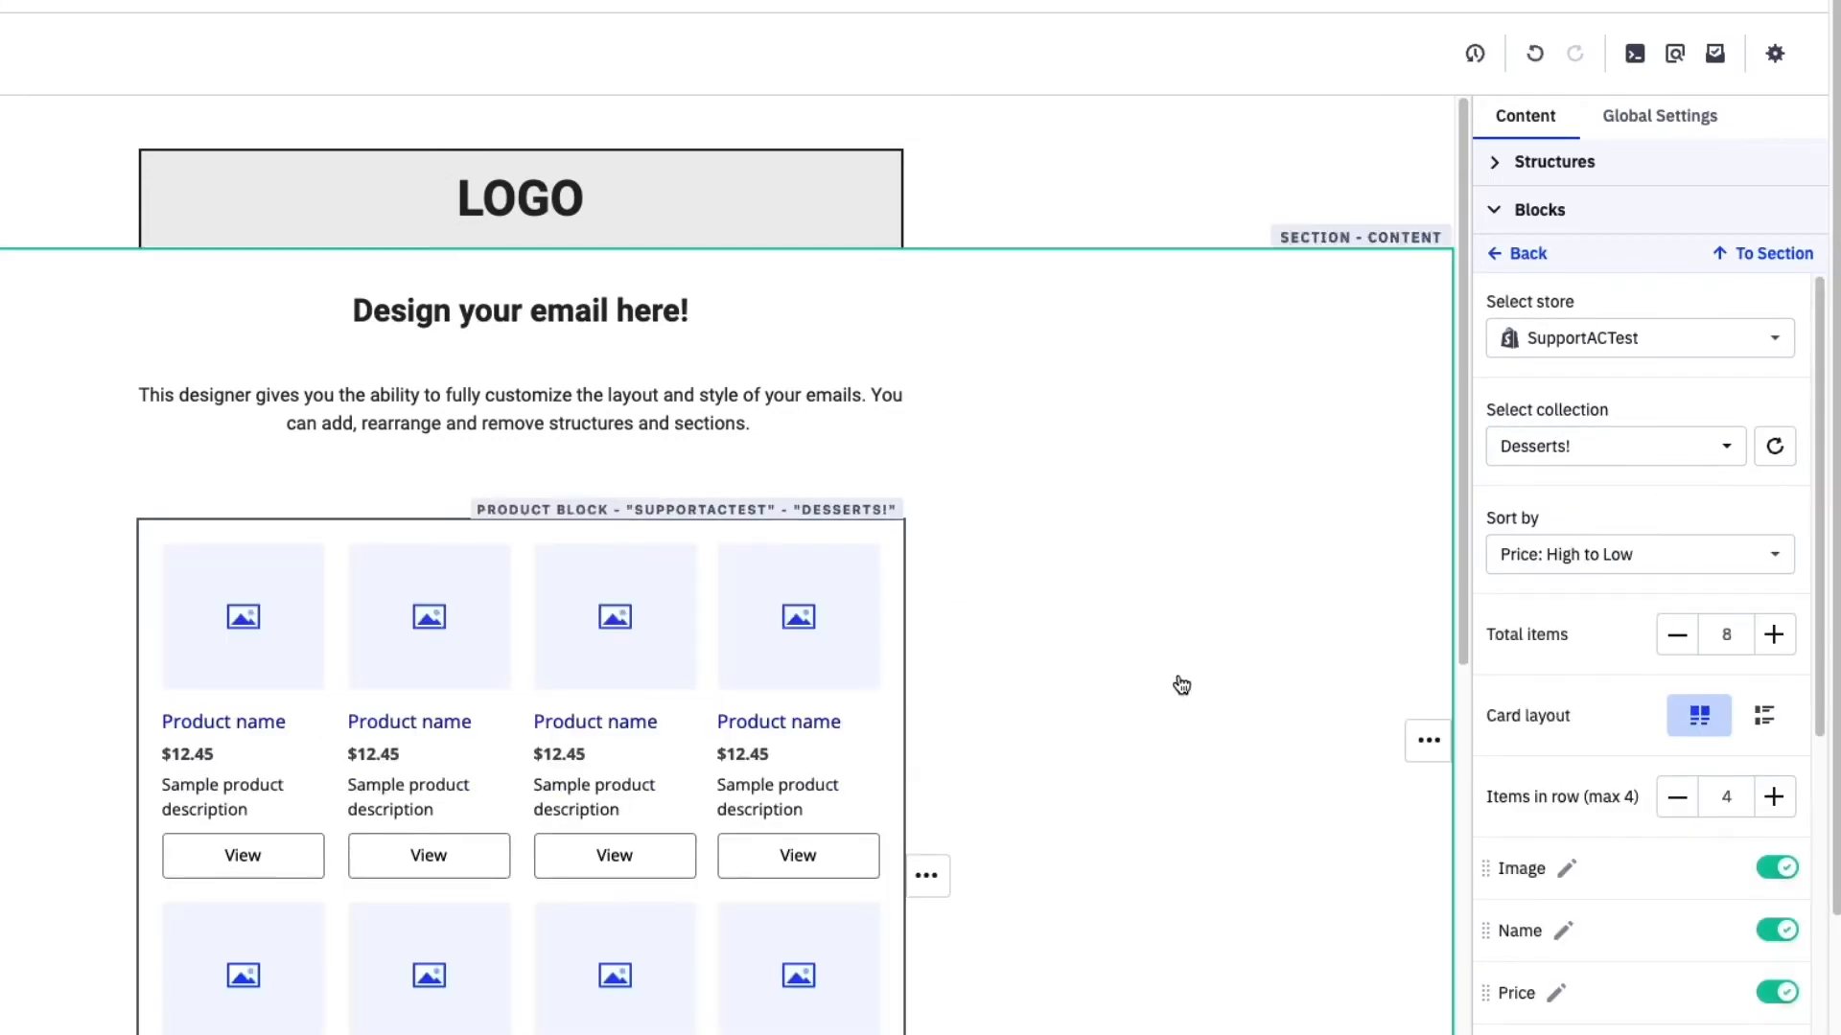
pyautogui.scroll(-3)
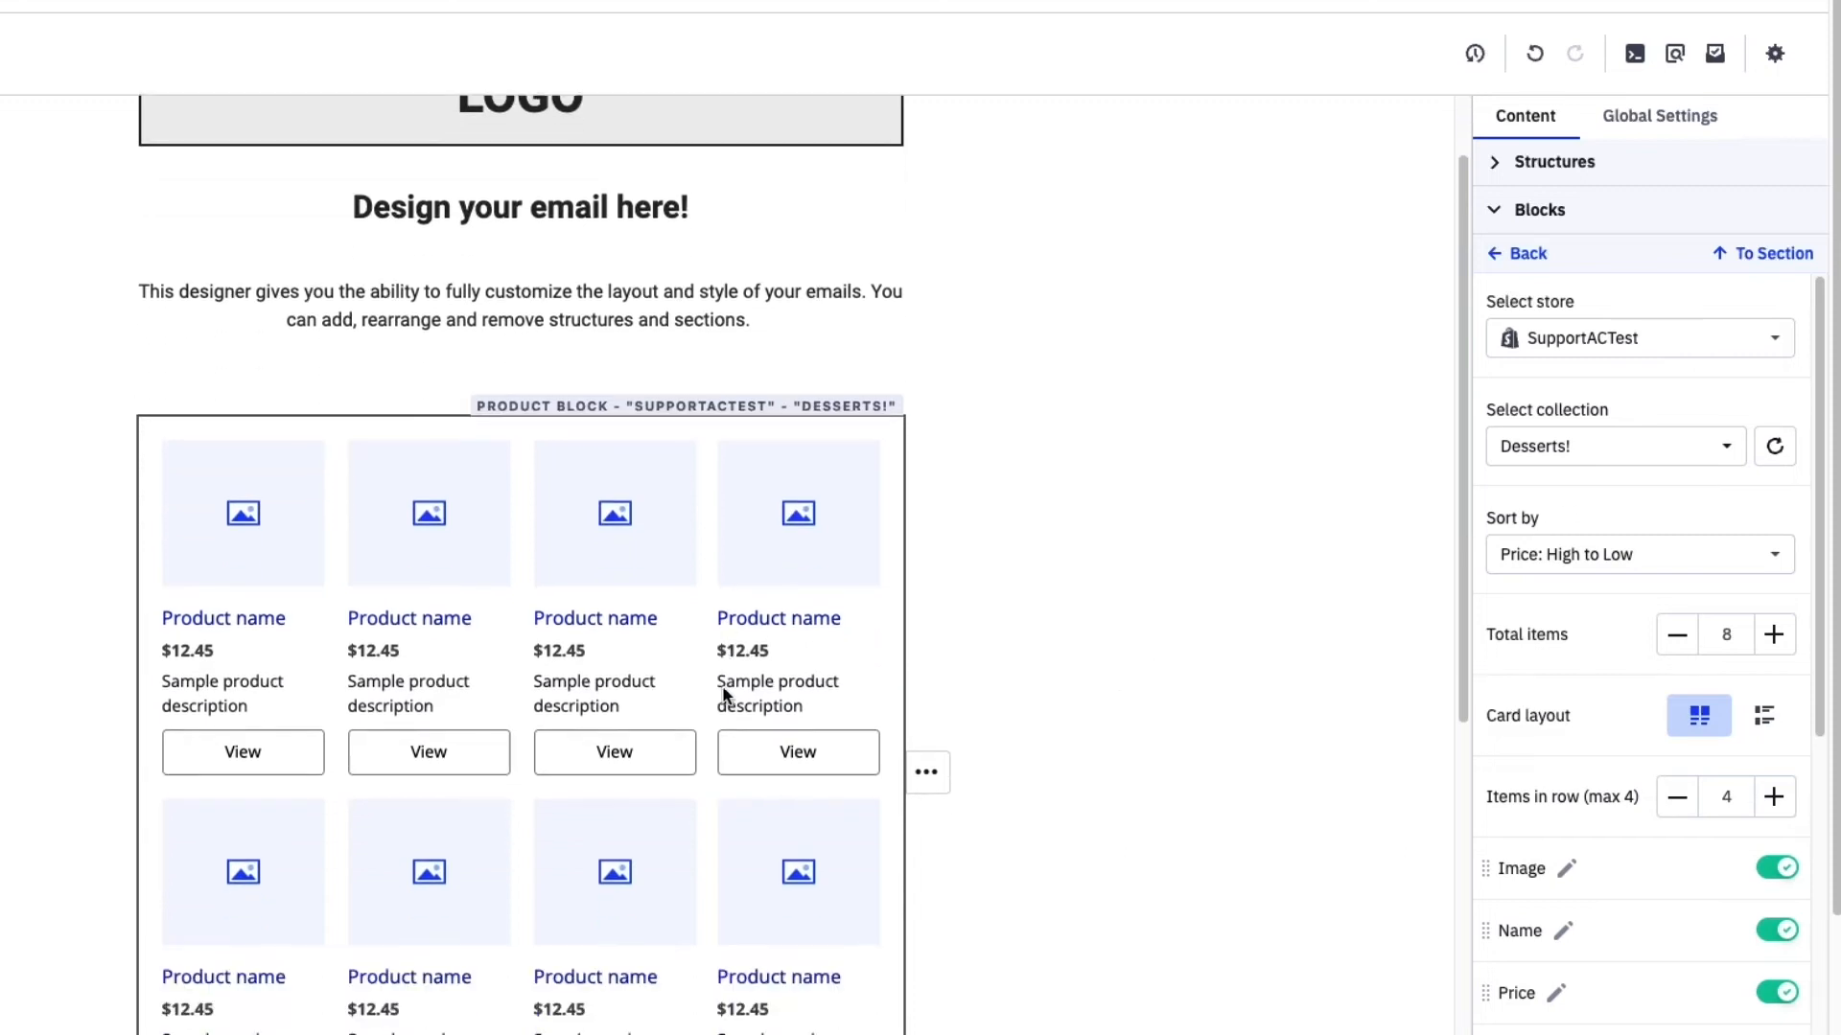
pyautogui.scroll(-3)
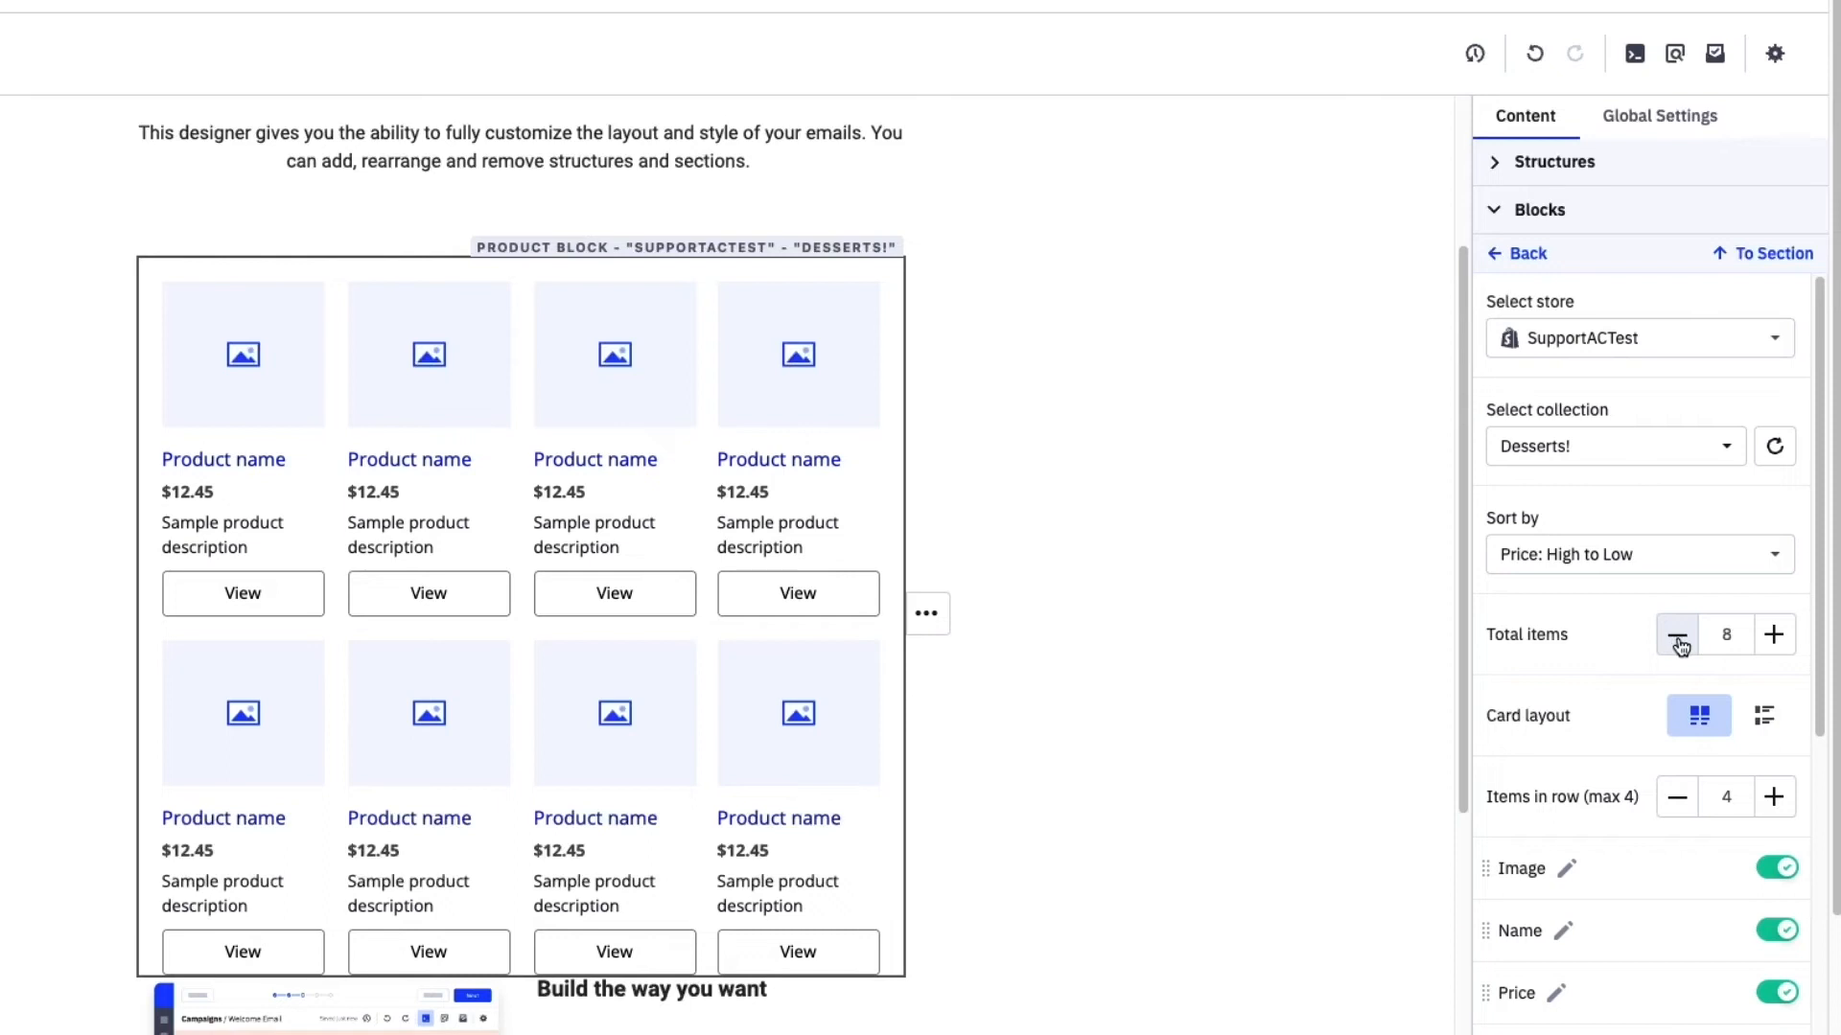
pyautogui.click(1678, 635)
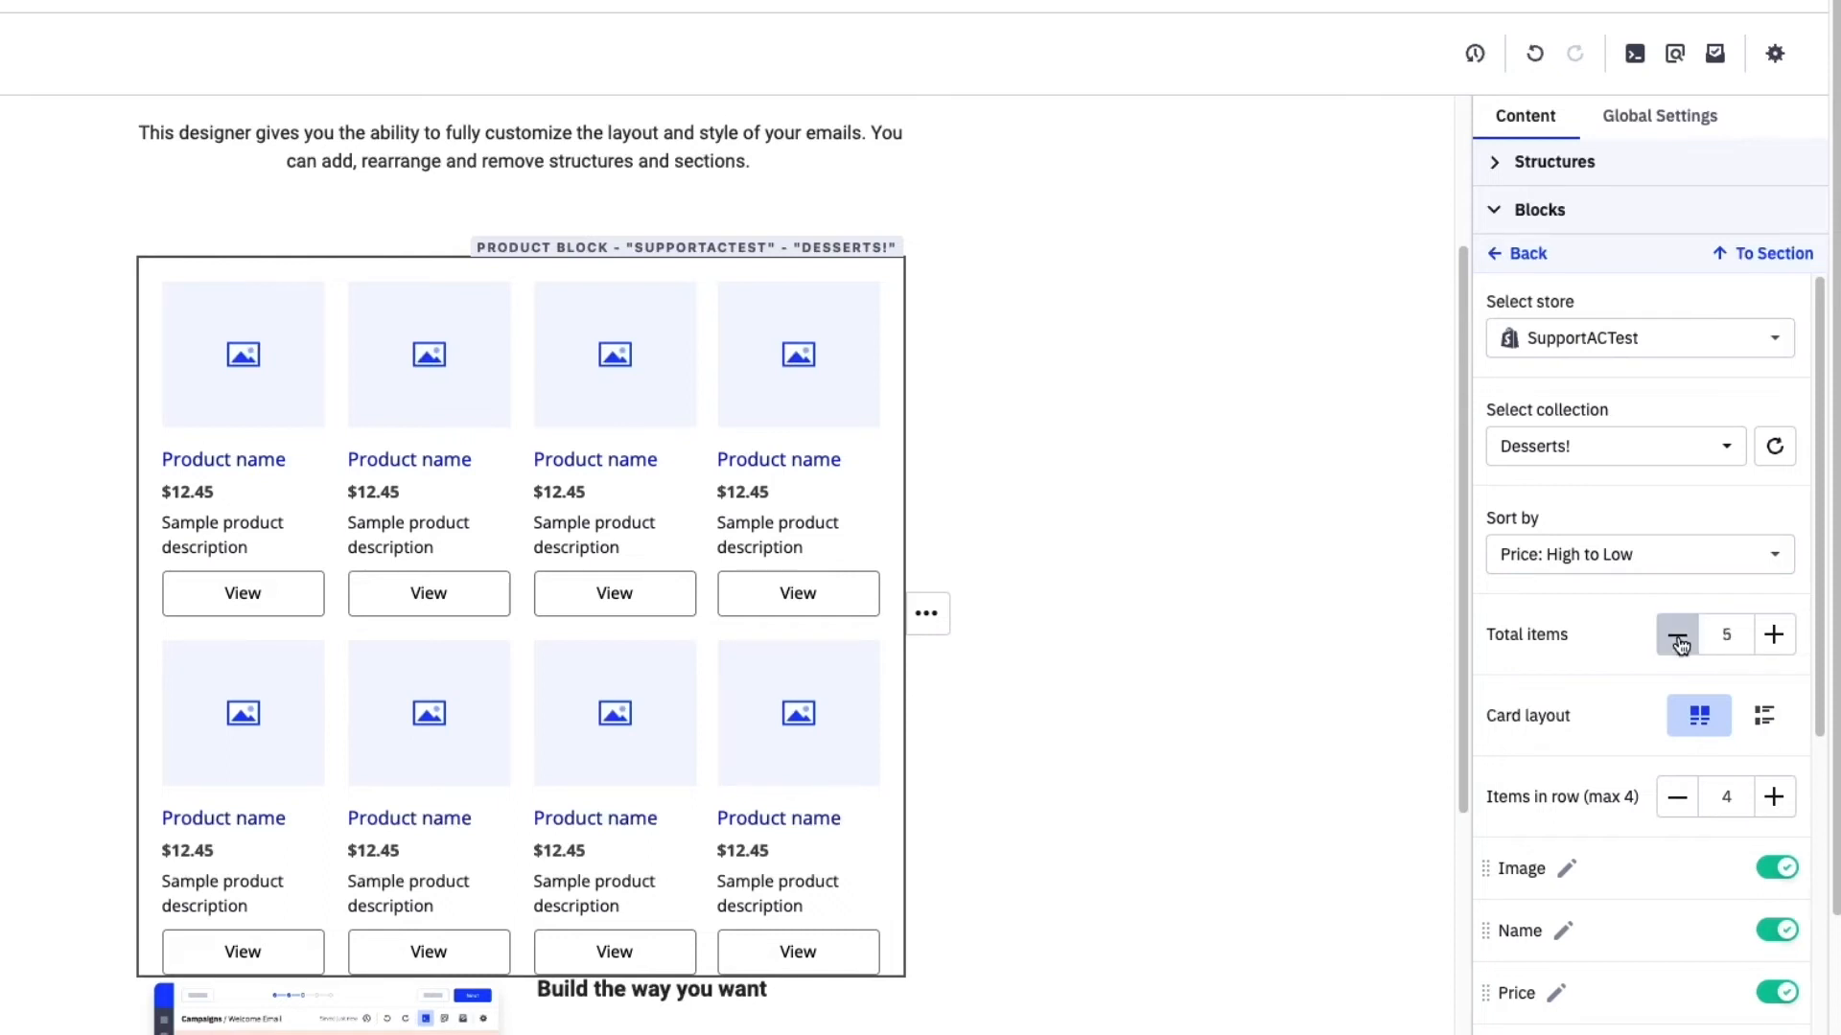
pyautogui.click(1677, 634)
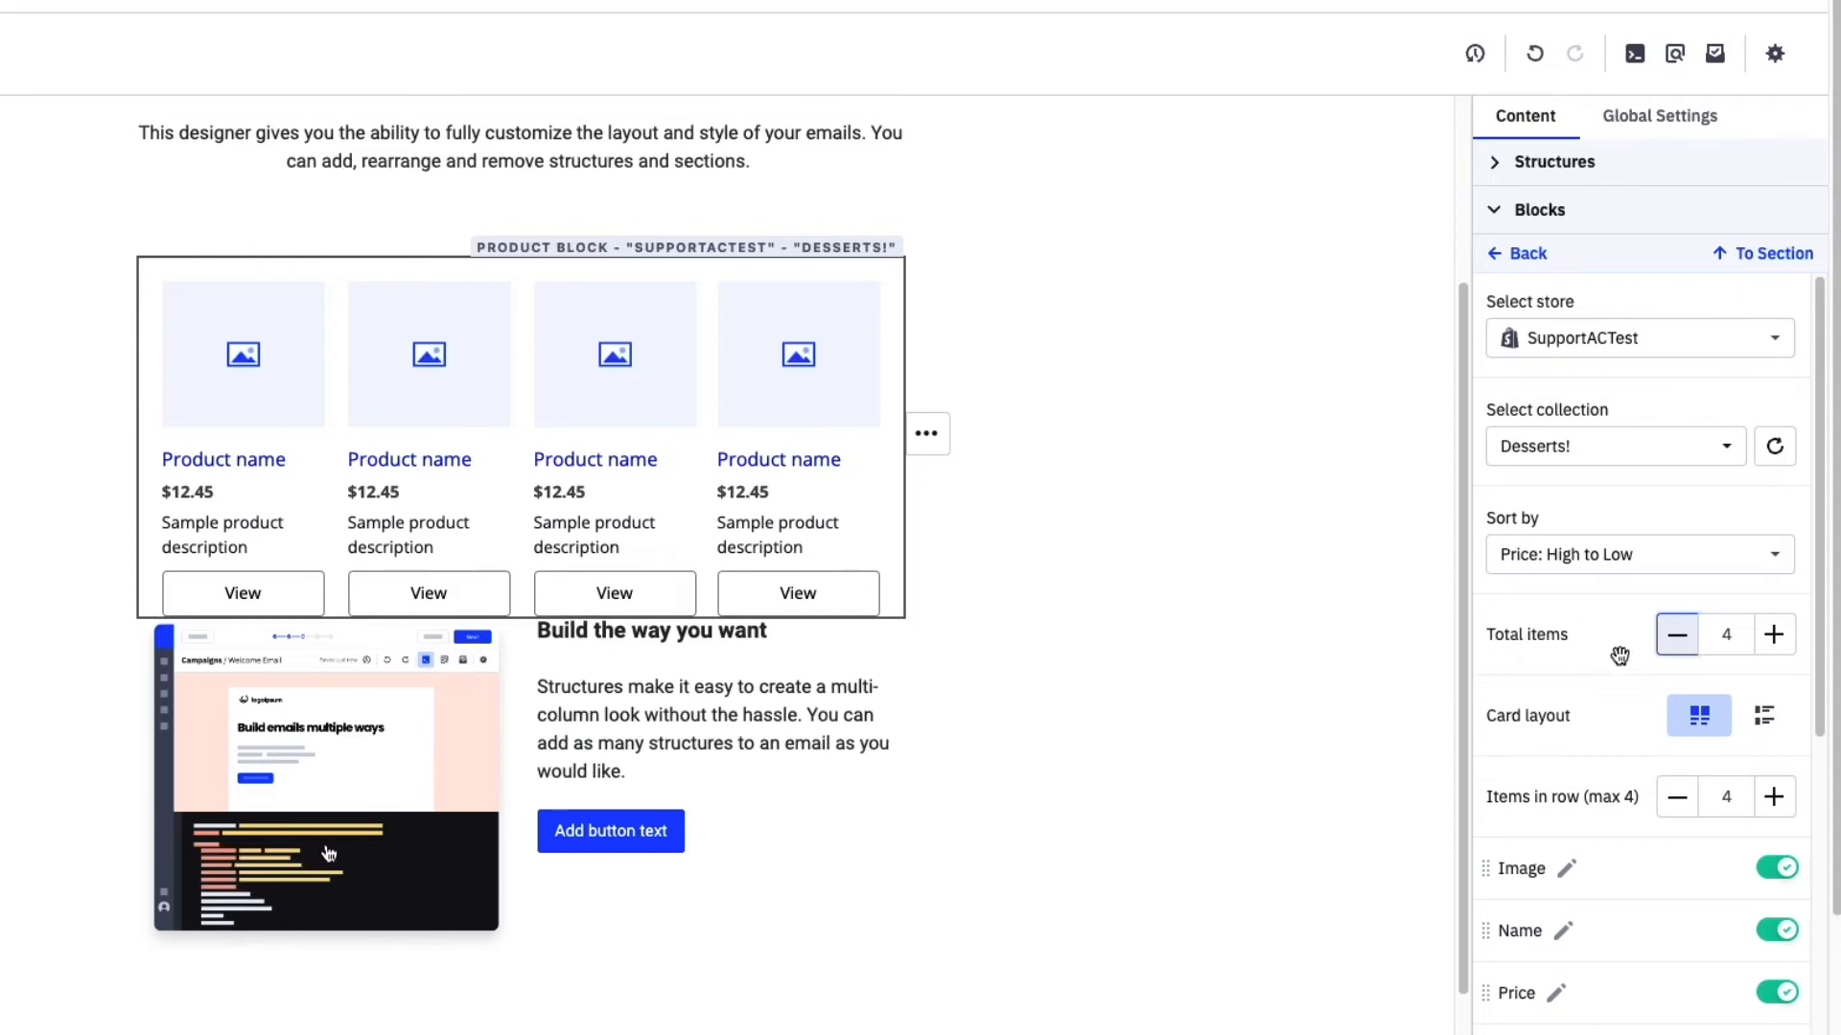
pyautogui.moveTo(1618, 652)
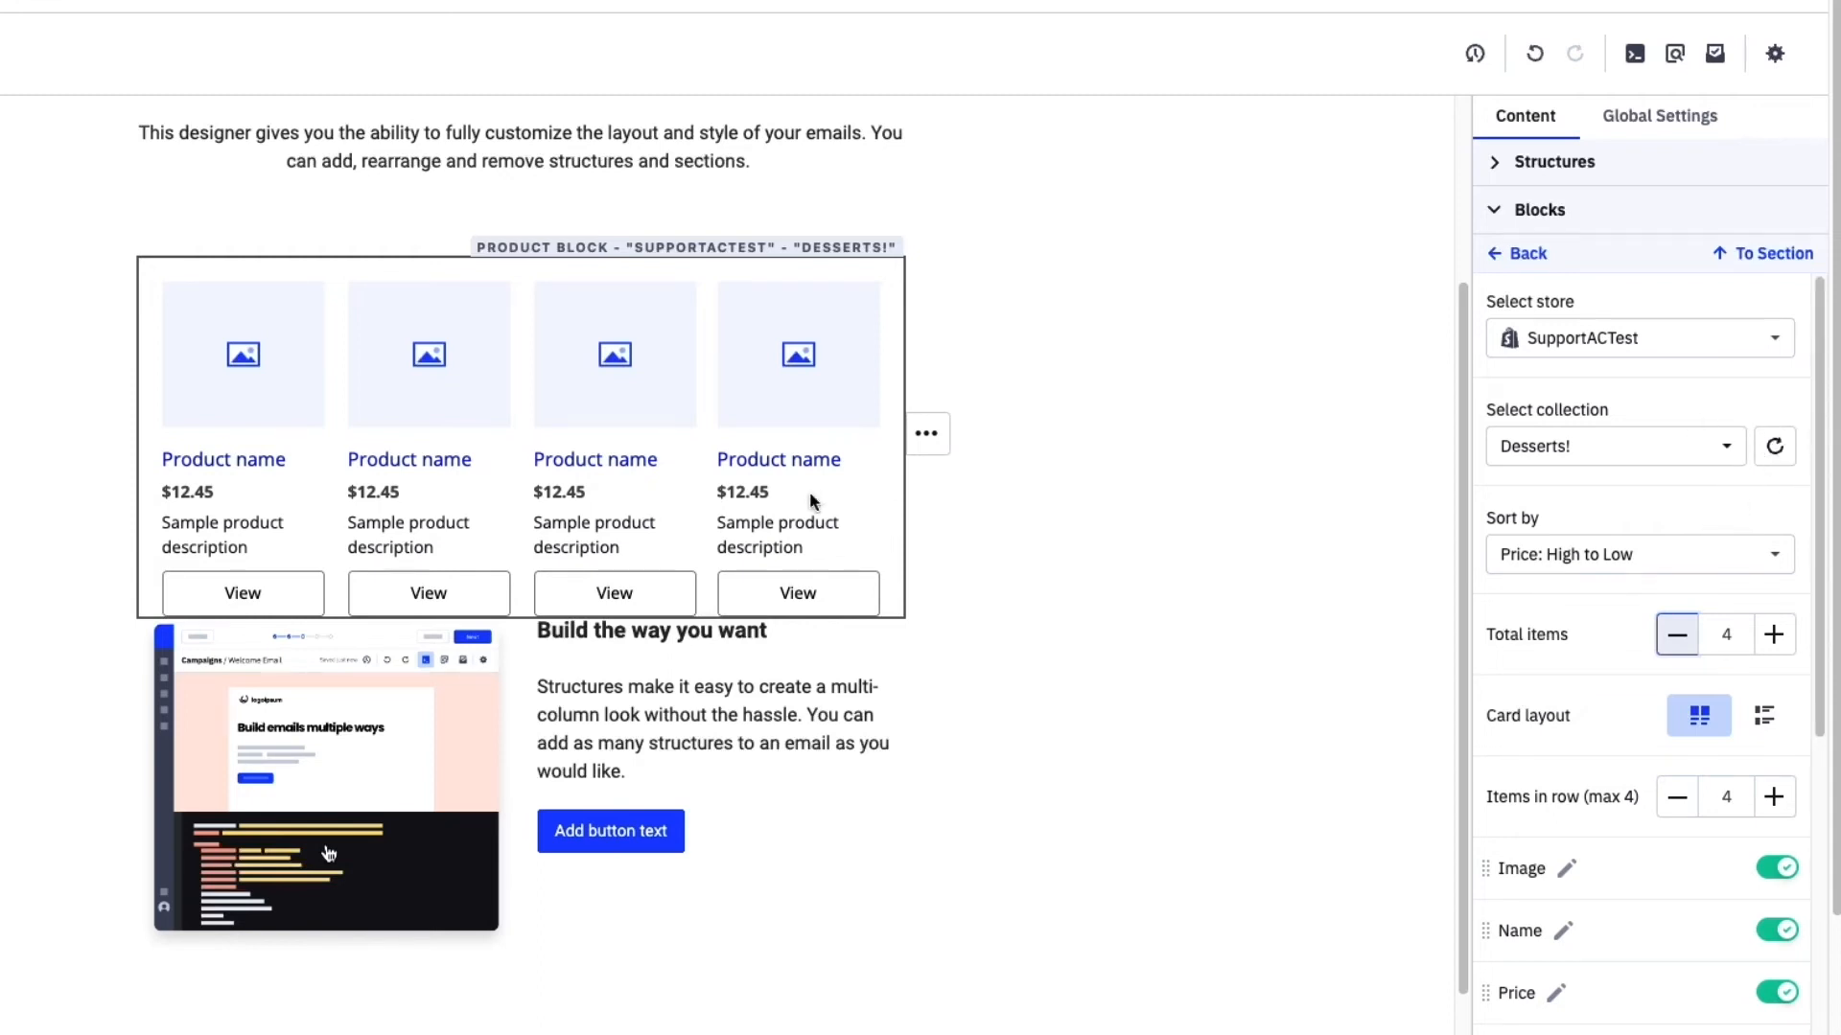
pyautogui.click(1773, 447)
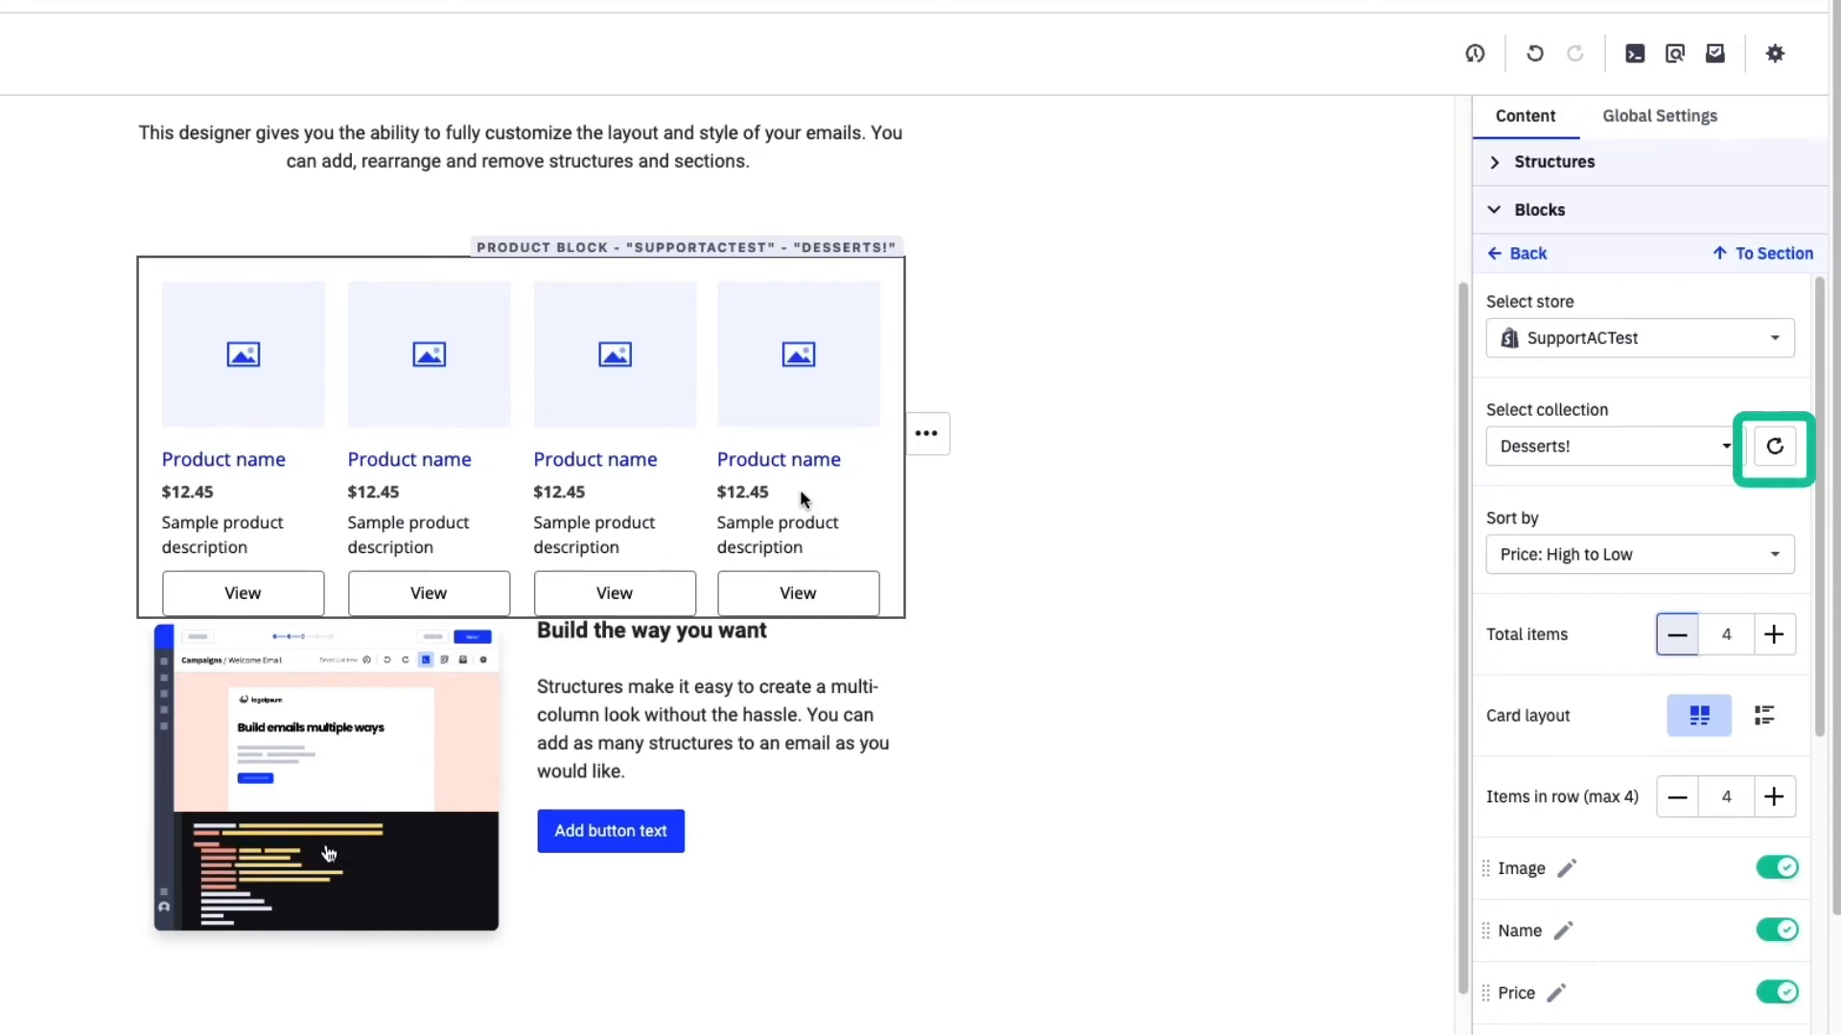
pyautogui.moveTo(1773, 447)
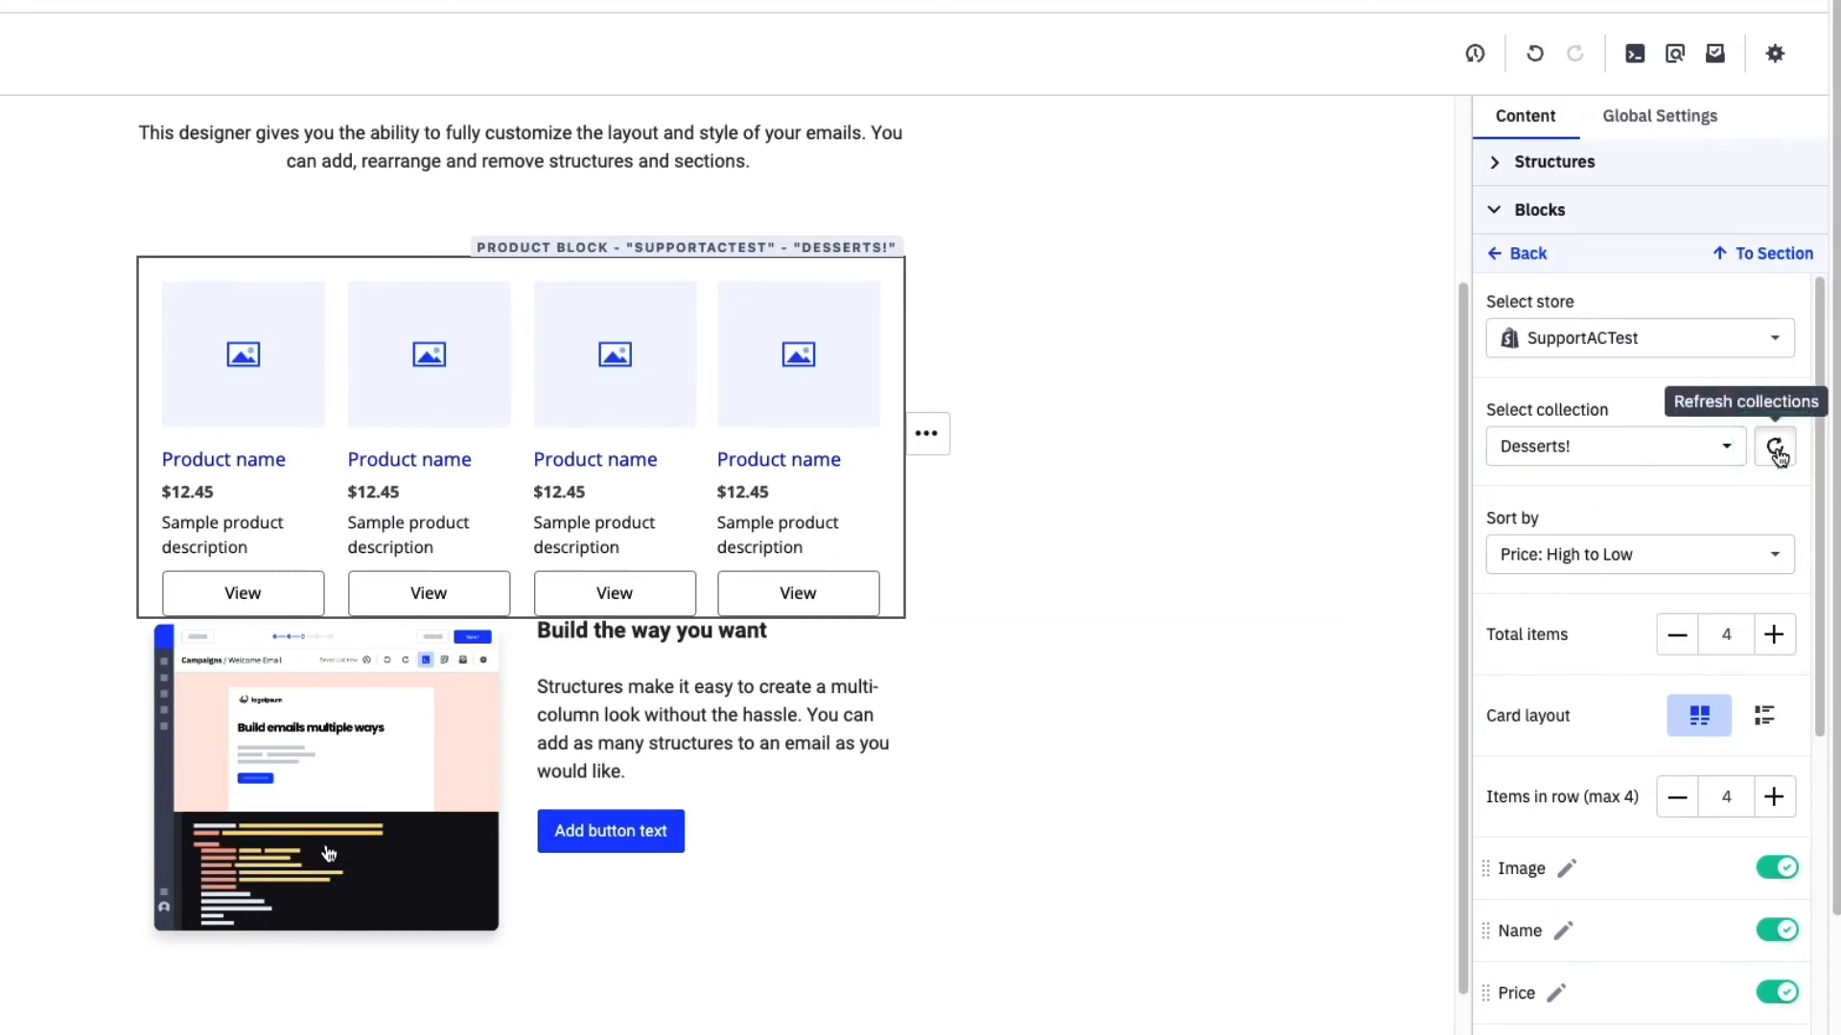
pyautogui.click(1776, 447)
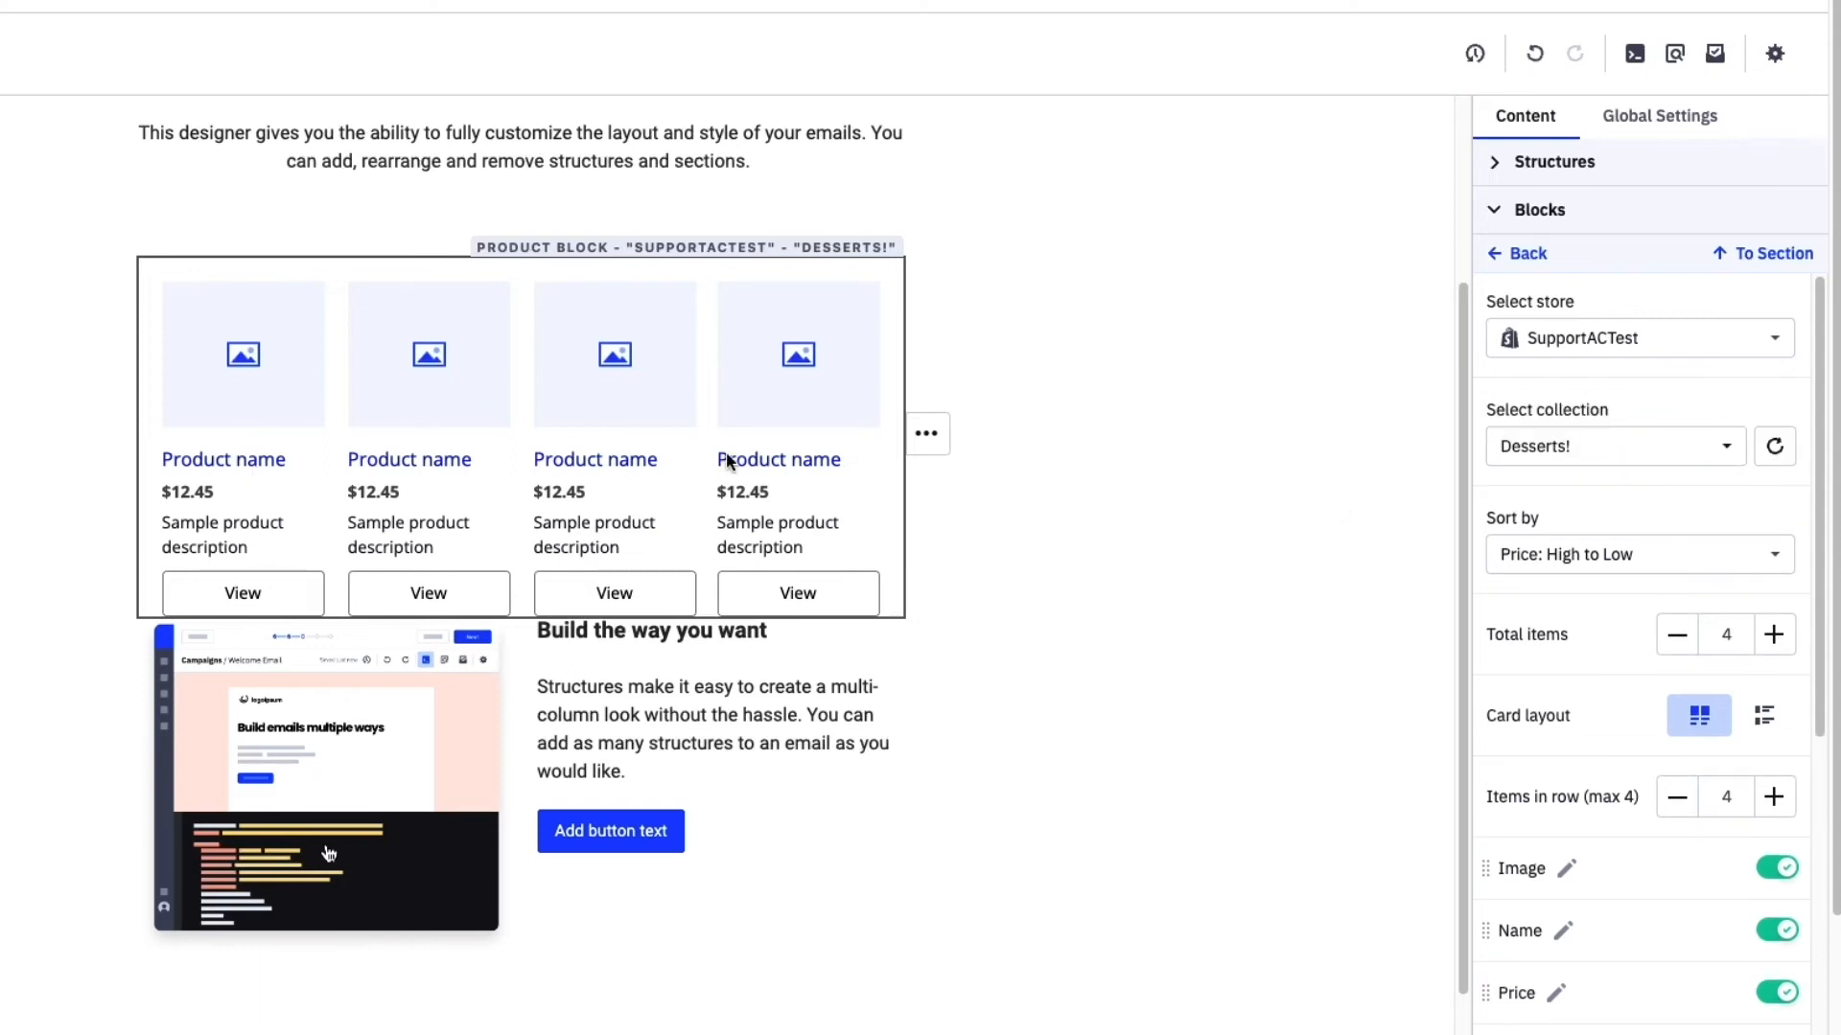
pyautogui.moveTo(1745, 562)
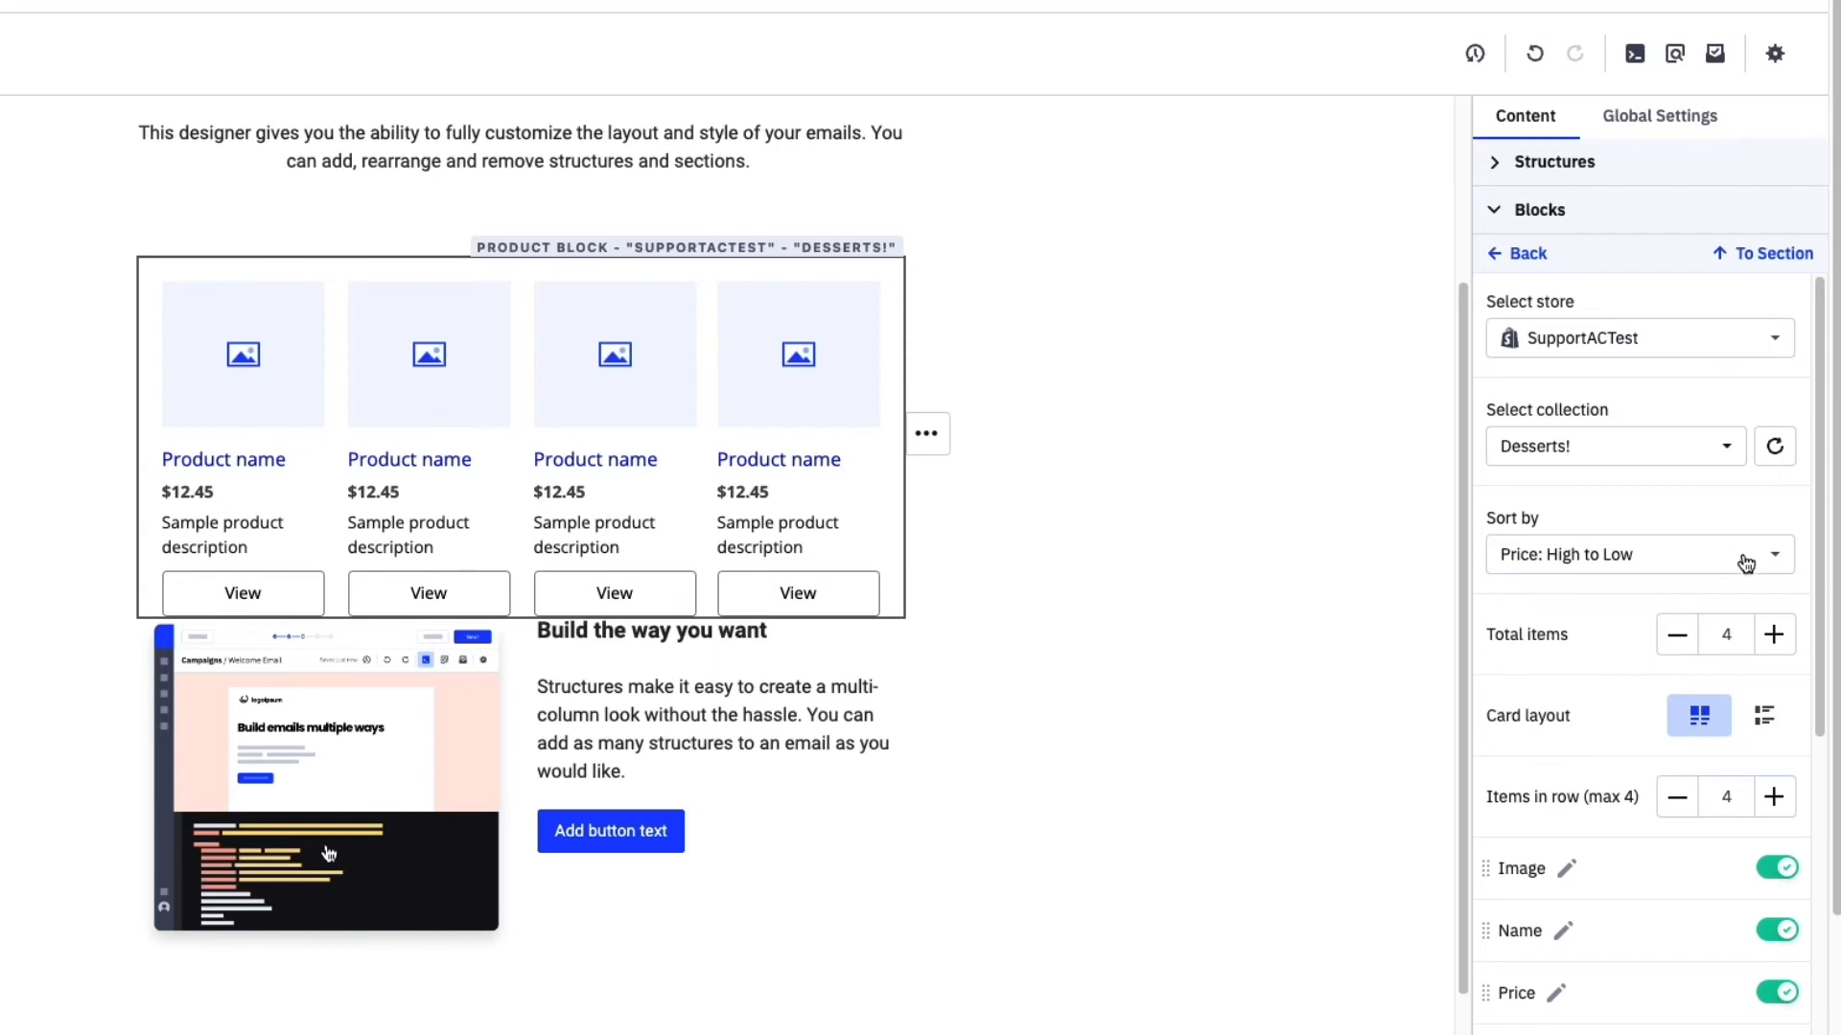
# Change the product block's sort order to Recently added.
pyautogui.click(1637, 554)
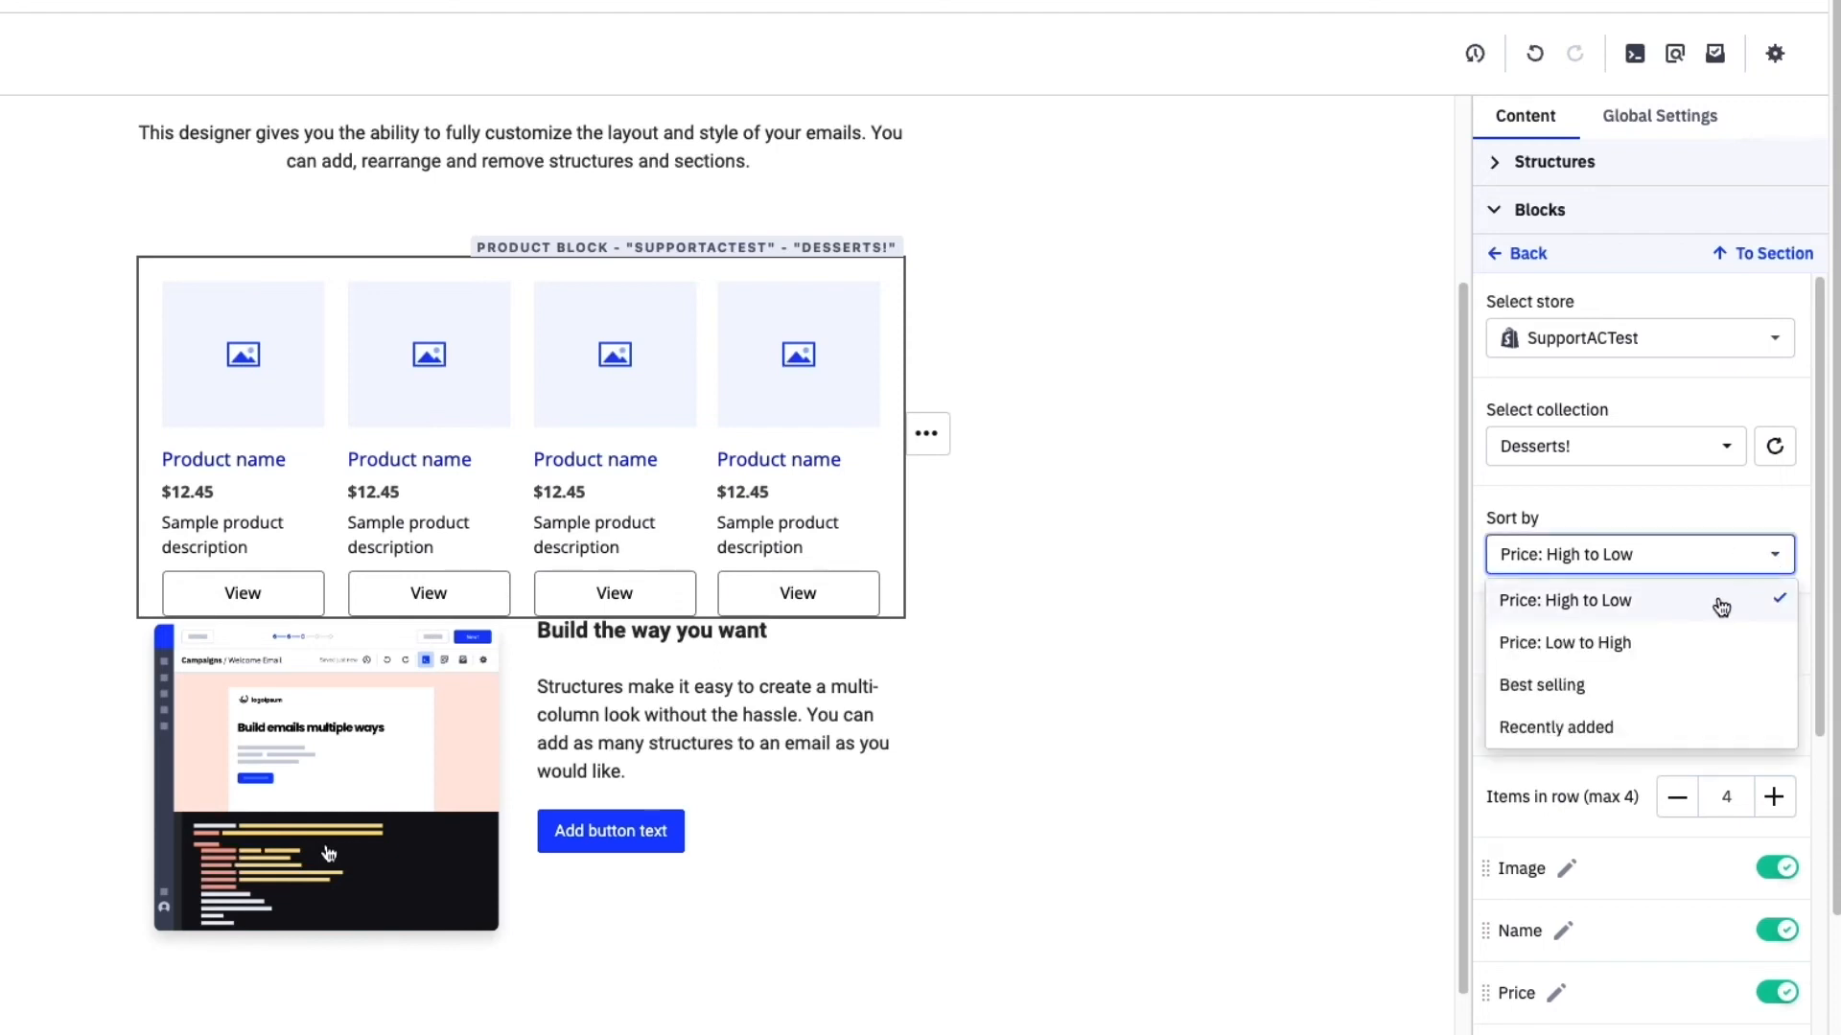
pyautogui.moveTo(1670, 719)
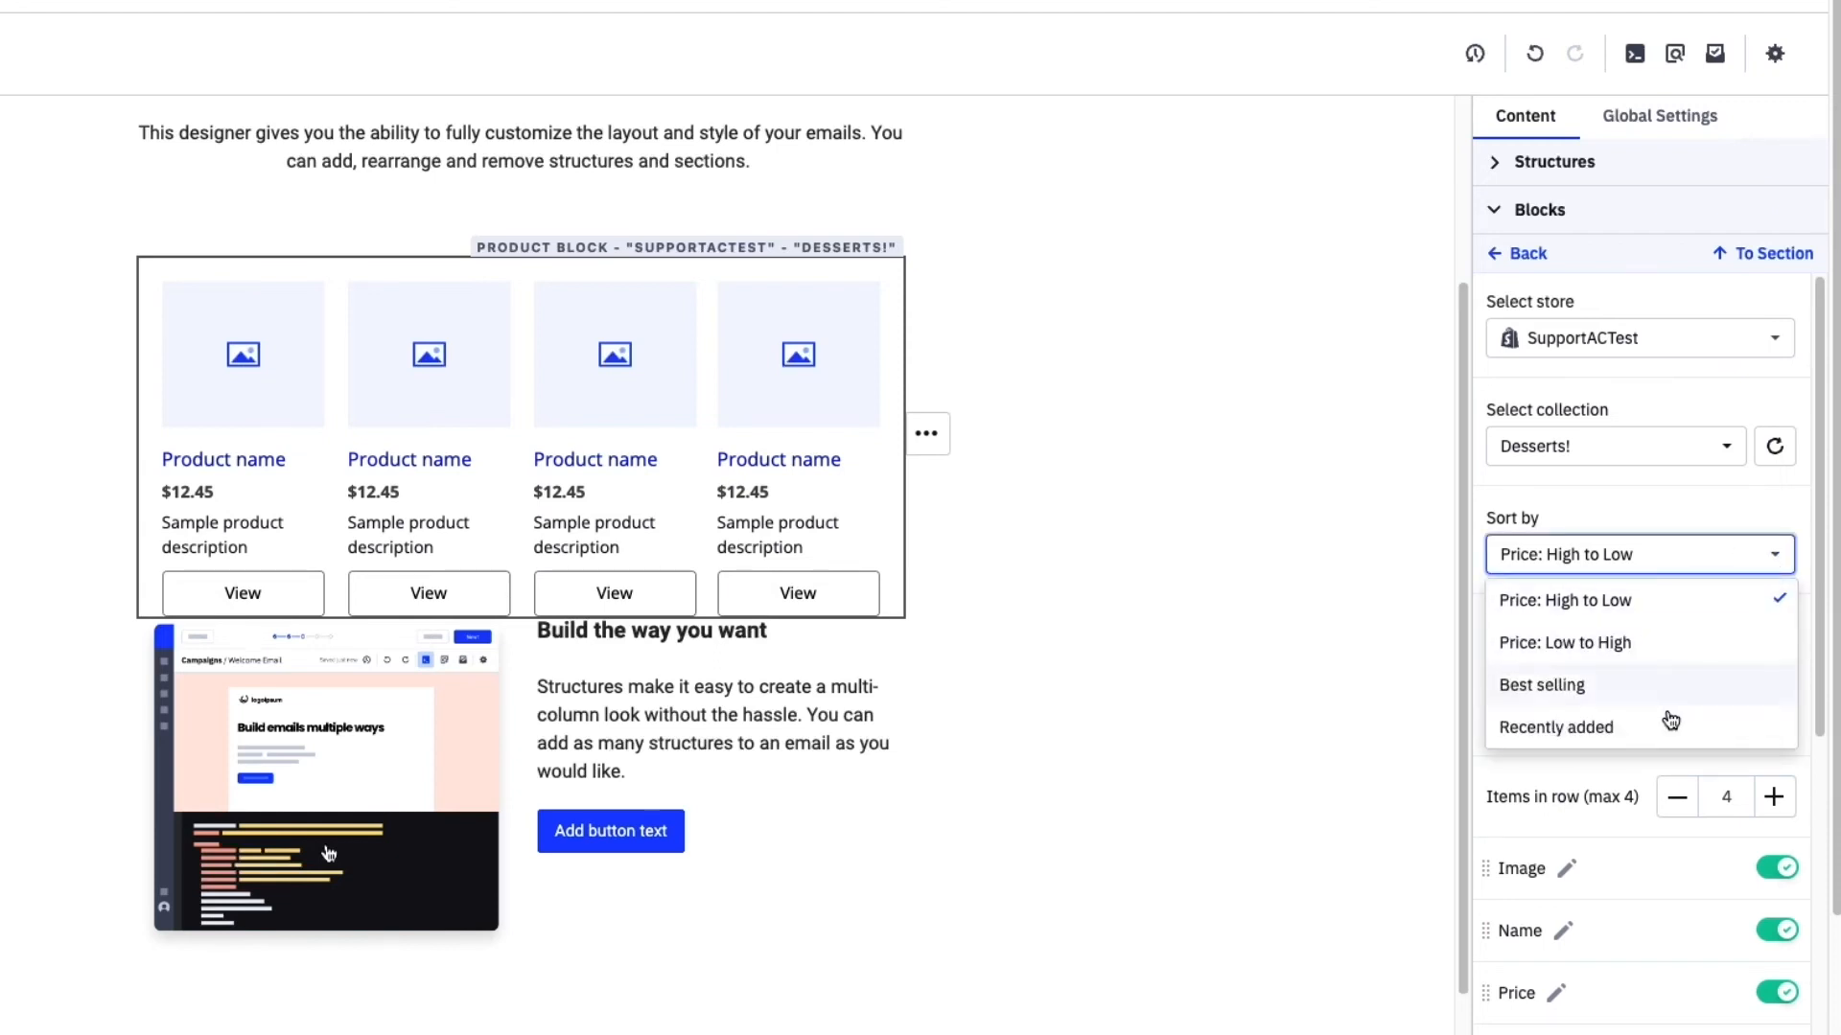
pyautogui.moveTo(1666, 734)
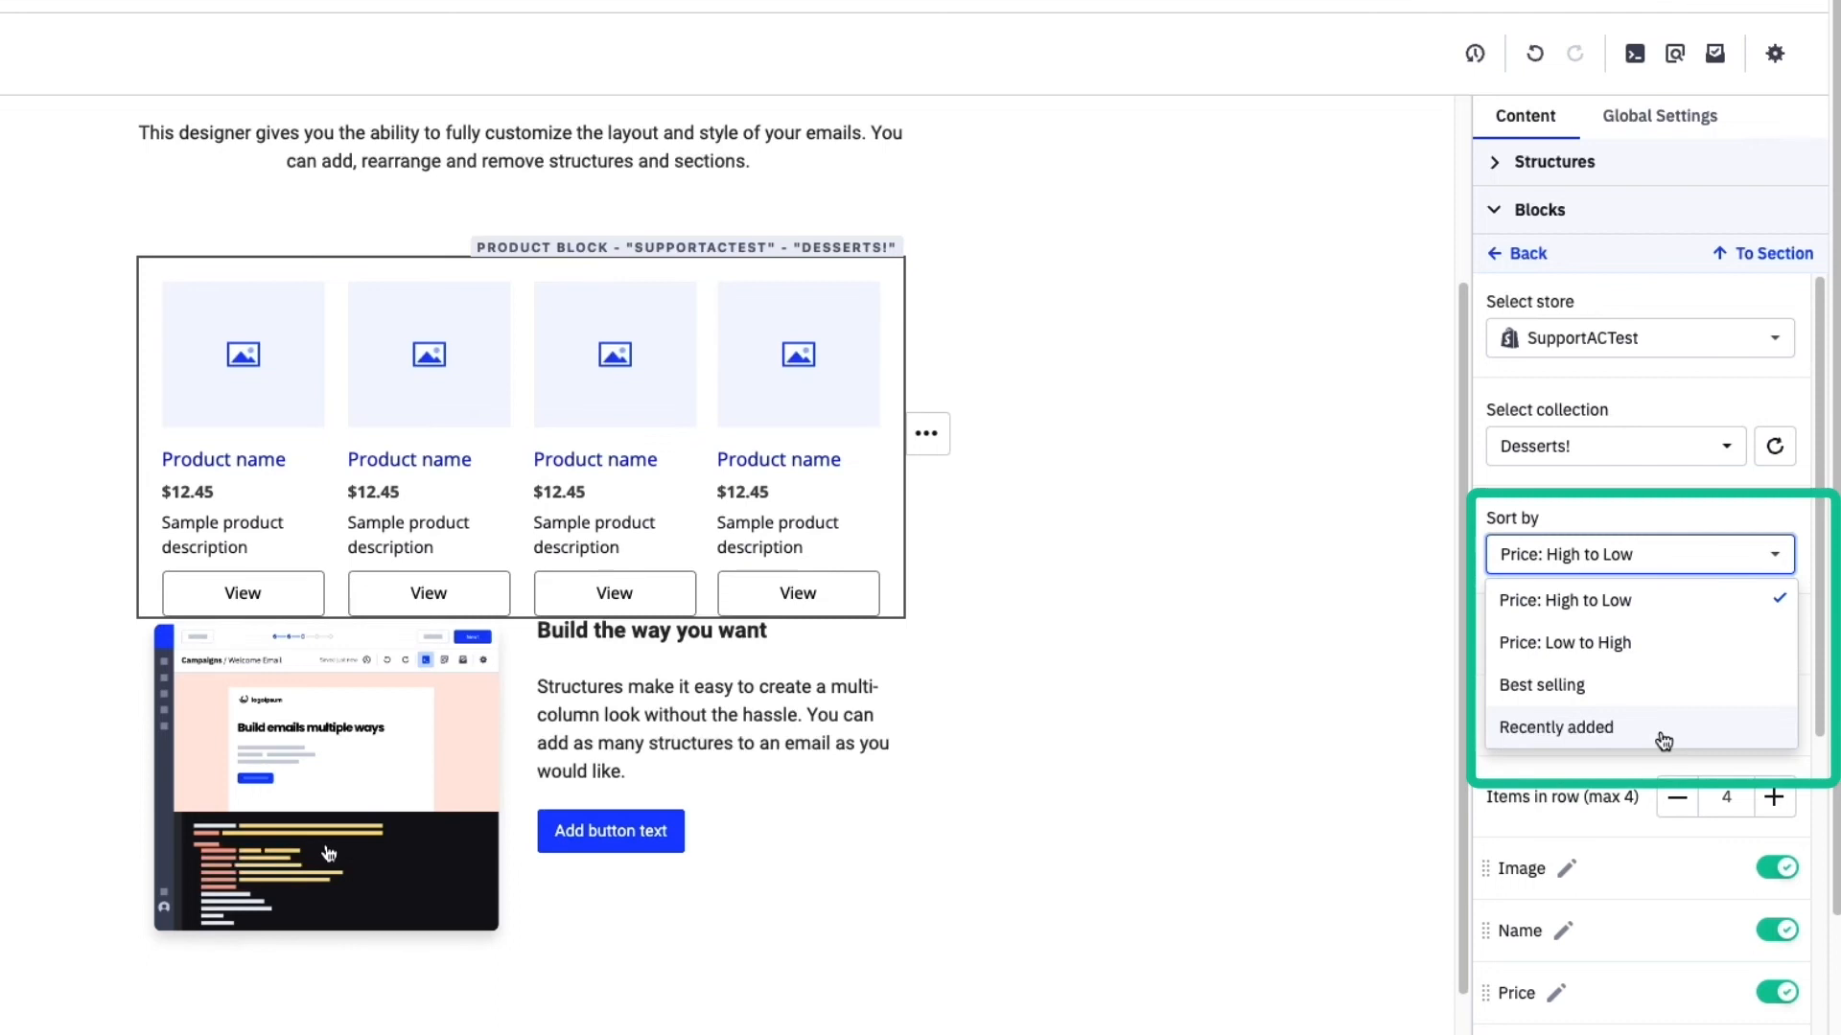
pyautogui.click(1555, 726)
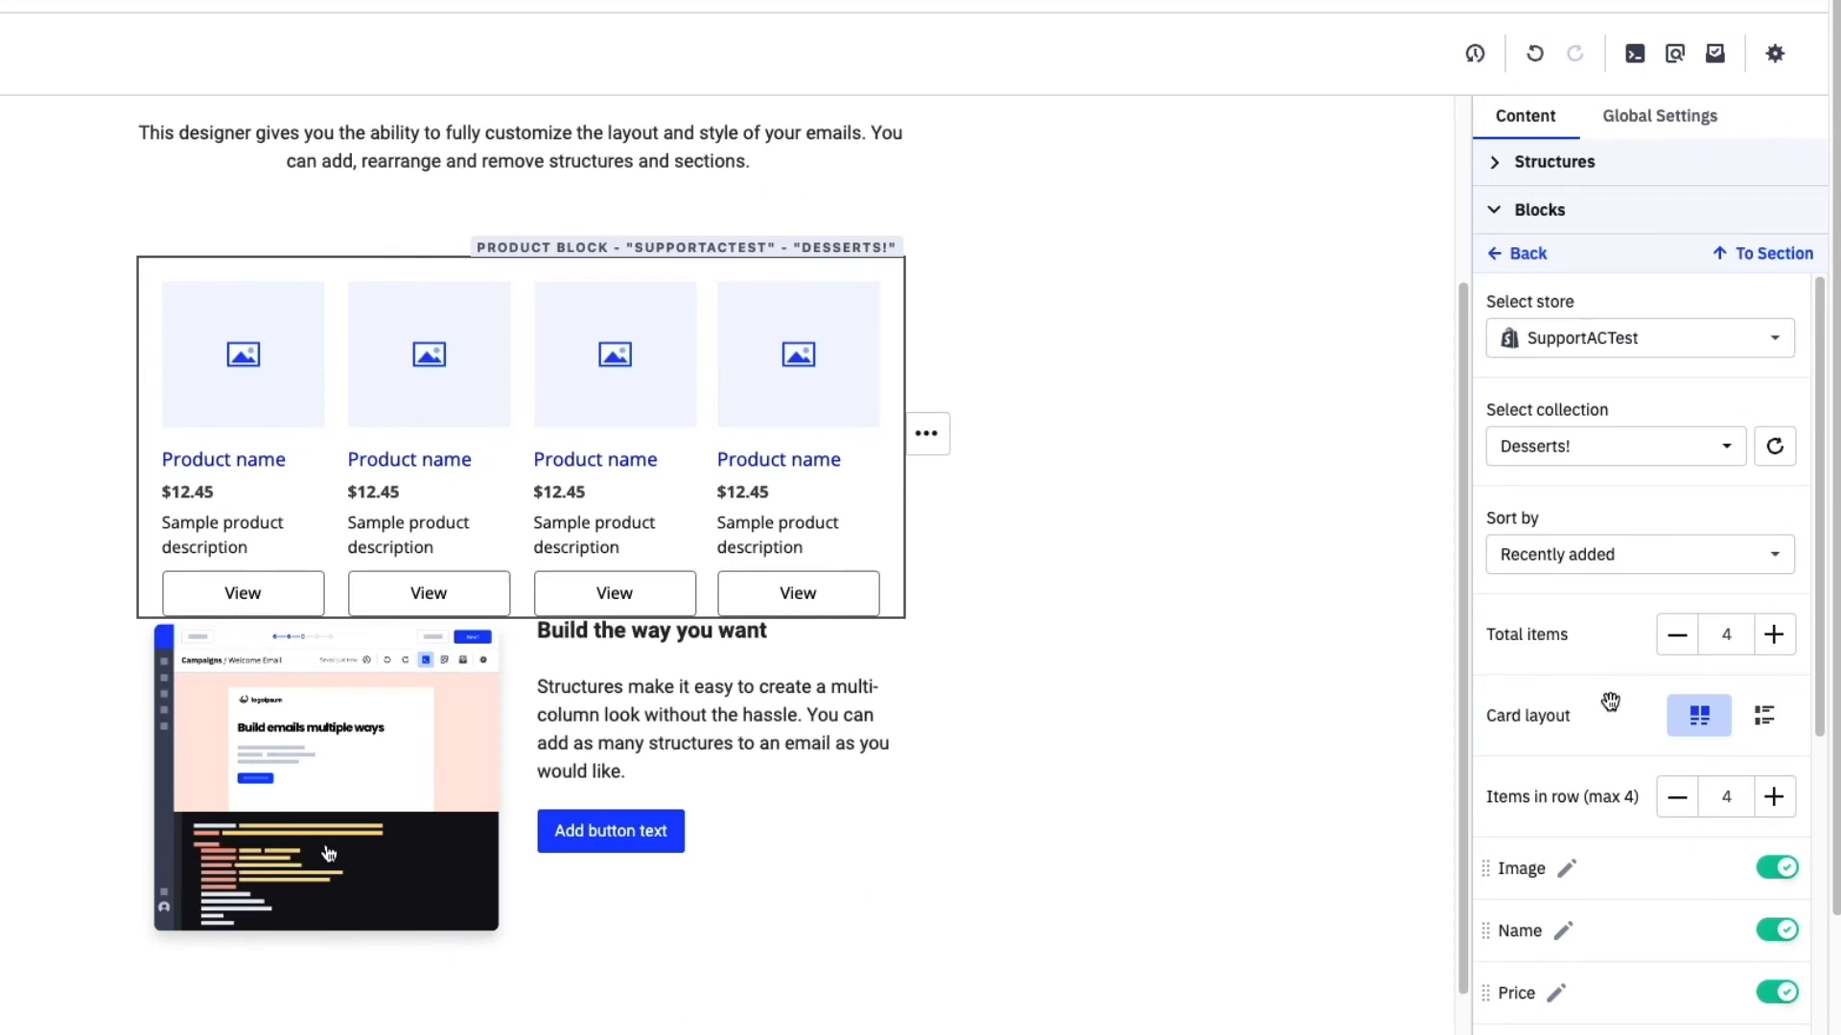
pyautogui.moveTo(1649, 735)
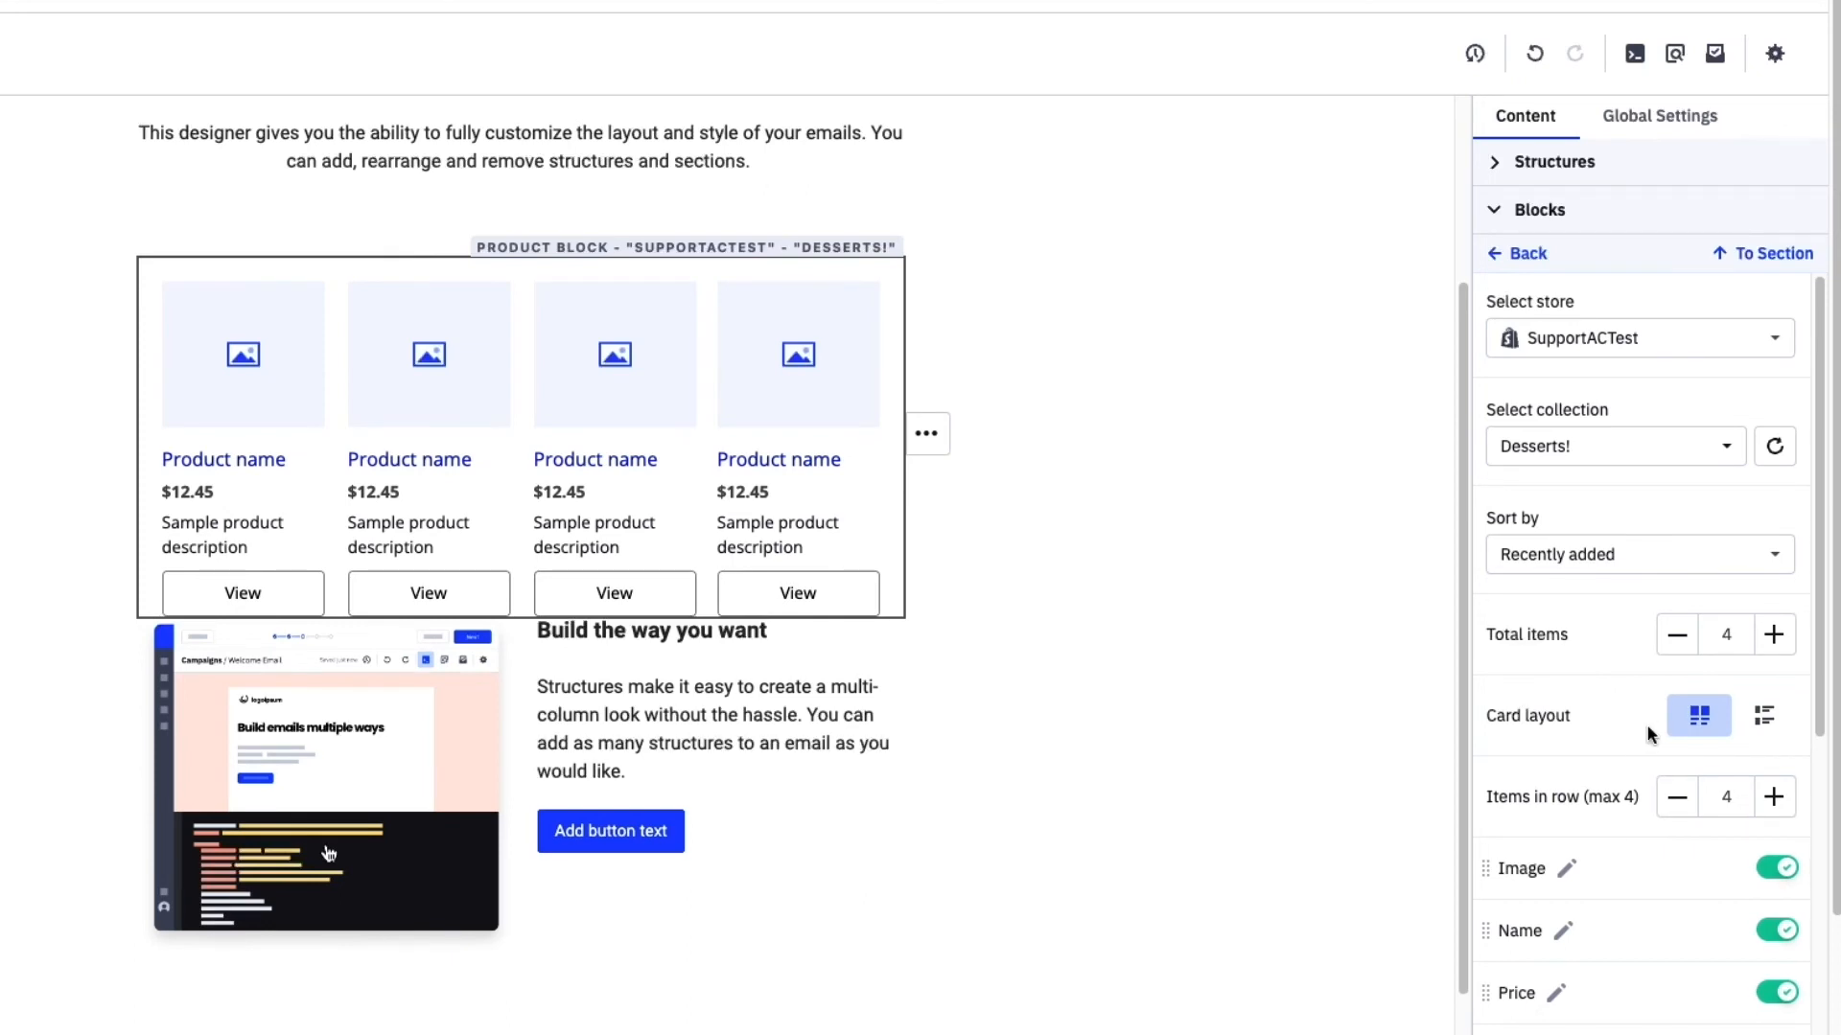
pyautogui.moveTo(1764, 715)
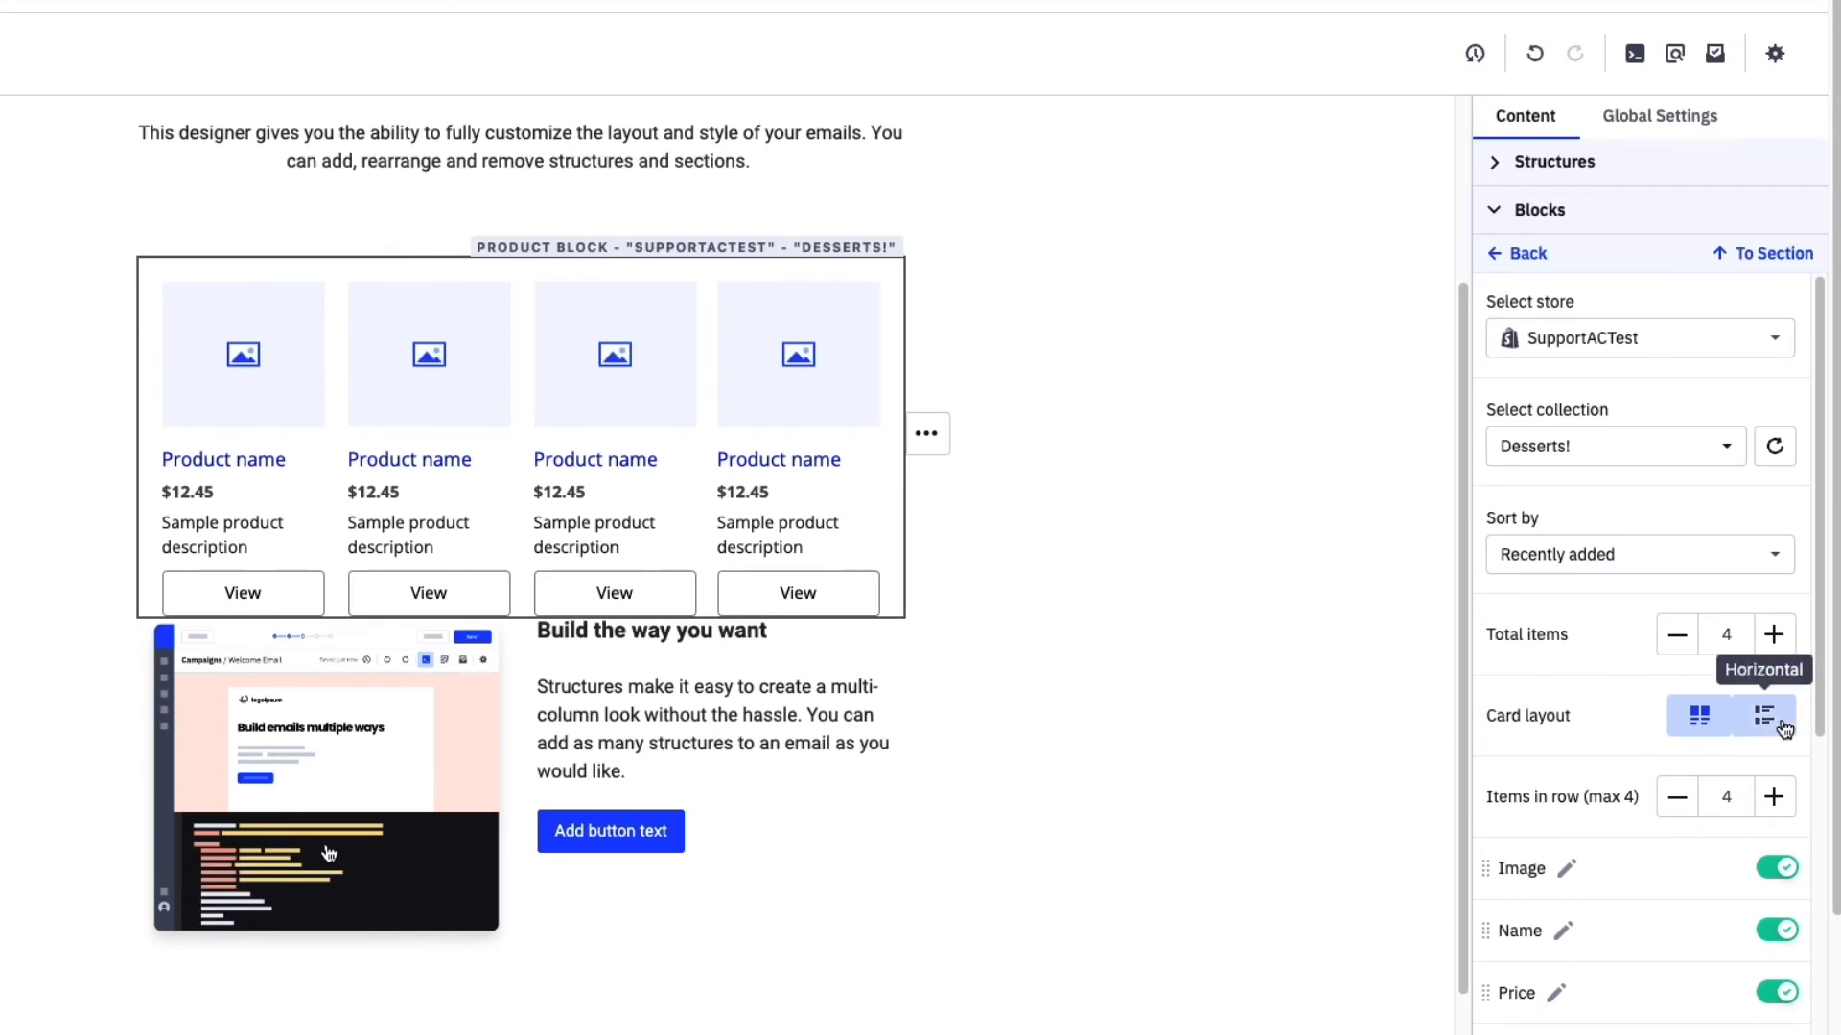
# Set the product cards to Horizontal layout with slightly larger images sized by height.
pyautogui.click(1762, 715)
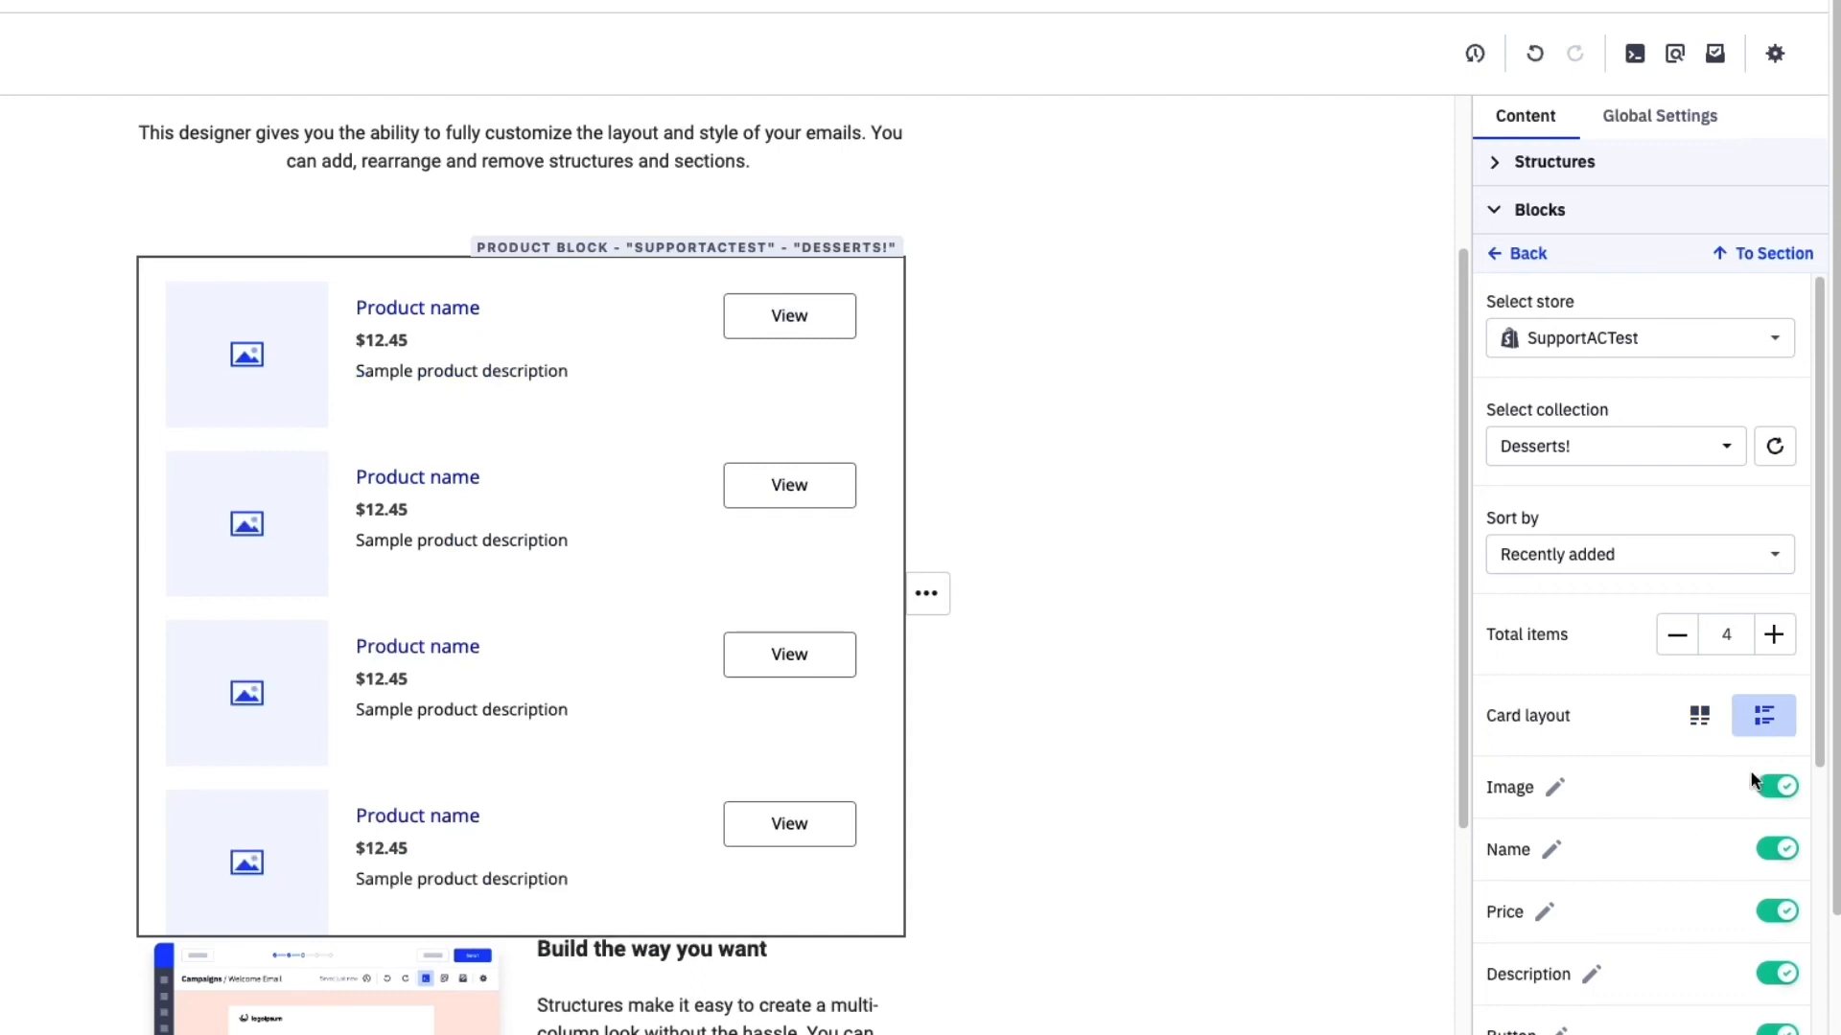
pyautogui.click(1697, 715)
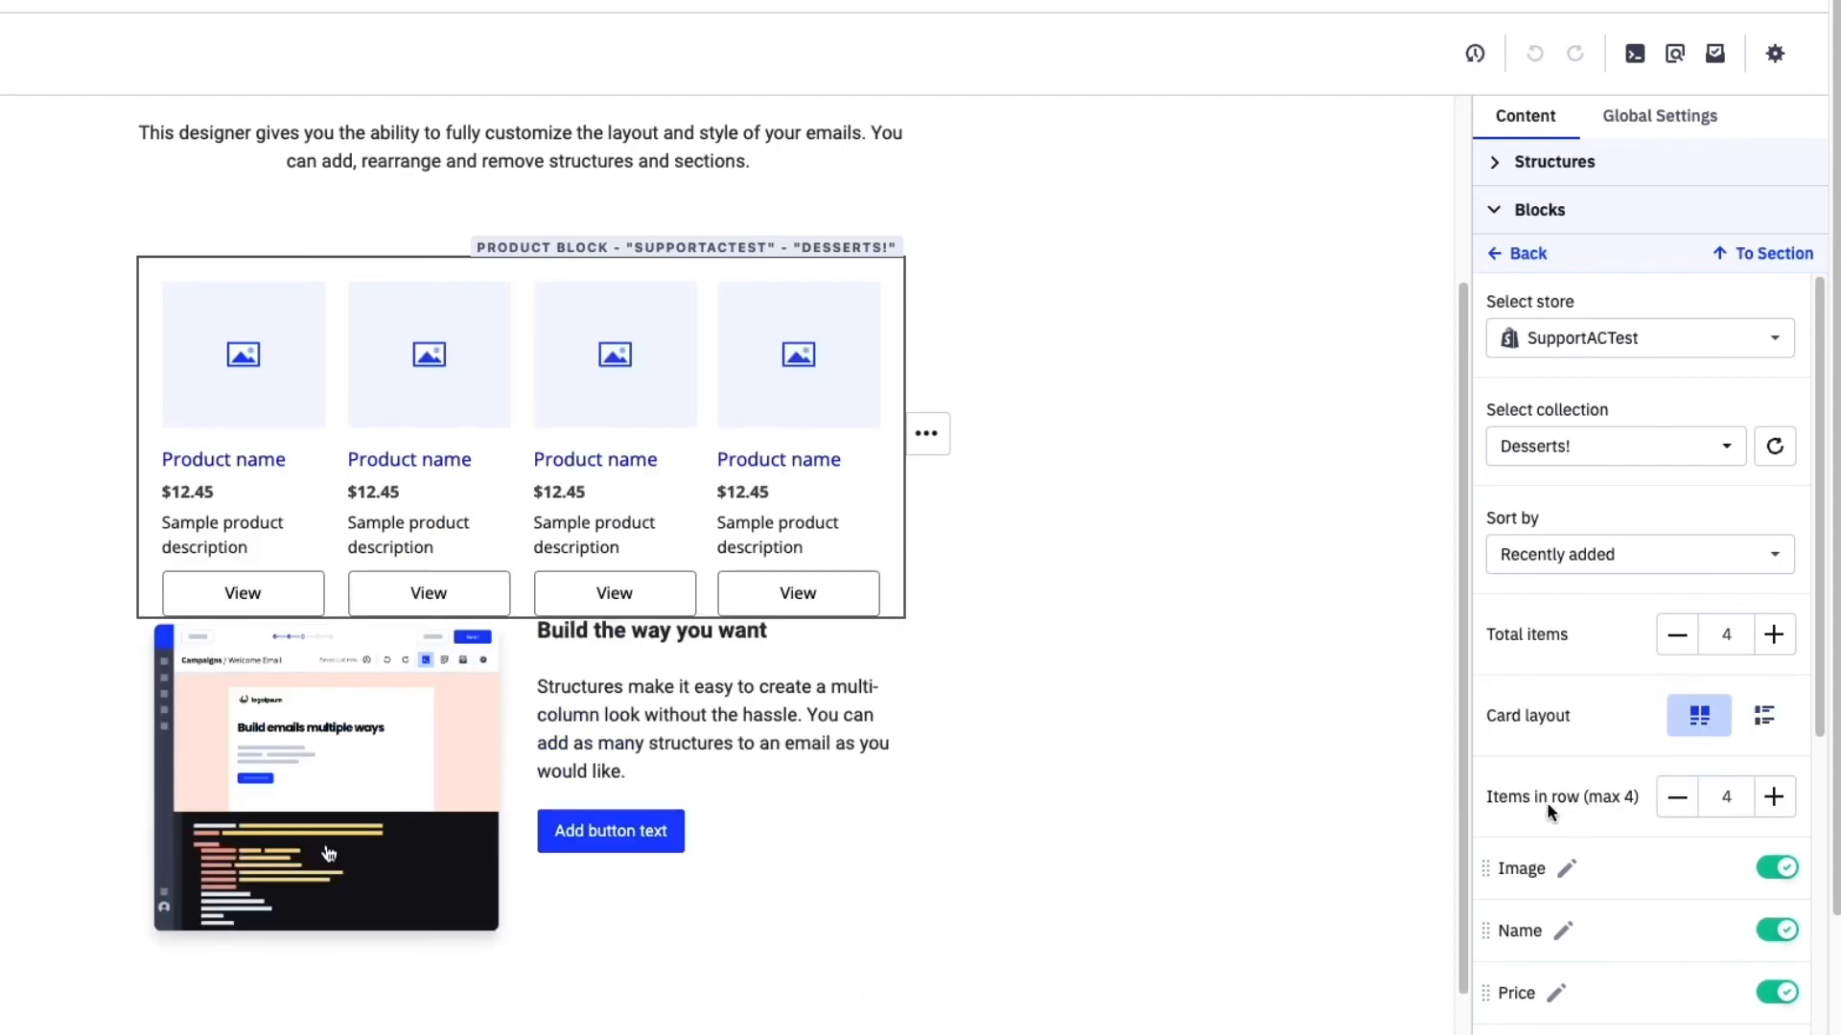
pyautogui.moveTo(1764, 715)
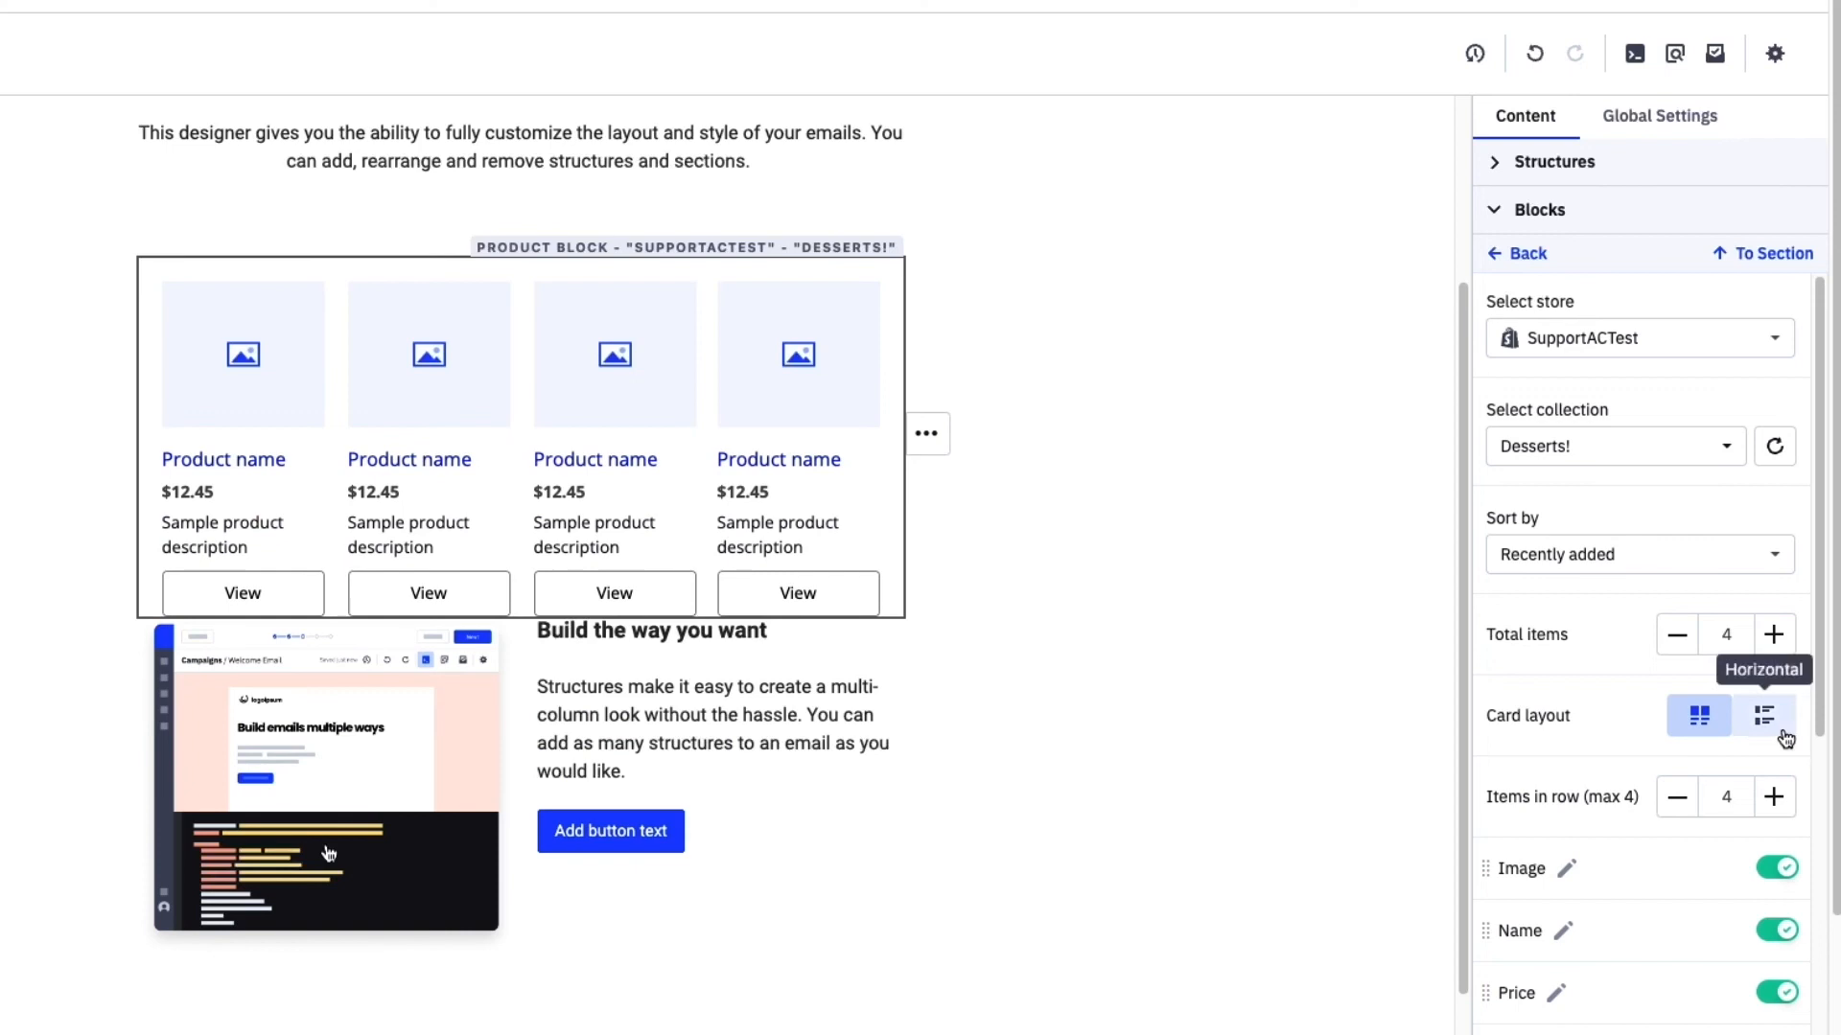
pyautogui.click(1762, 715)
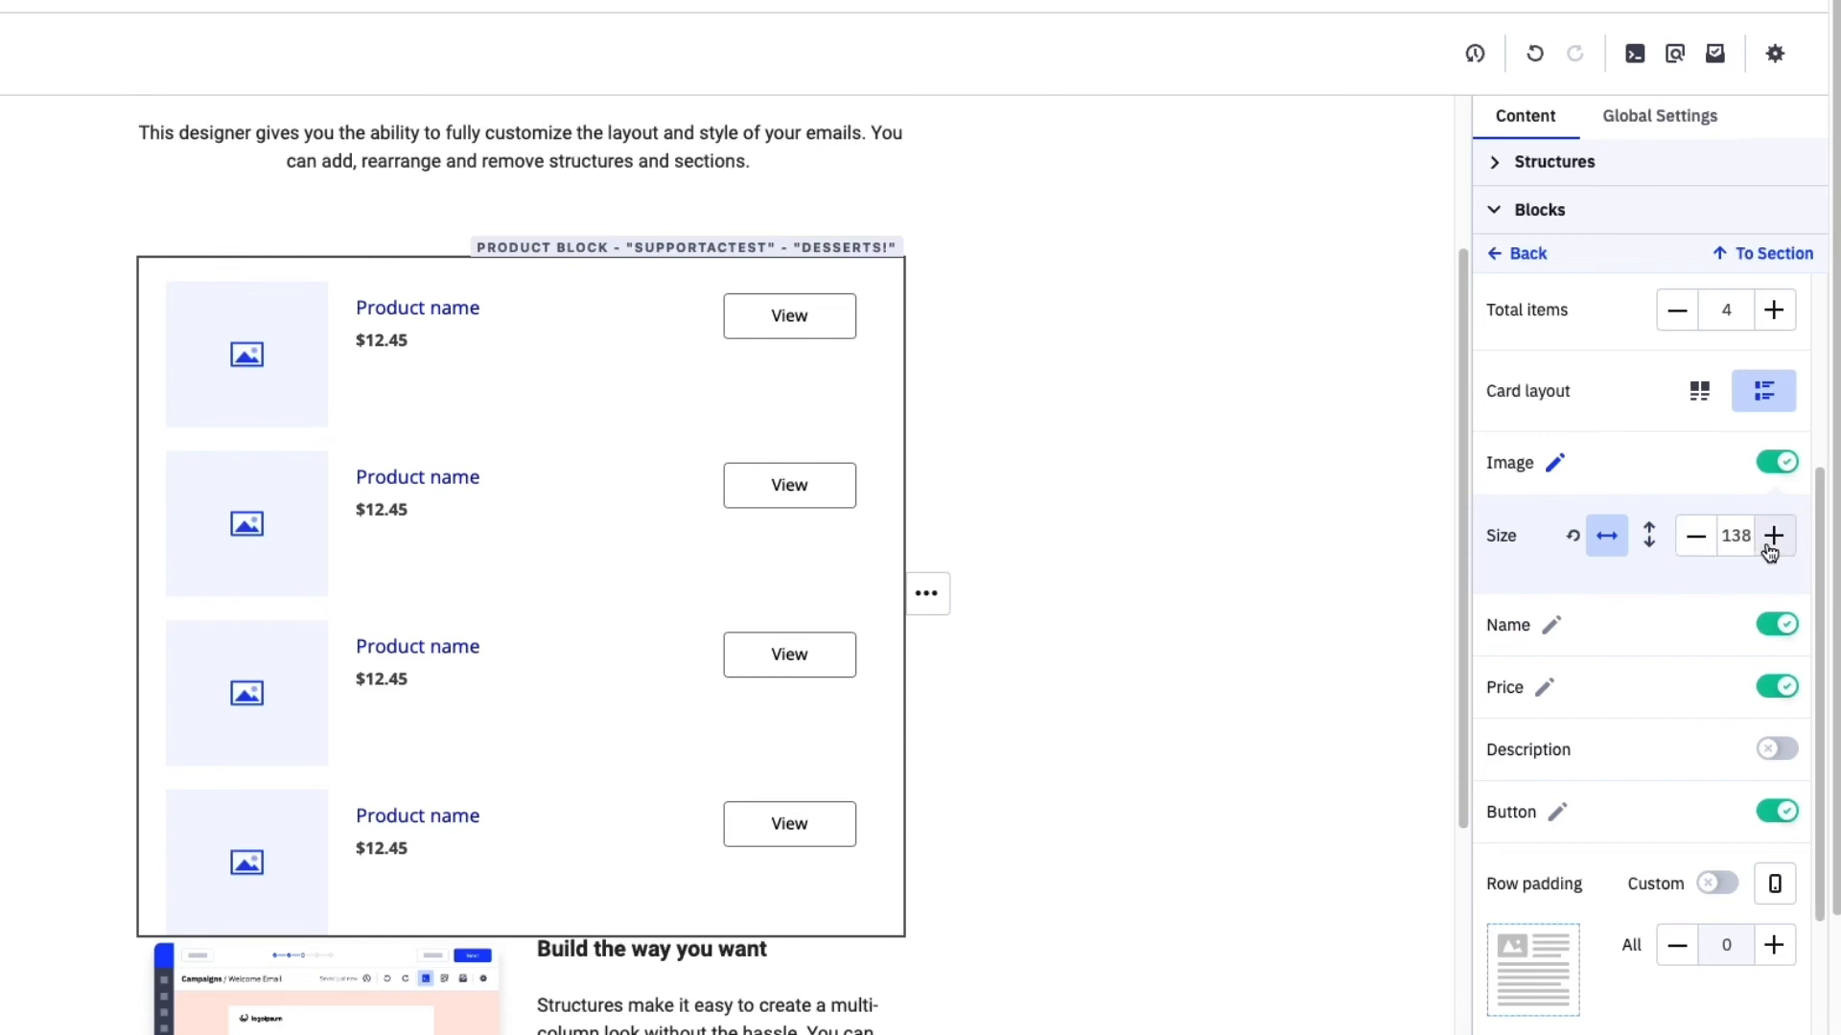
pyautogui.moveTo(554, 709)
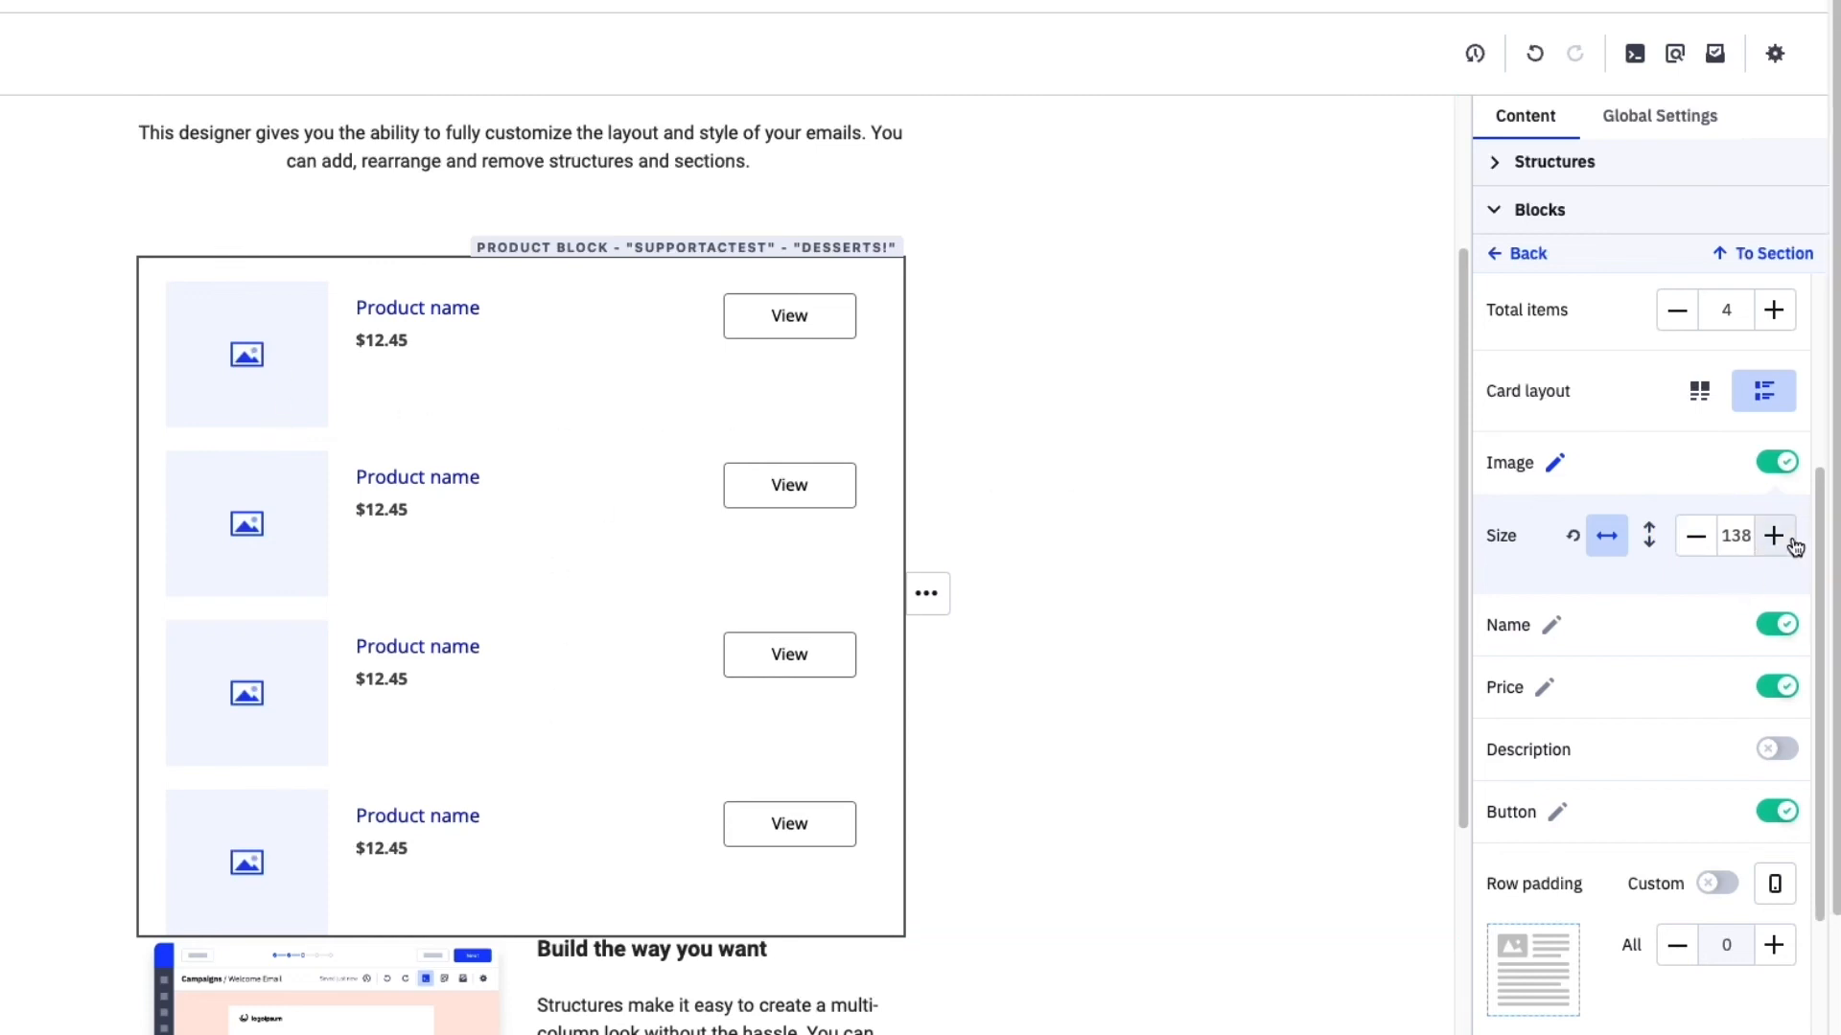
pyautogui.click(1774, 537)
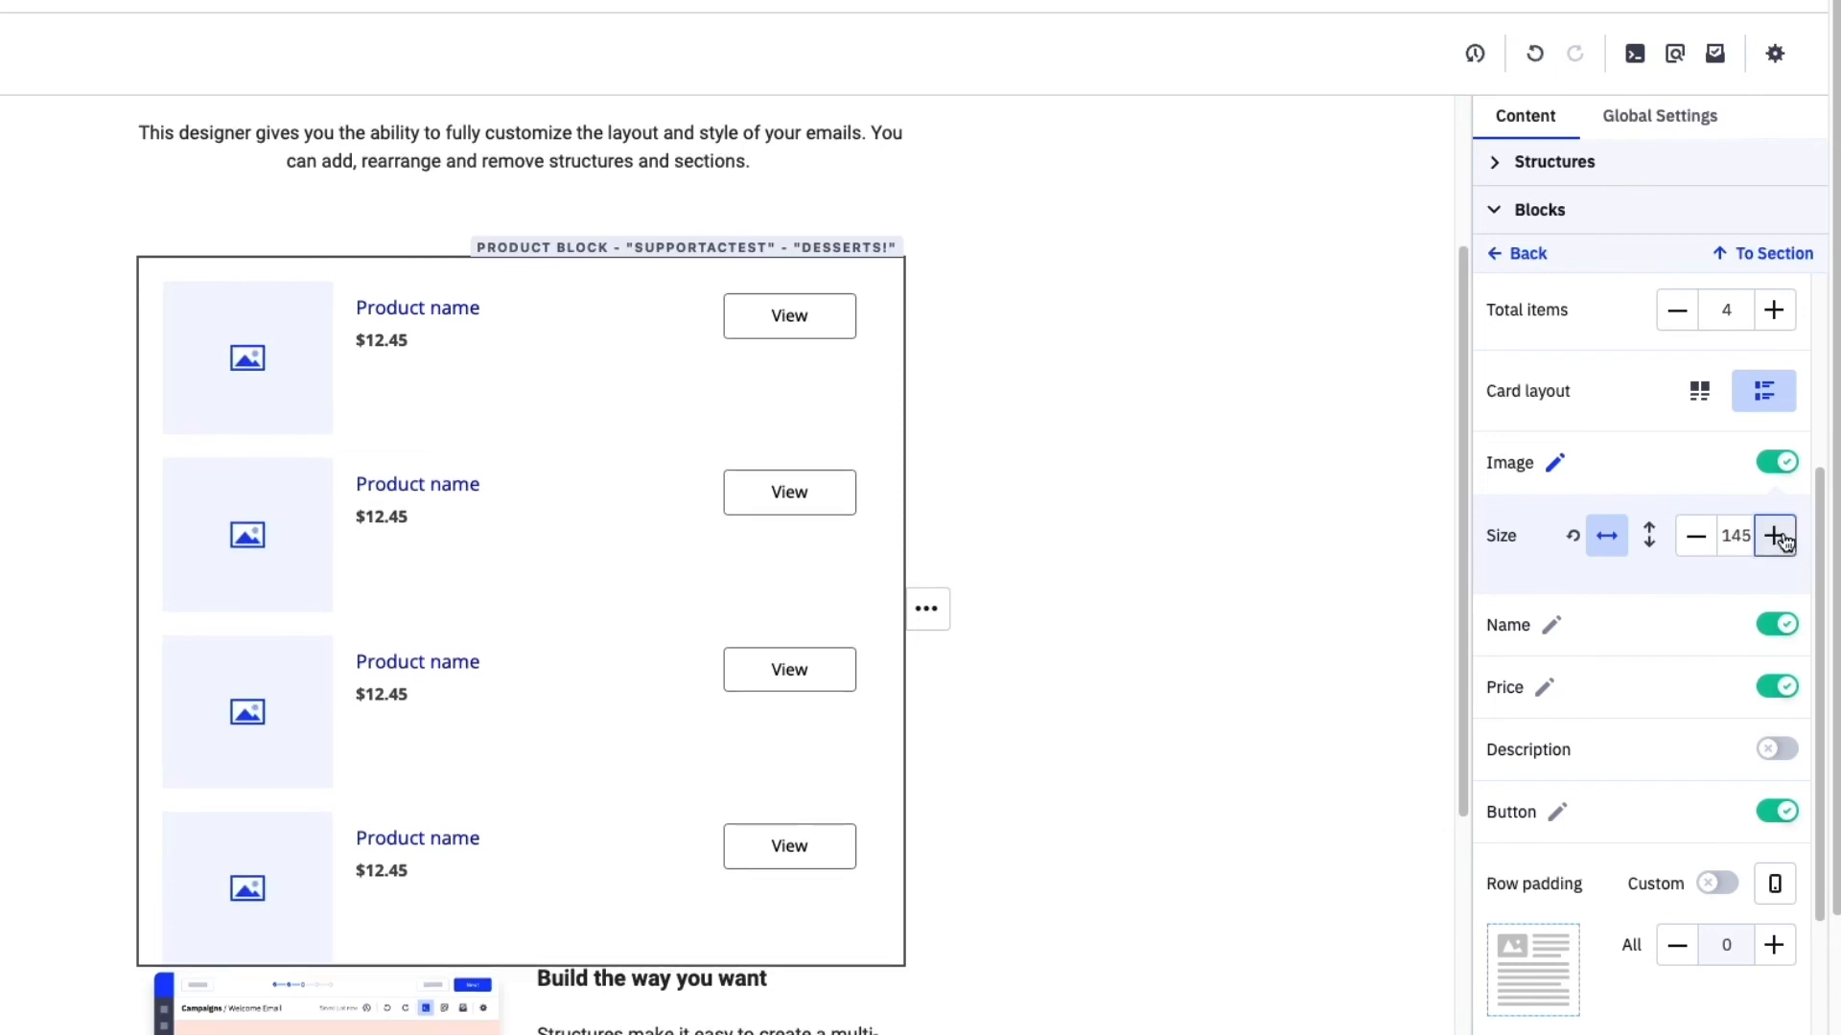
pyautogui.moveTo(1649, 535)
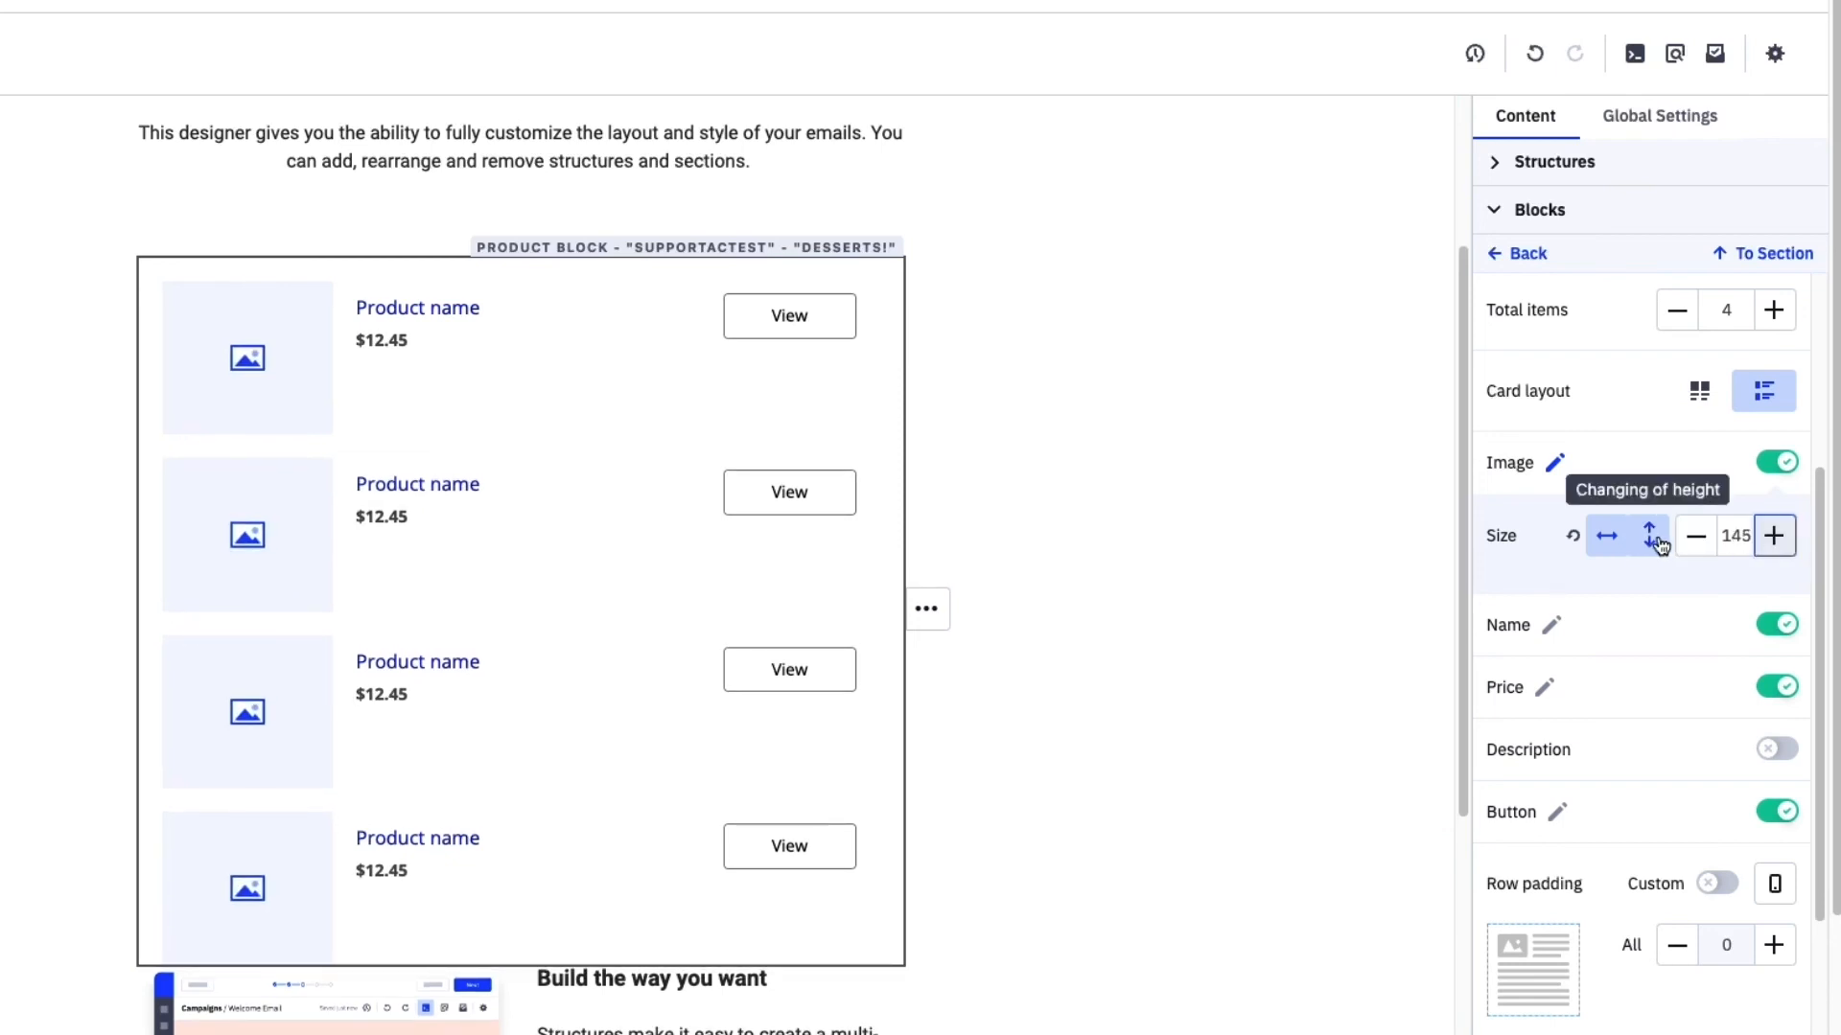
pyautogui.click(1695, 535)
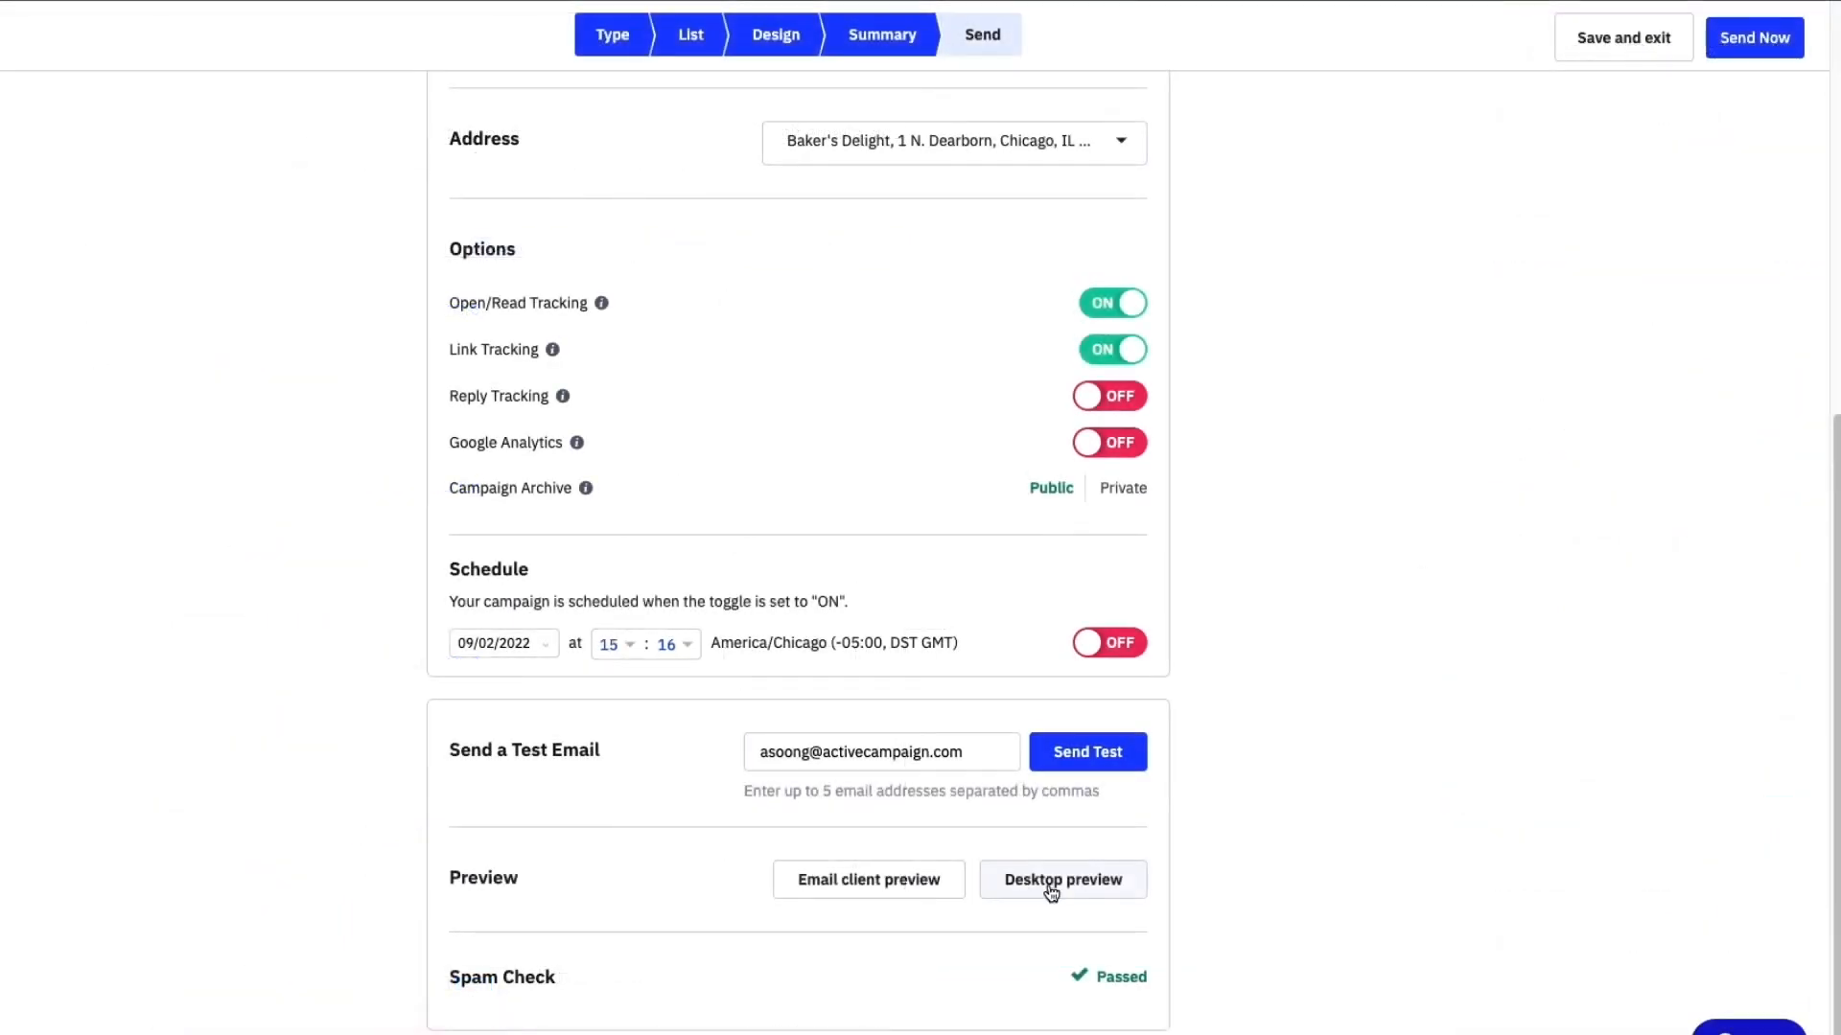
# View the desktop preview showing the four dessert products in rows.
pyautogui.click(1060, 880)
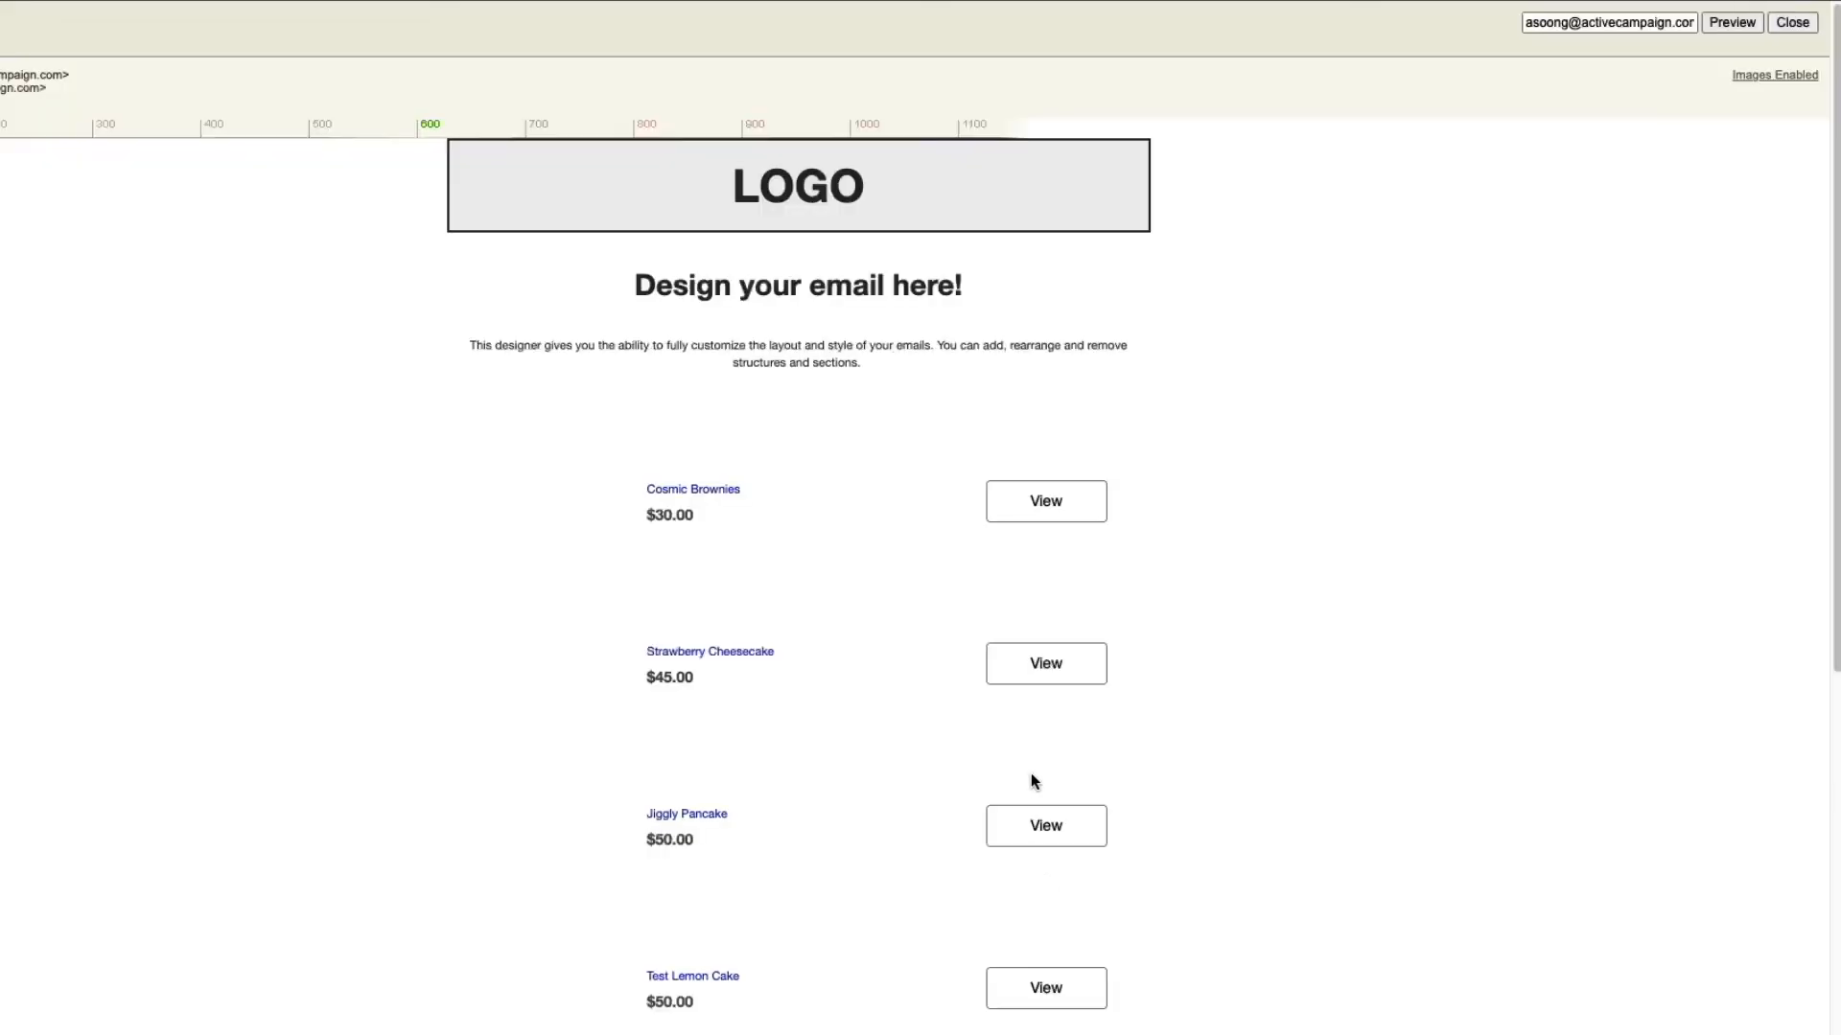
pyautogui.scroll(-3)
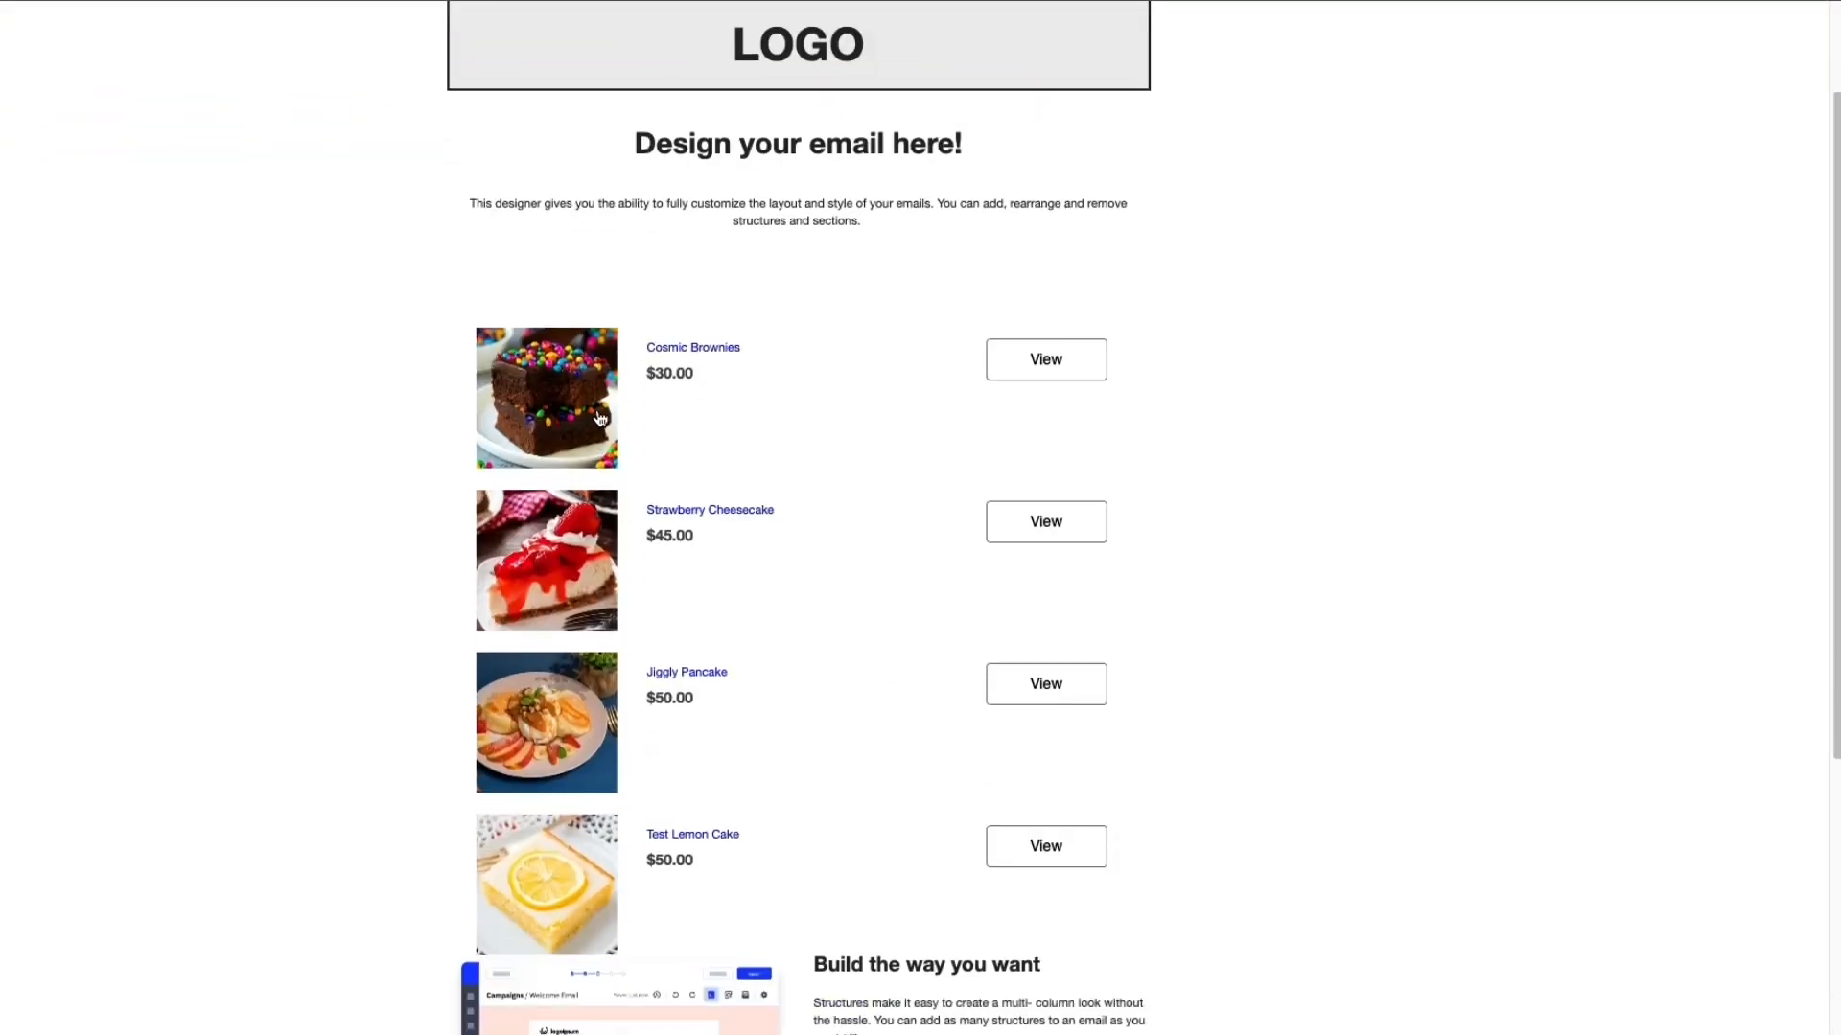
pyautogui.scroll(-3)
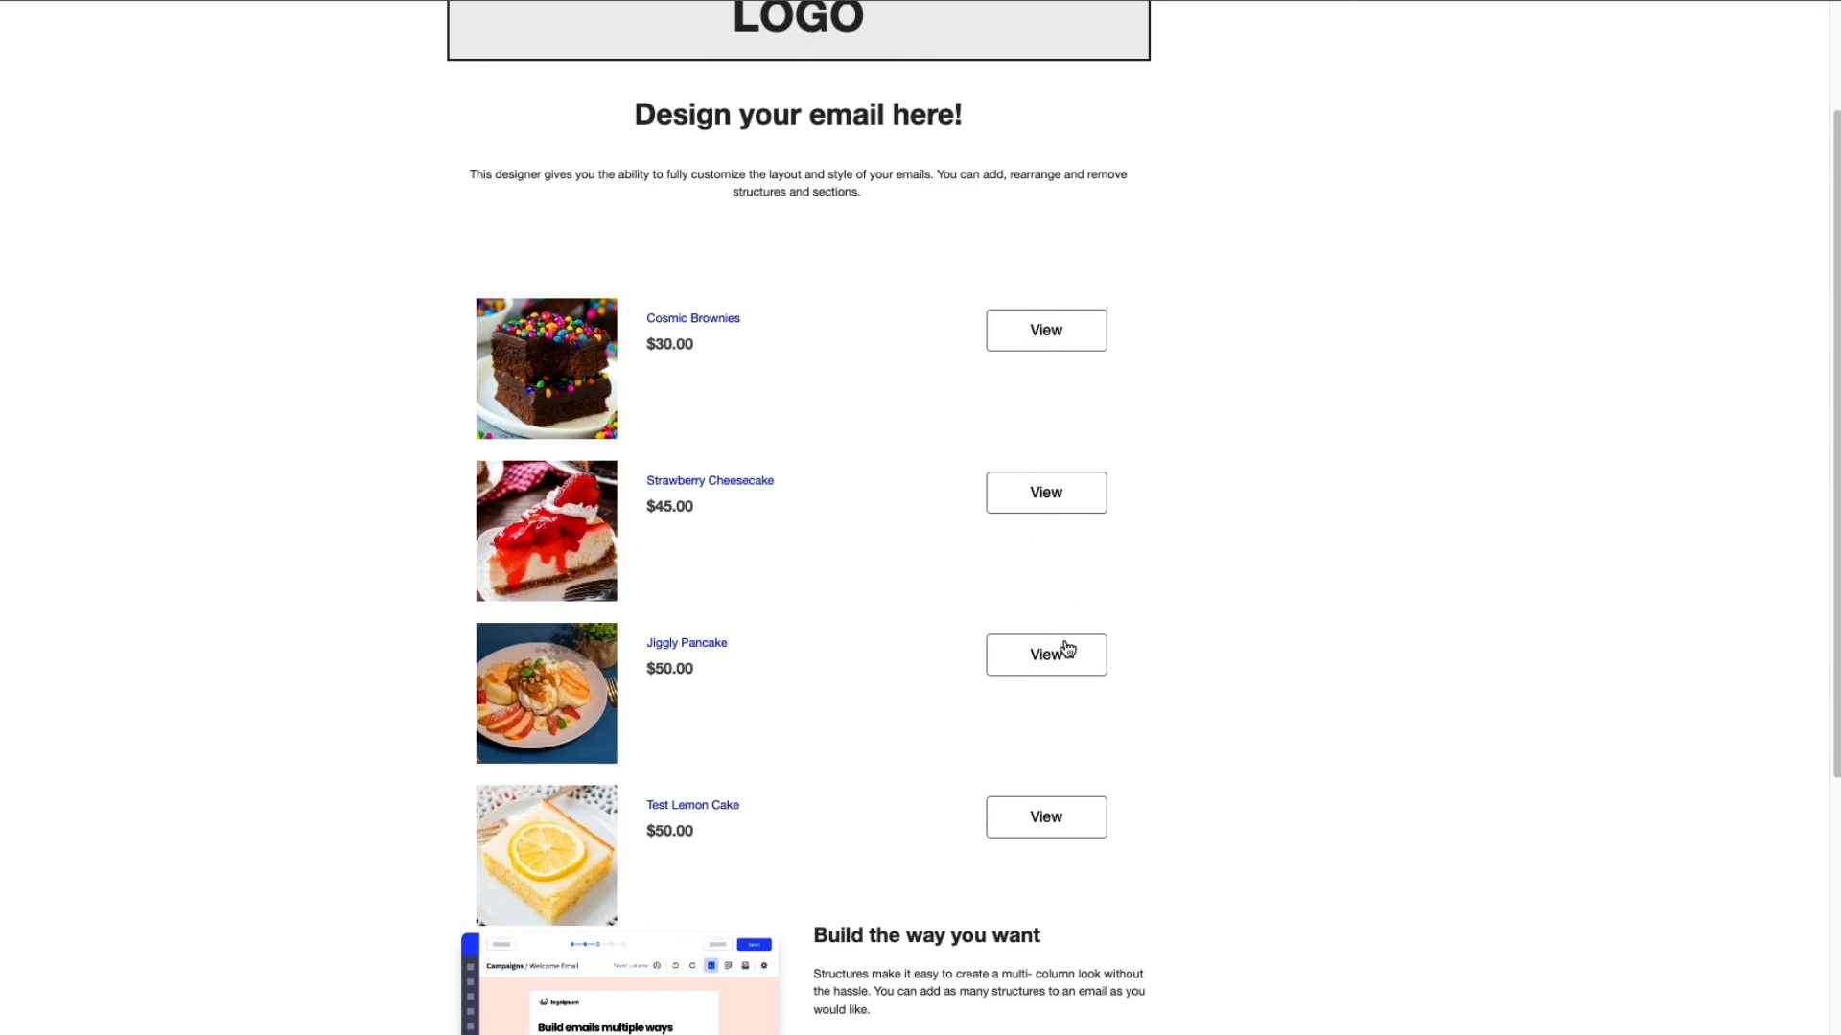
pyautogui.moveTo(1045, 822)
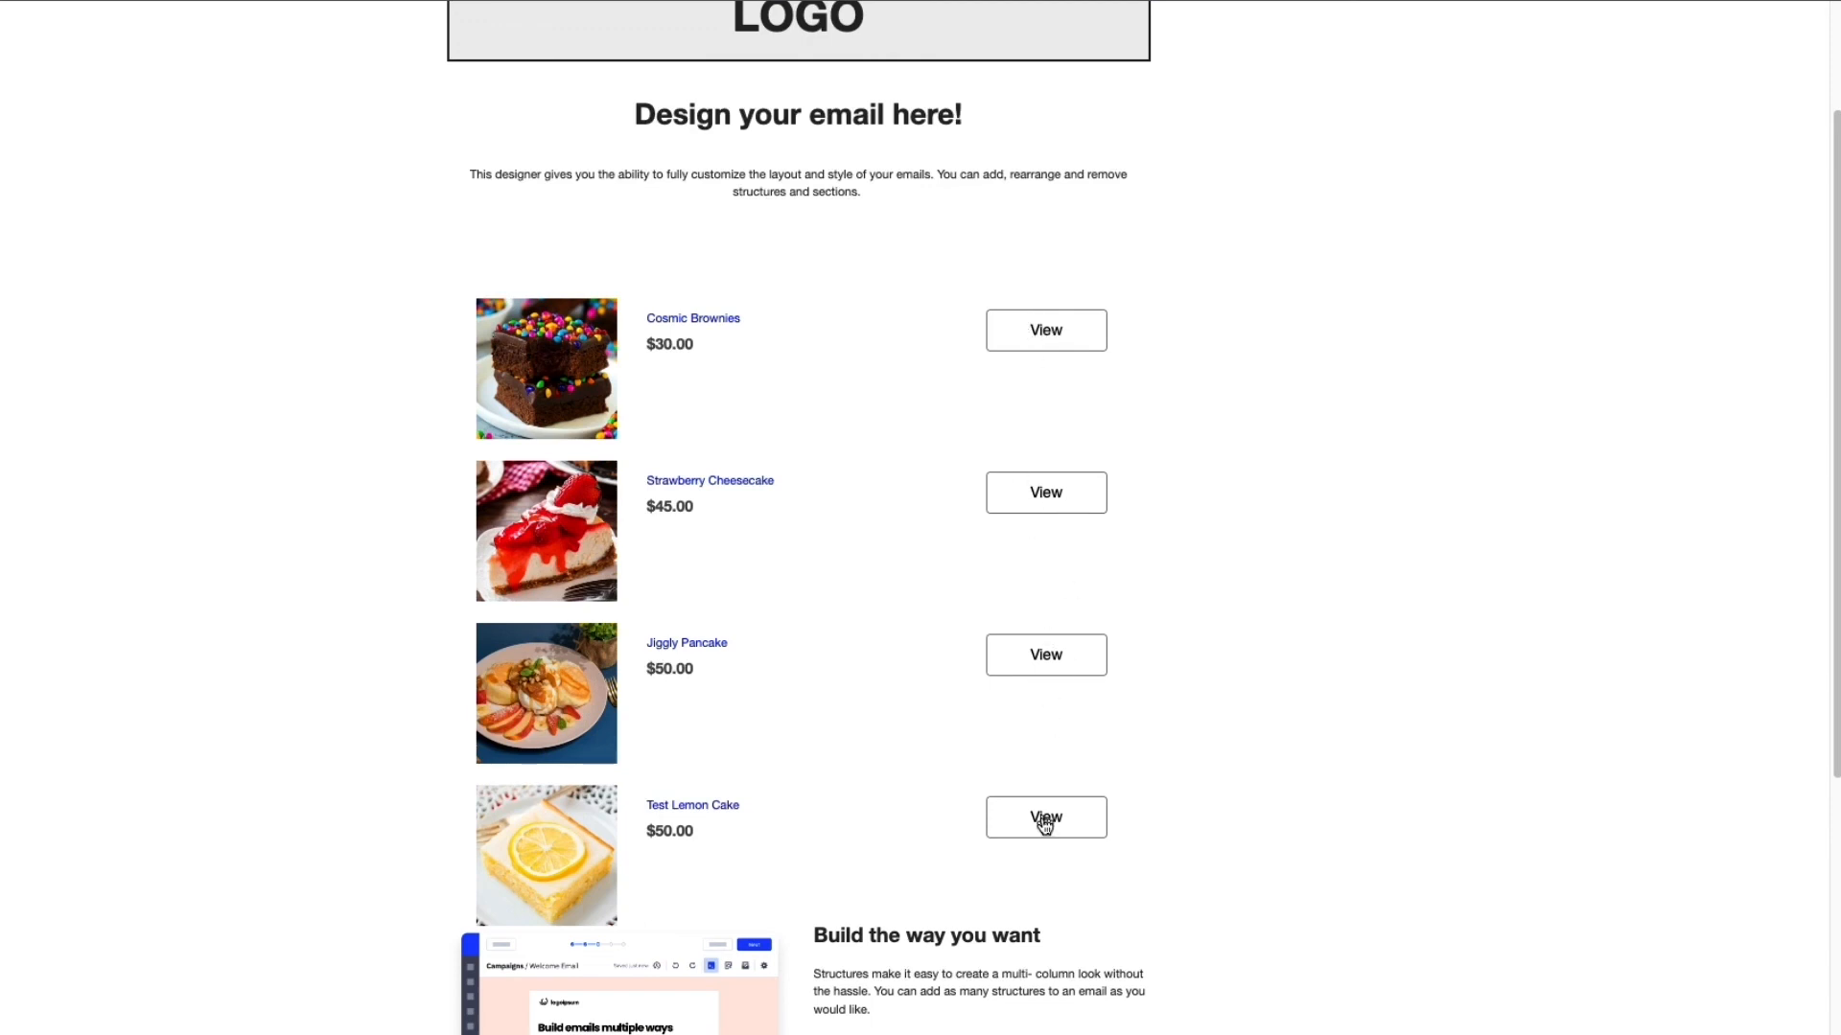